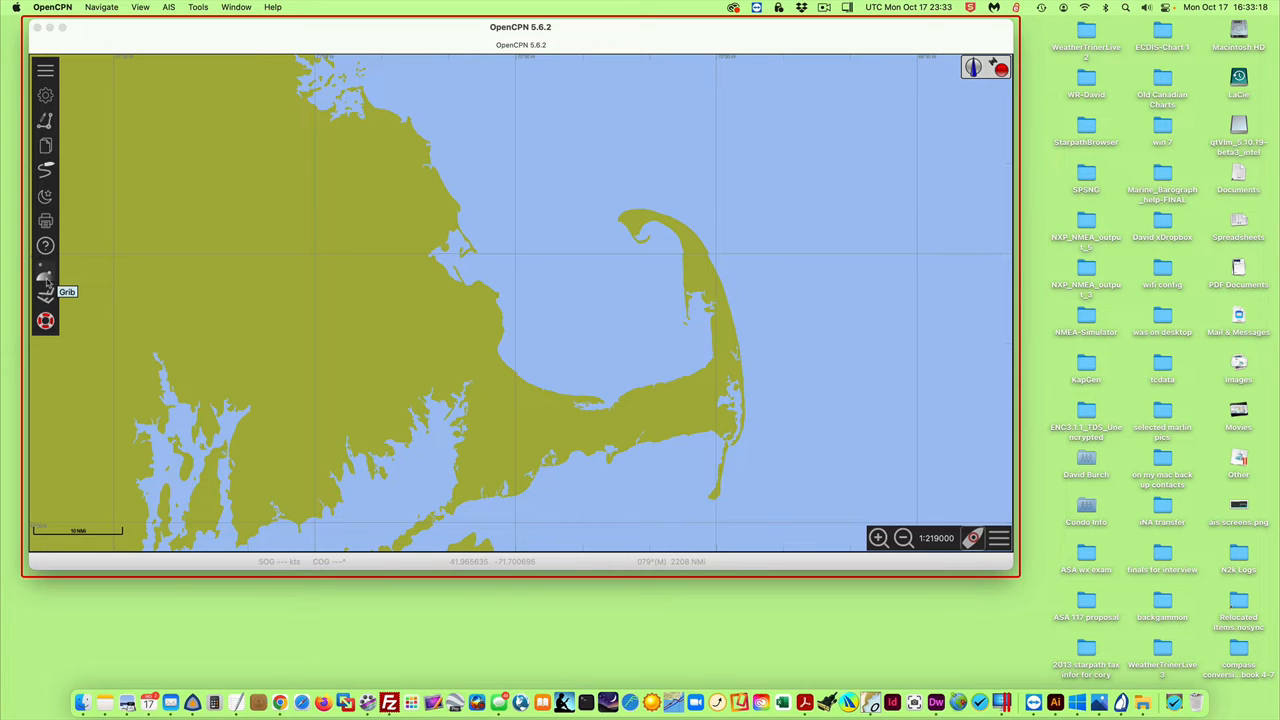
pyautogui.moveTo(46, 95)
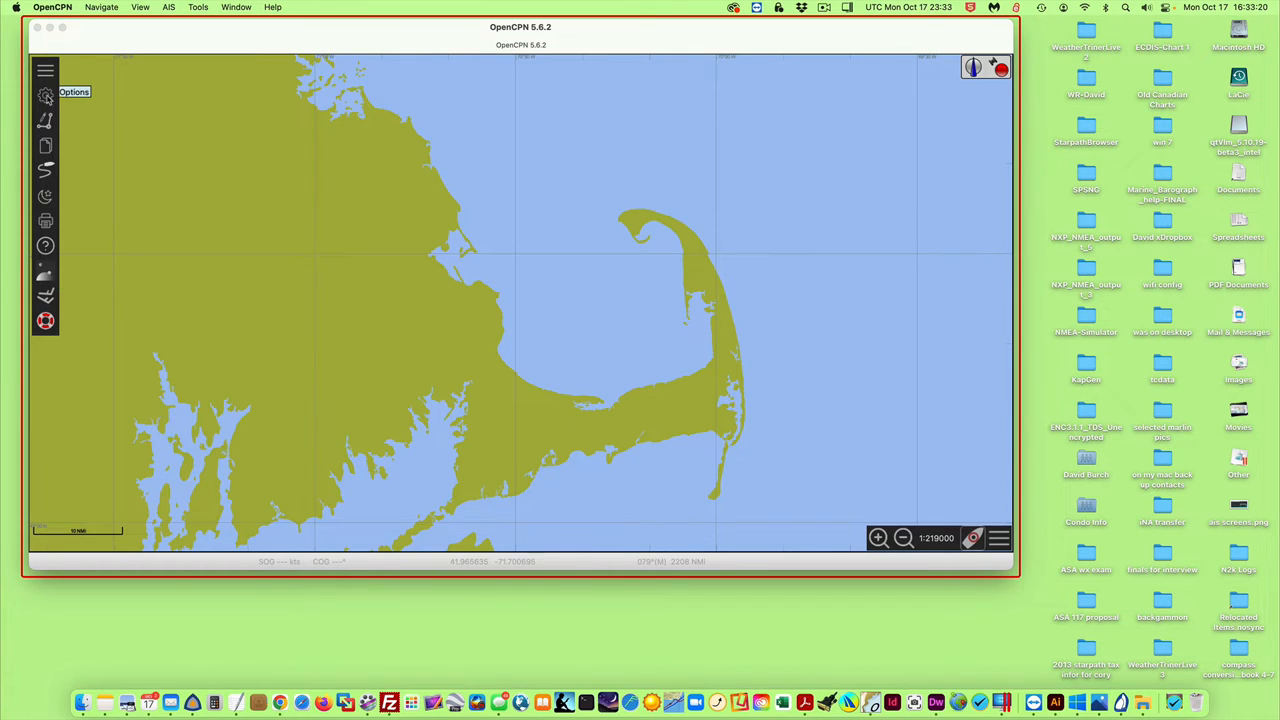
# - Review the GRIB plug-in preferences, close Settings, and bring up the opencpn.ini note
pyautogui.click(45, 95)
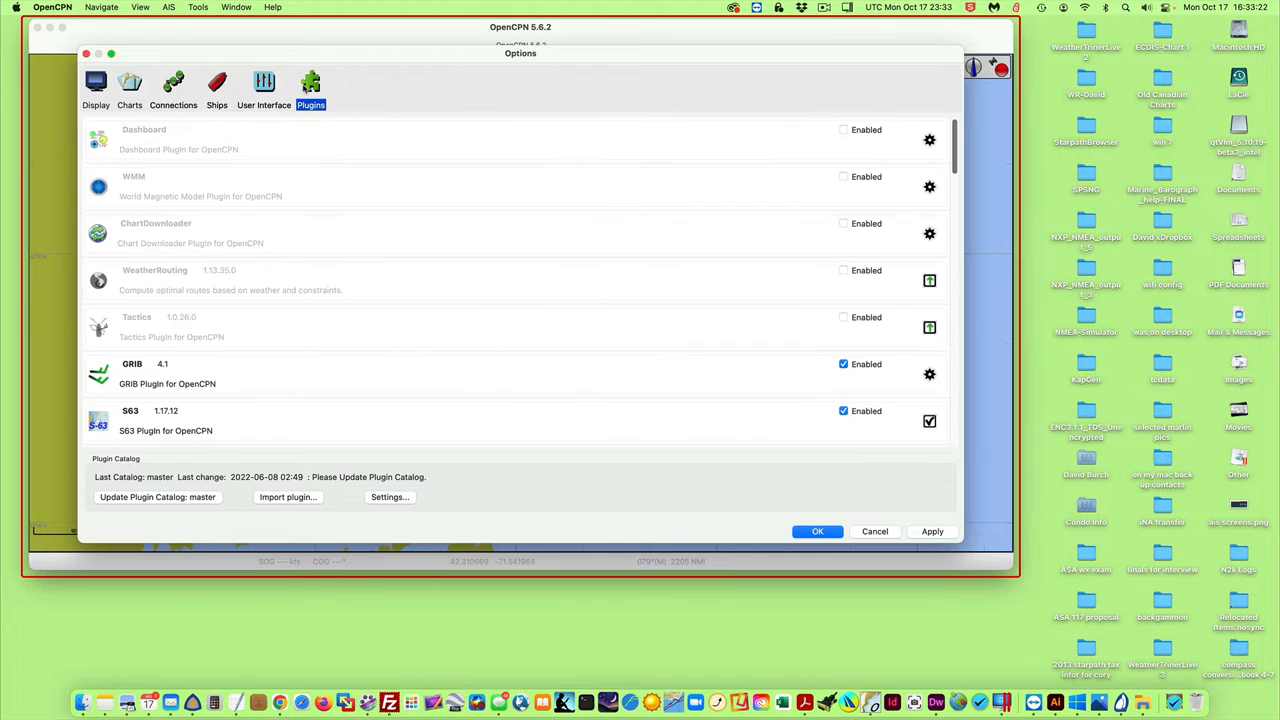
pyautogui.moveTo(226, 374)
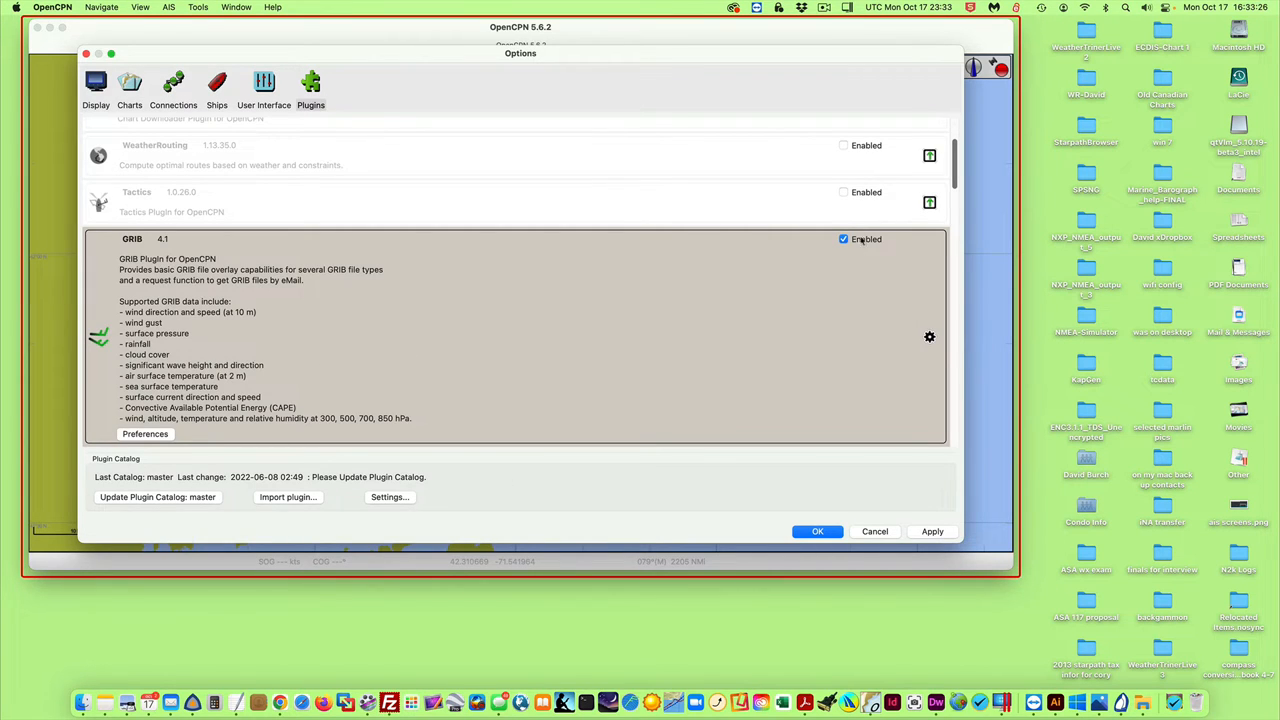
pyautogui.moveTo(180, 500)
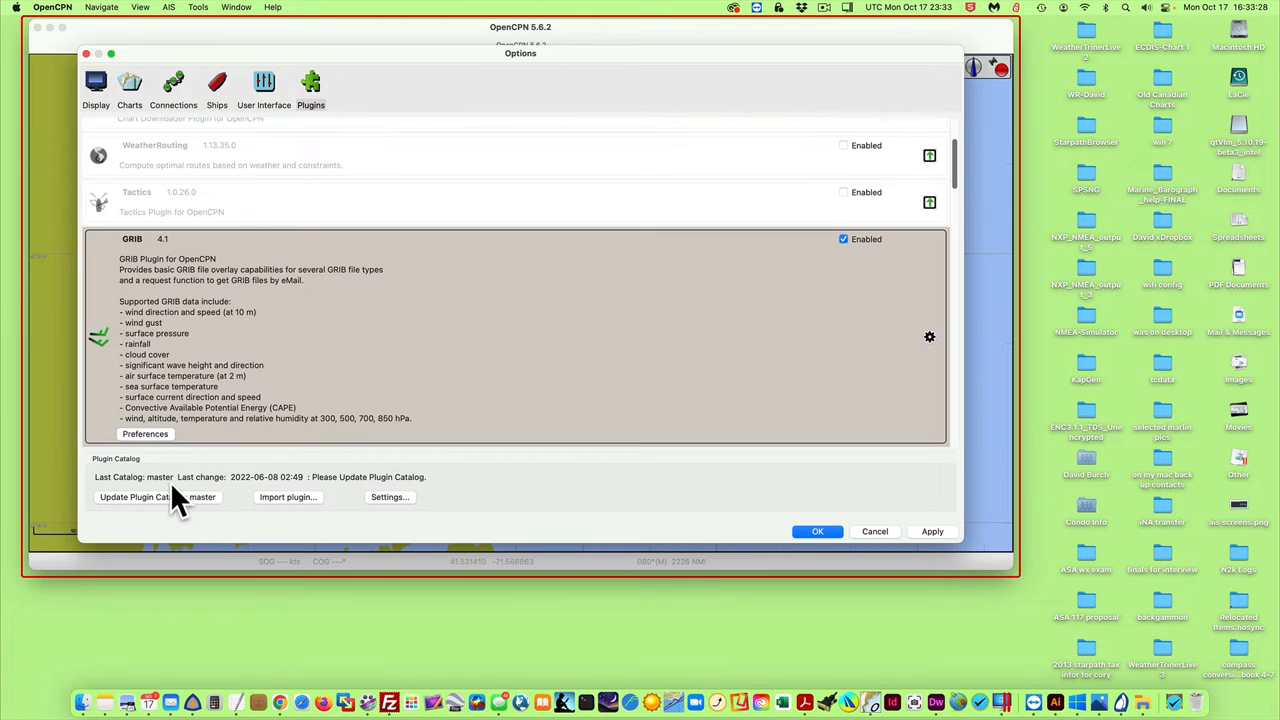
pyautogui.moveTo(923, 303)
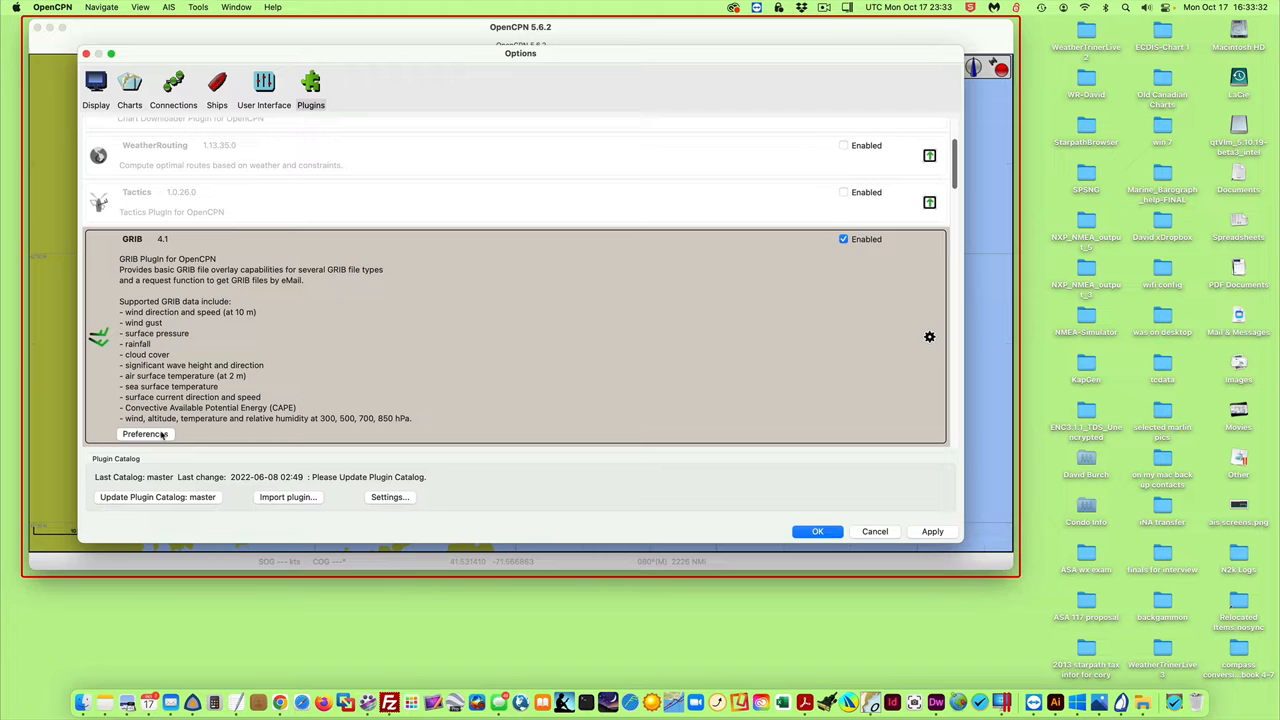
pyautogui.click(145, 434)
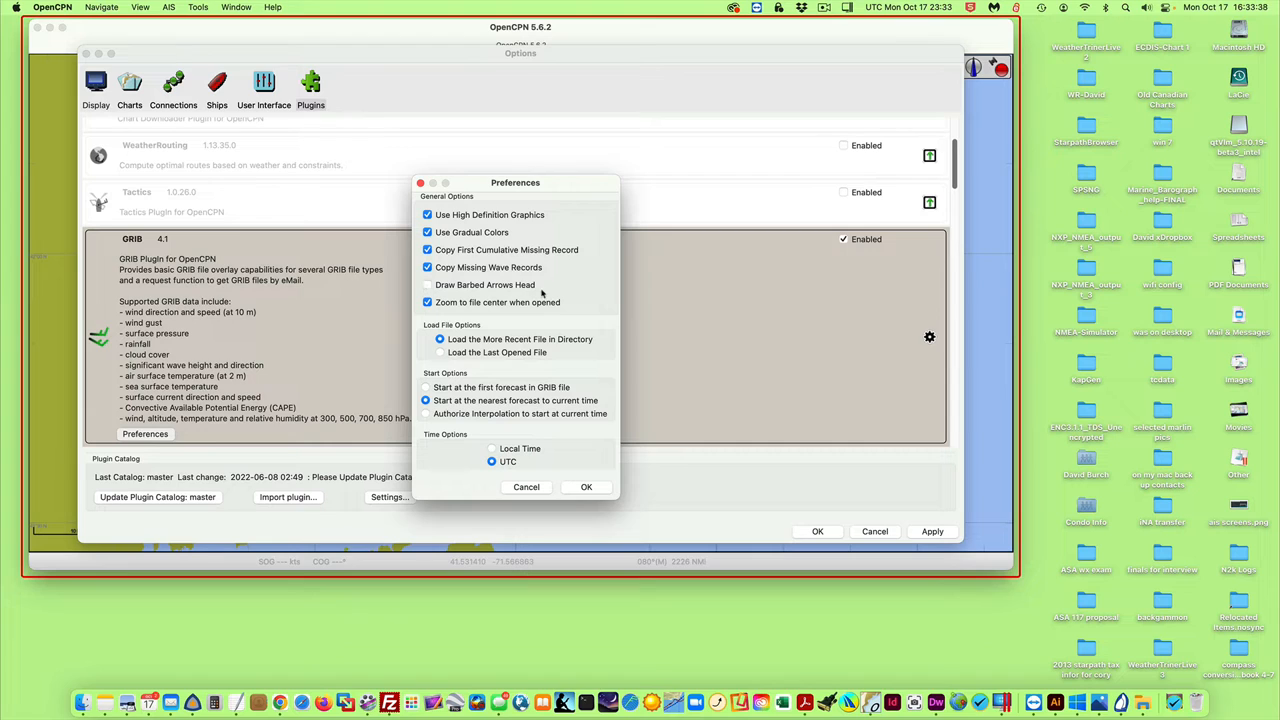
pyautogui.moveTo(548, 295)
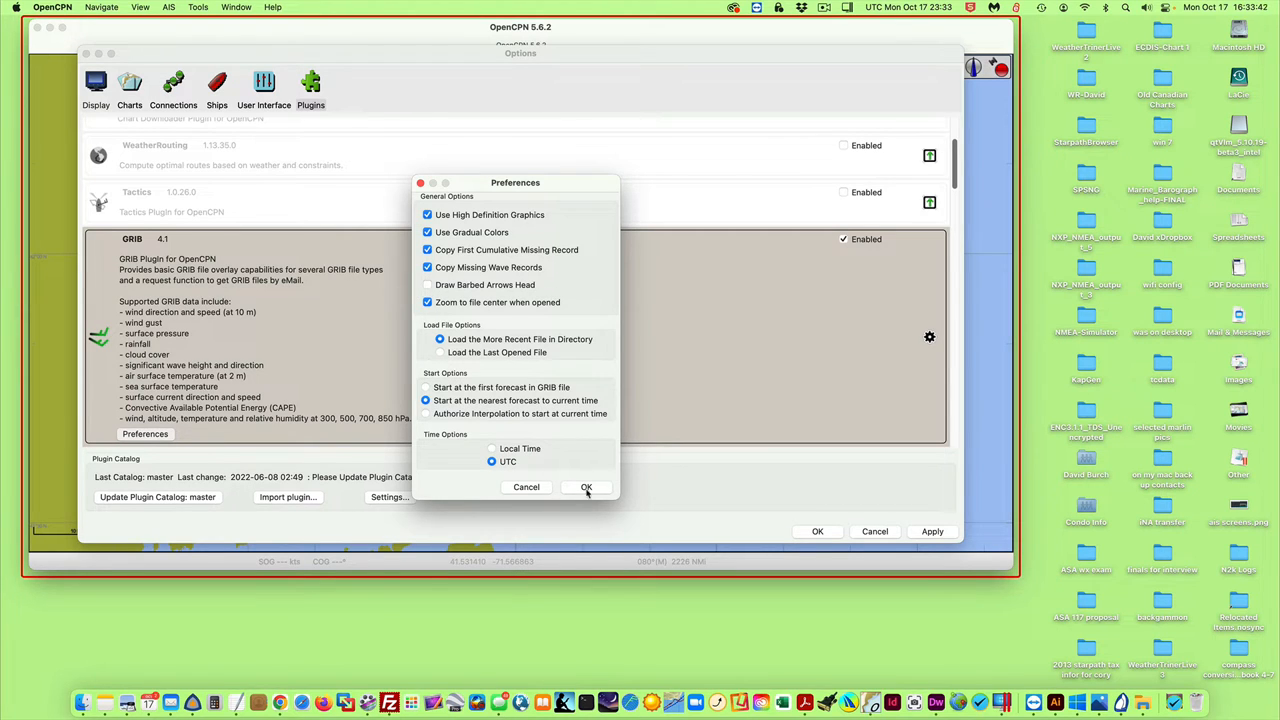
pyautogui.click(586, 487)
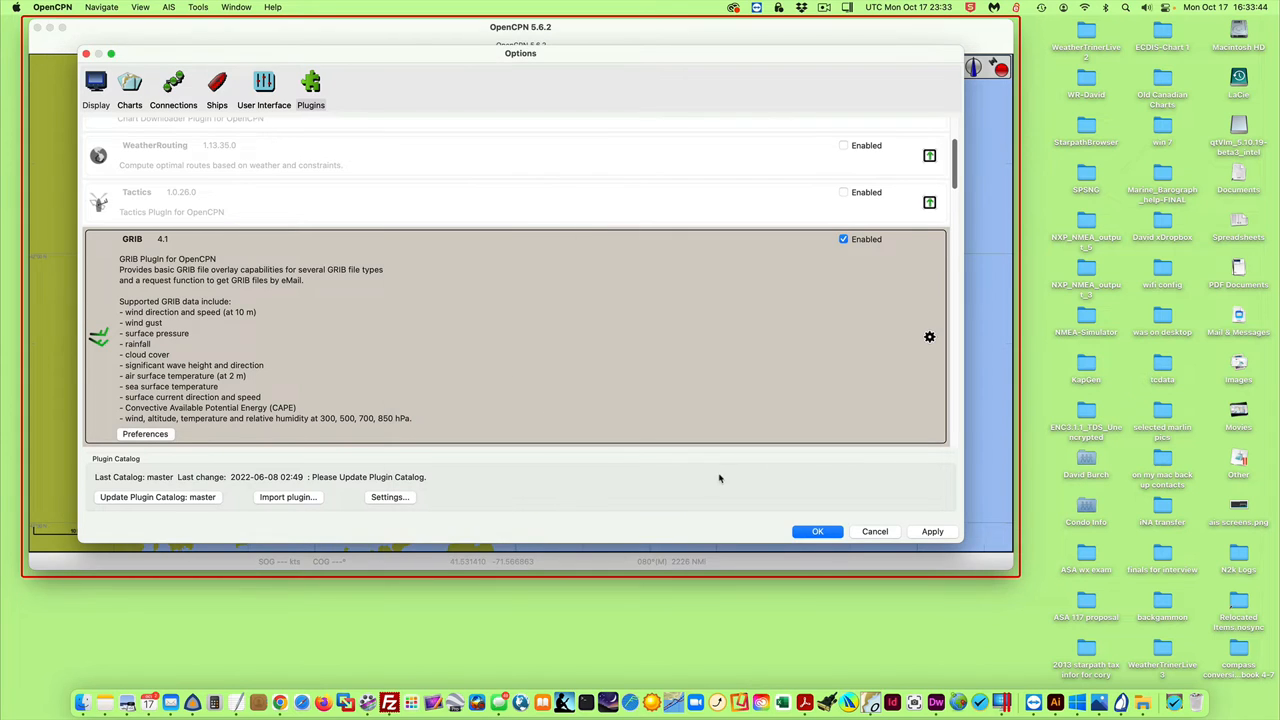
pyautogui.click(817, 531)
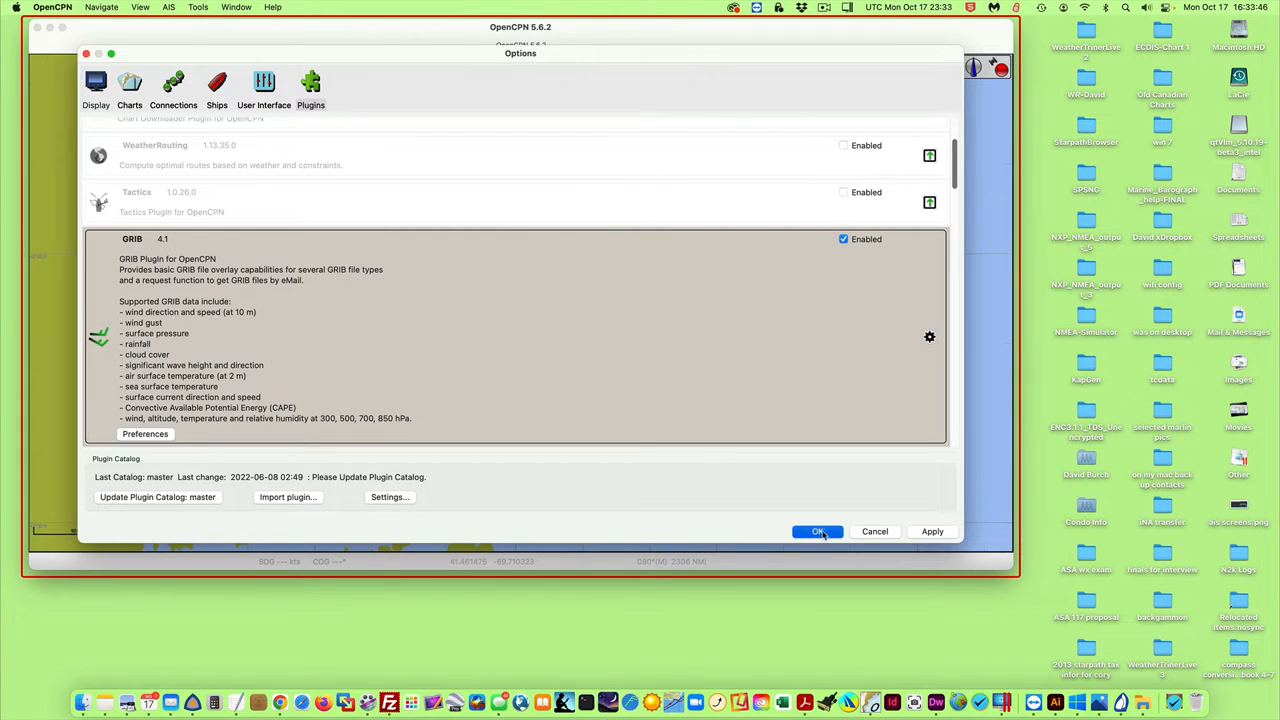
pyautogui.click(817, 531)
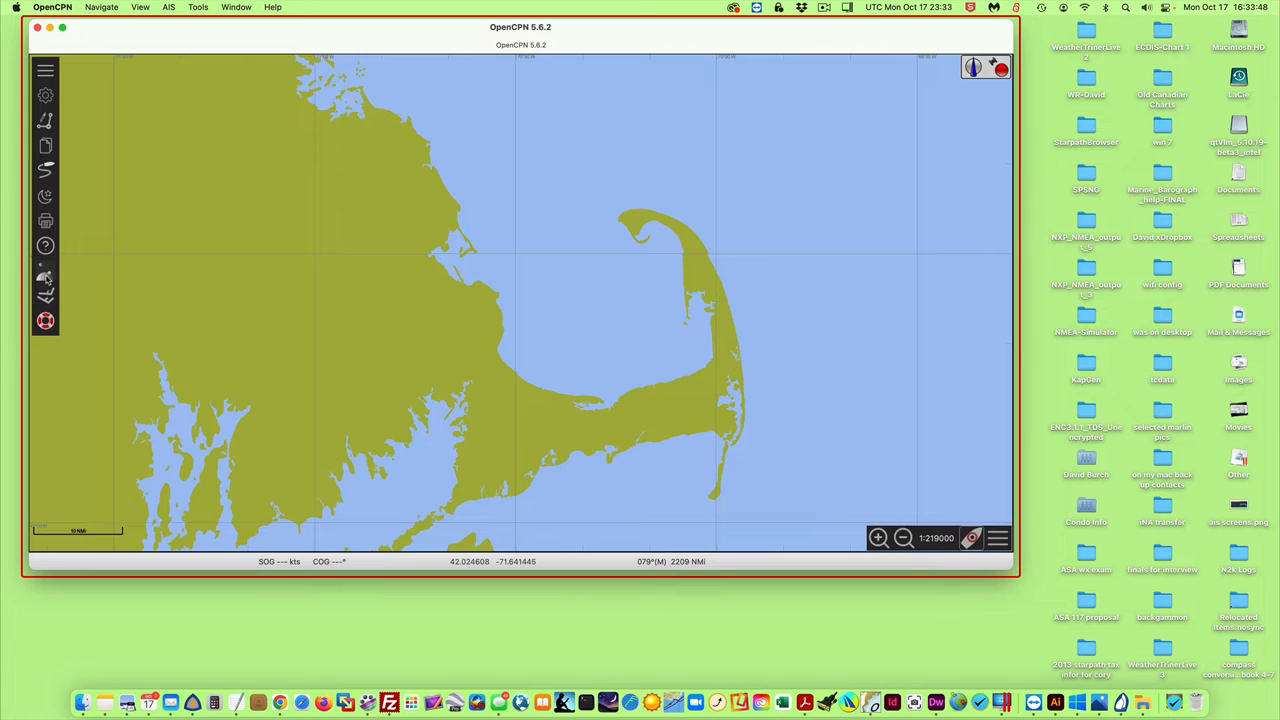
pyautogui.click(45, 293)
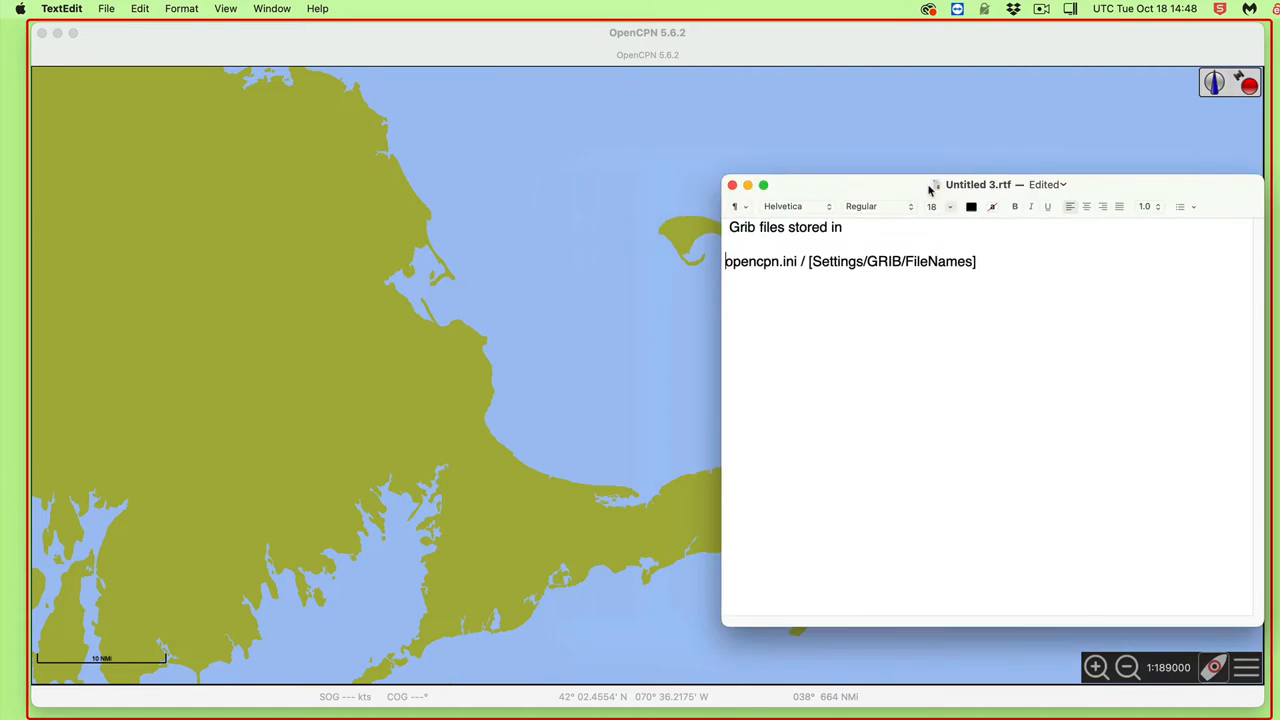
pyautogui.click(732, 184)
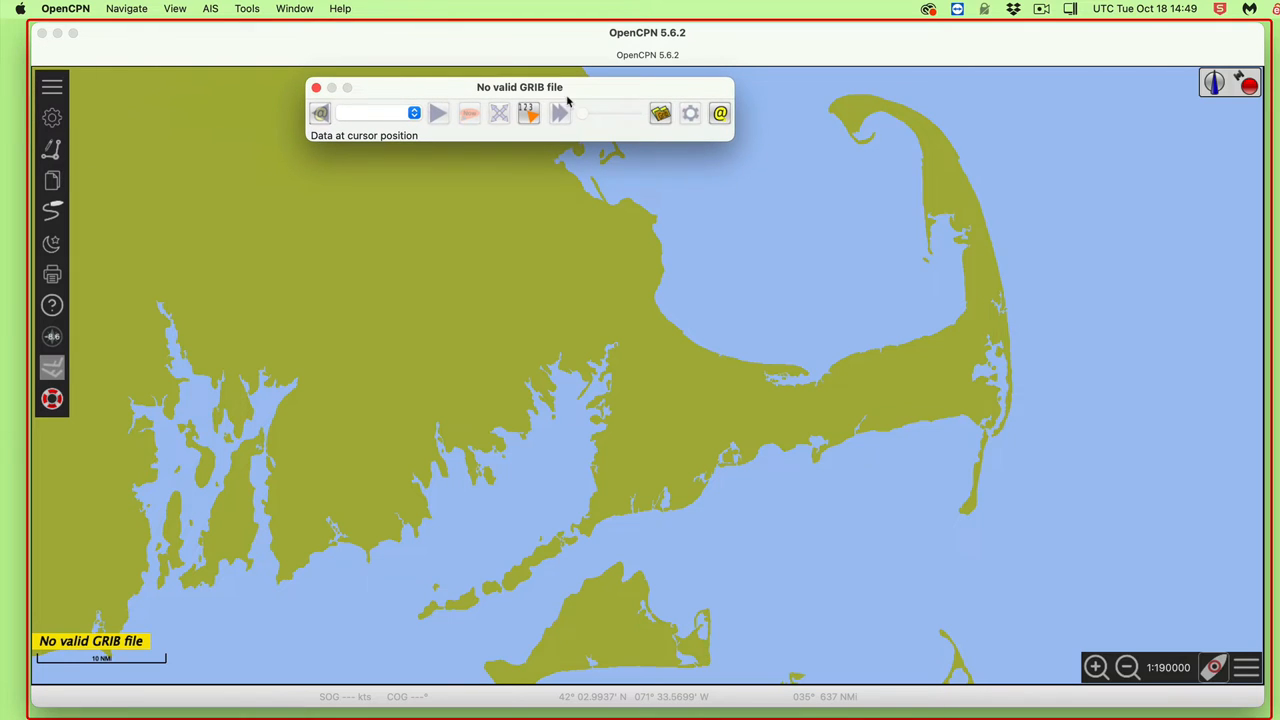
pyautogui.moveTo(661, 113)
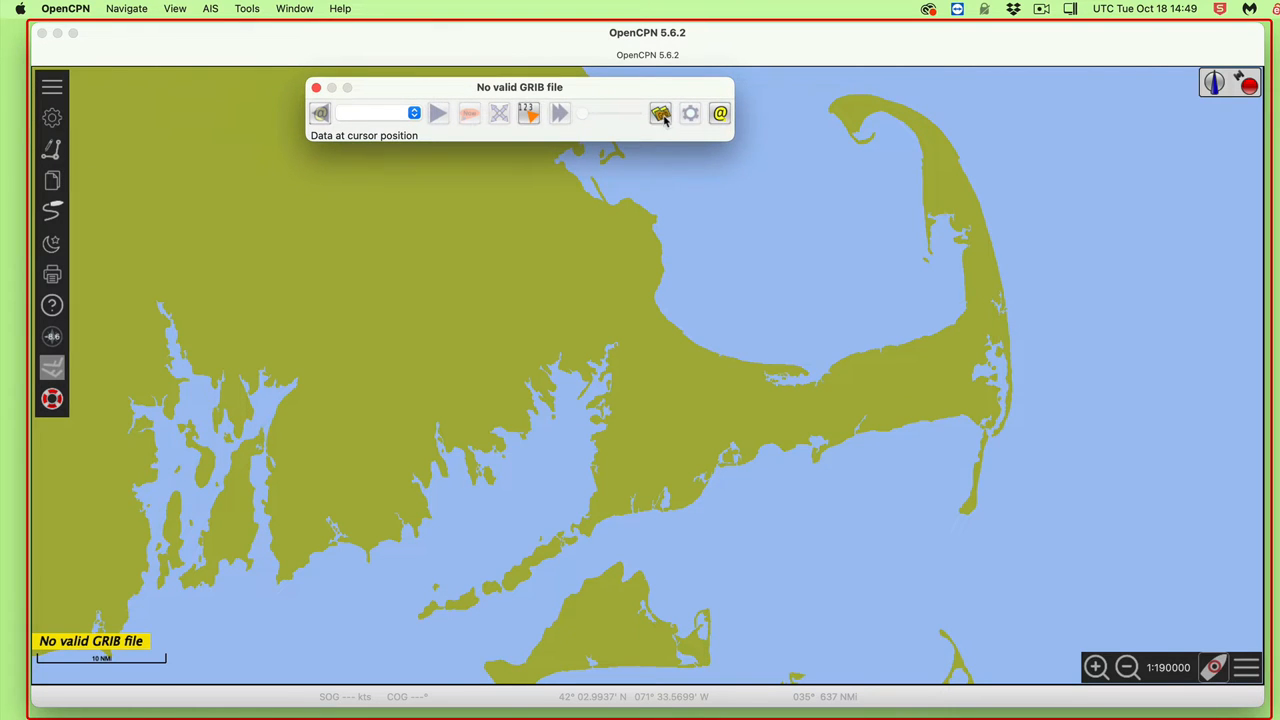
pyautogui.moveTo(660, 113)
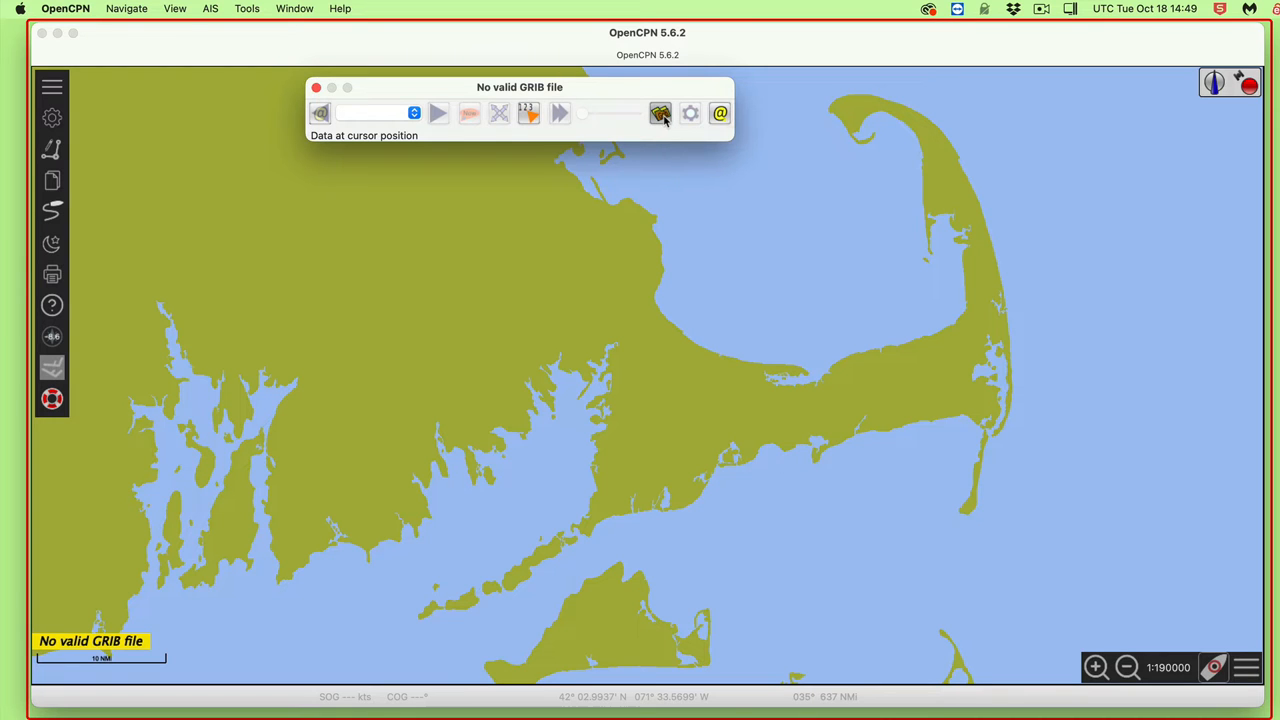
pyautogui.click(660, 112)
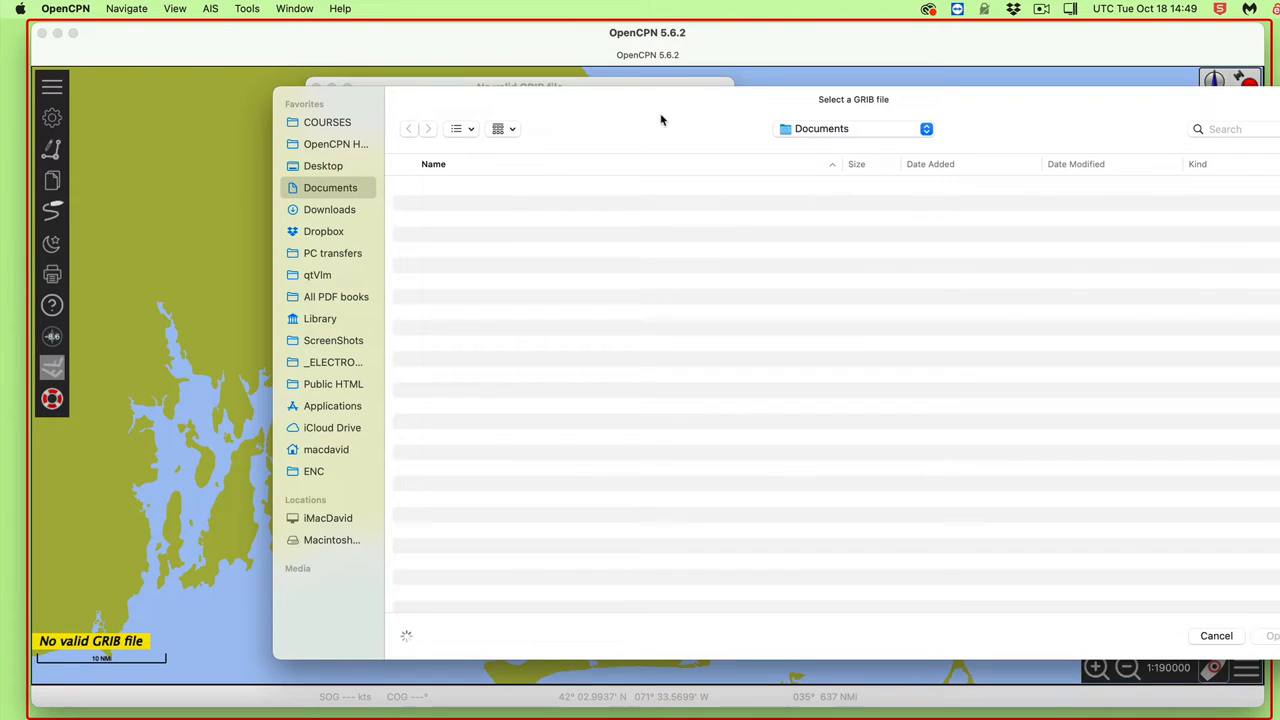
pyautogui.click(335, 143)
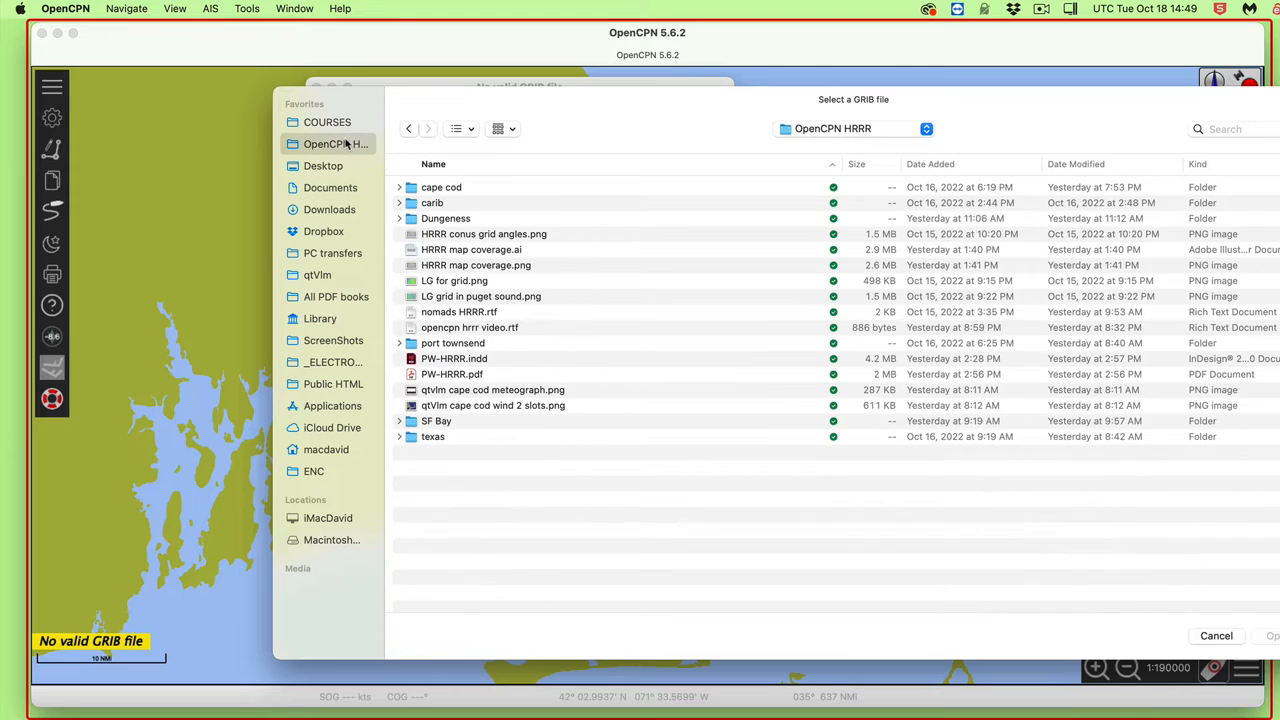
pyautogui.doubleClick(441, 187)
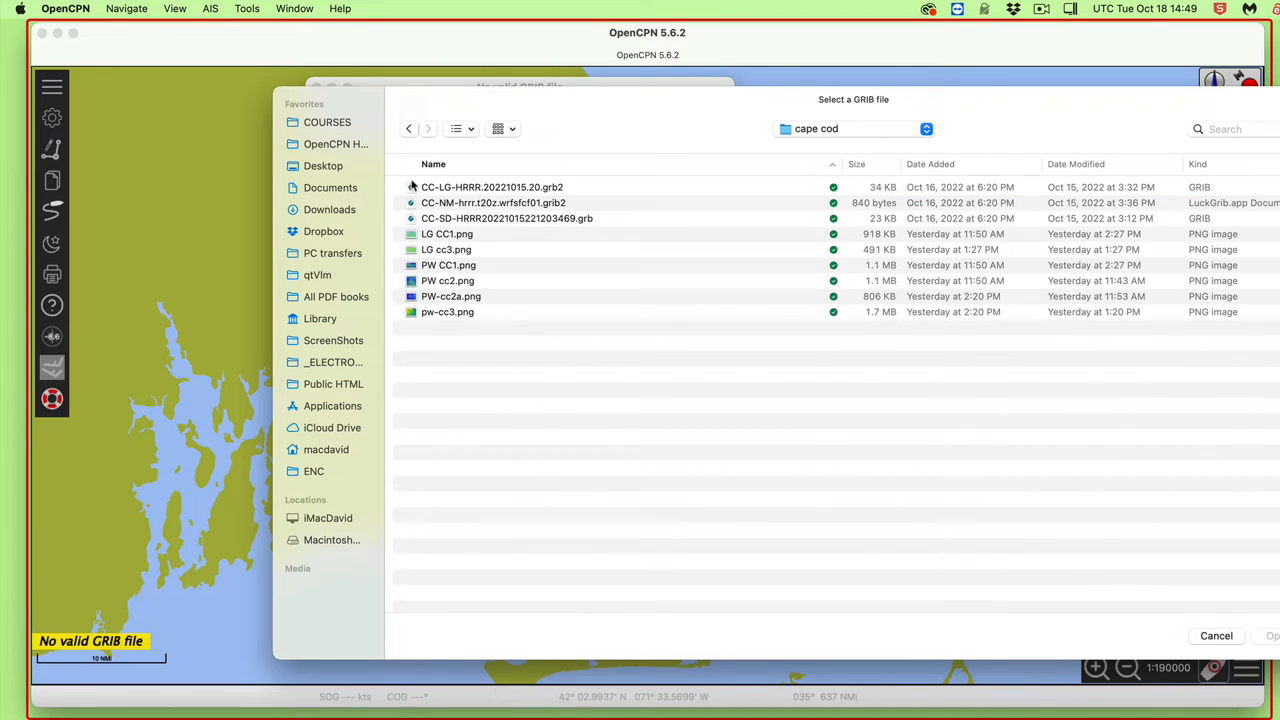
pyautogui.moveTo(540, 218)
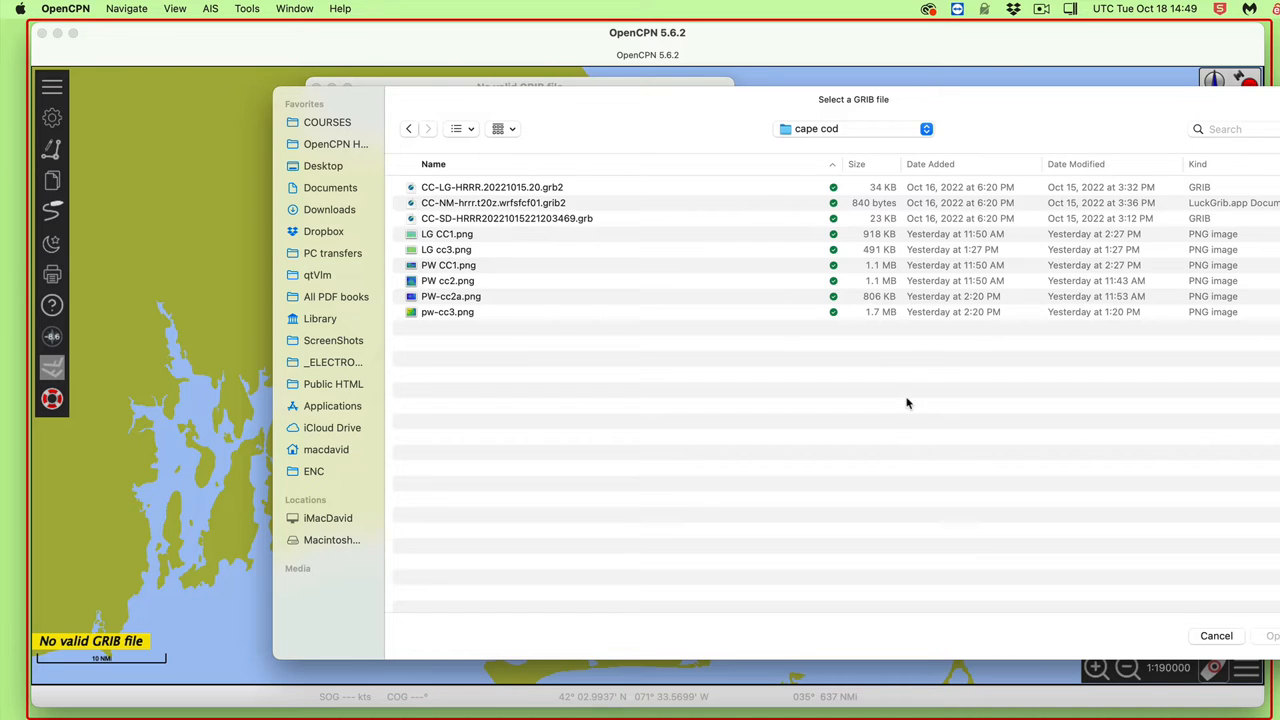
pyautogui.moveTo(643, 250)
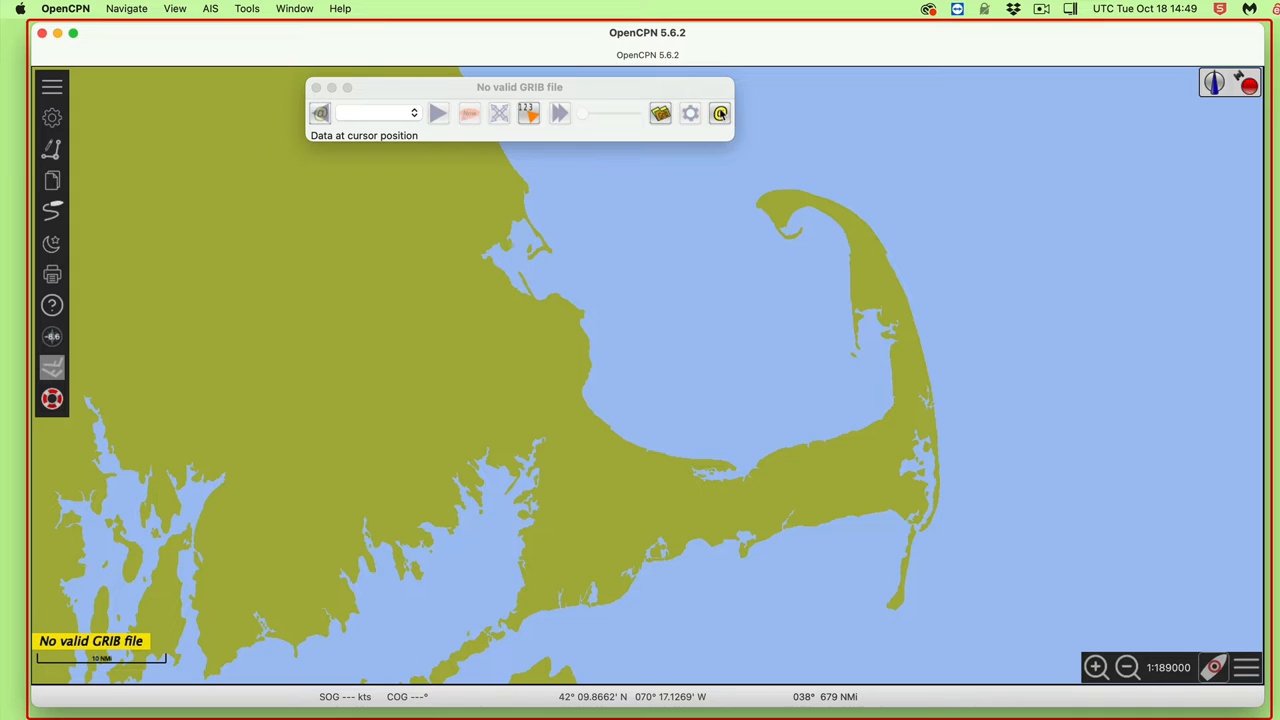
pyautogui.moveTo(719, 112)
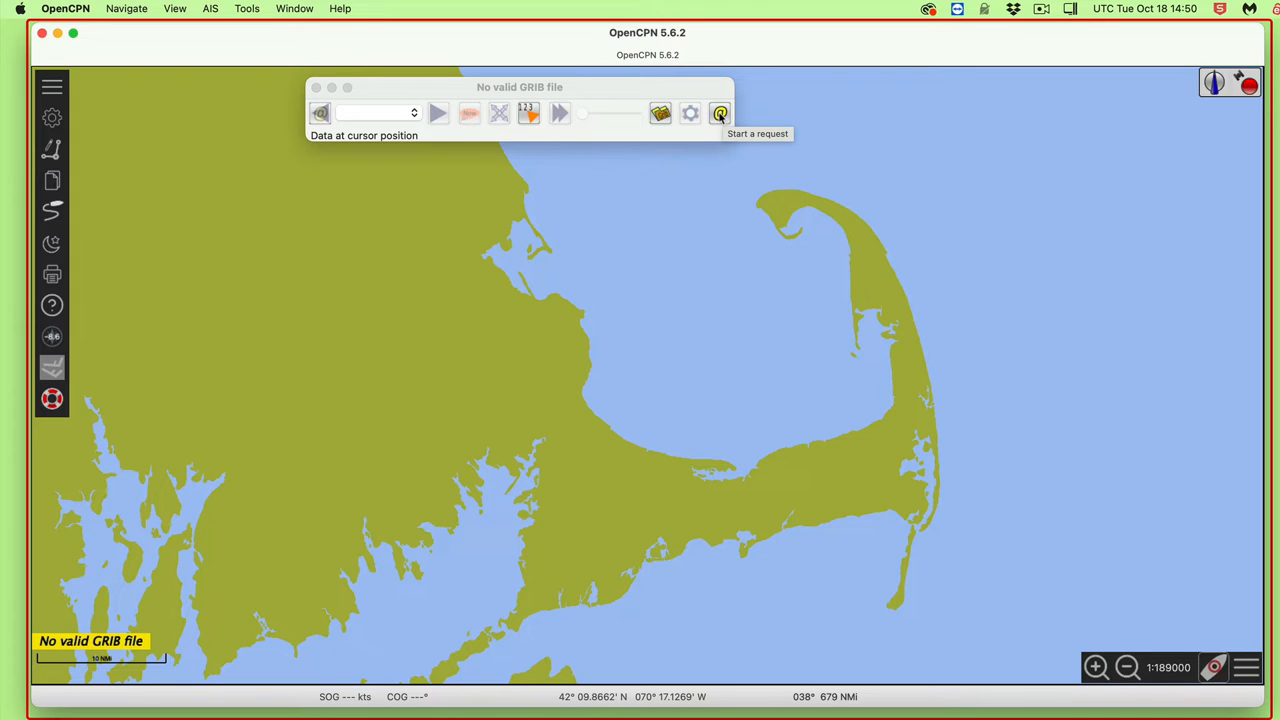
# - Start an email GRIB request and choose the HRRR forecast model
pyautogui.click(719, 112)
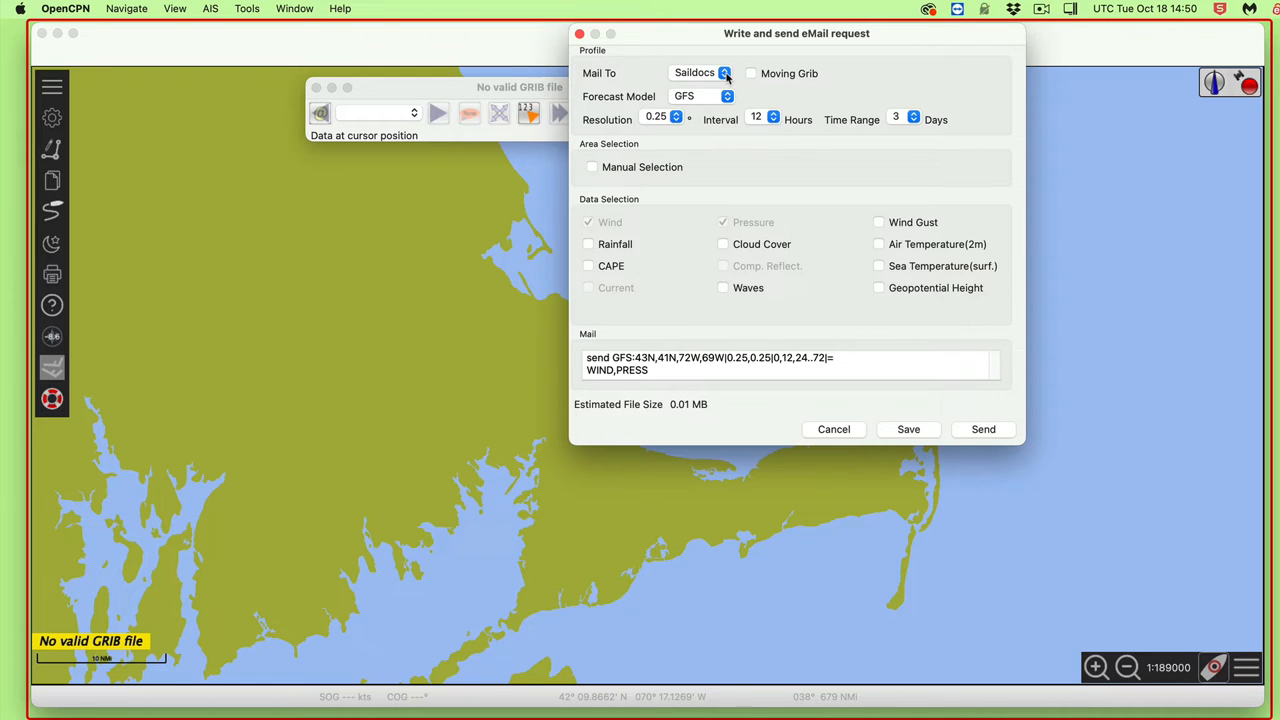
pyautogui.click(700, 96)
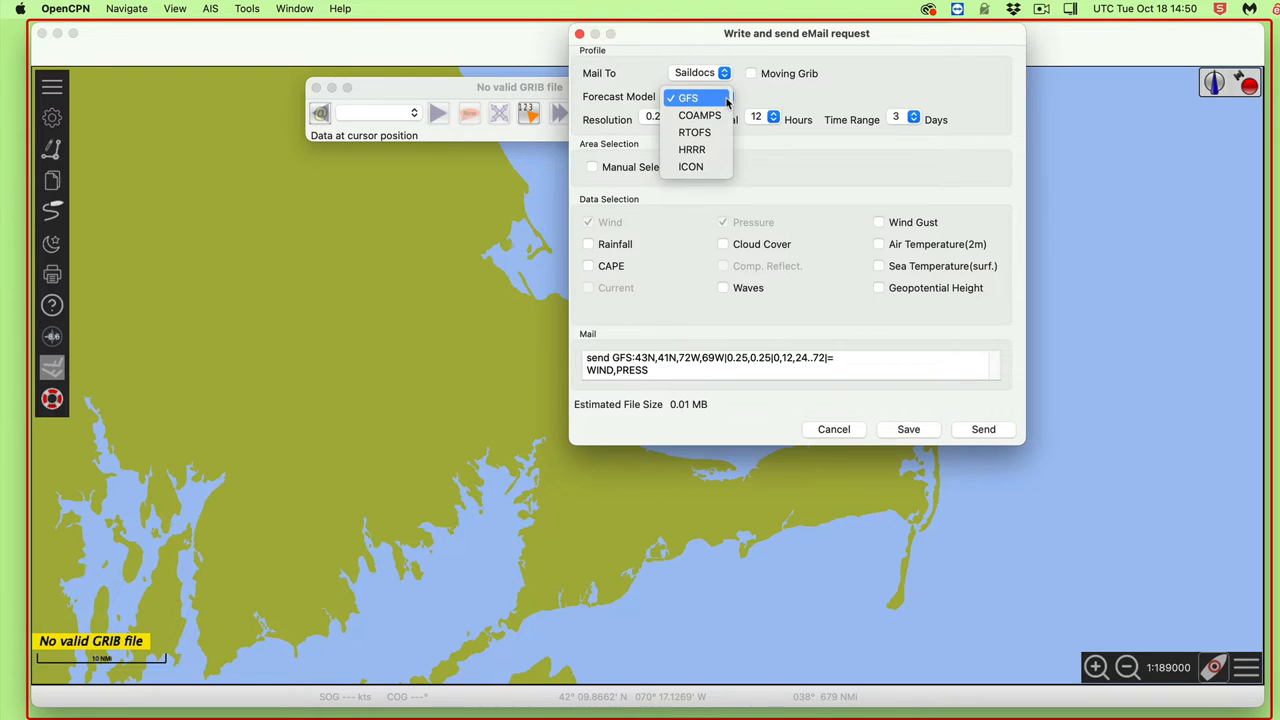
pyautogui.click(691, 149)
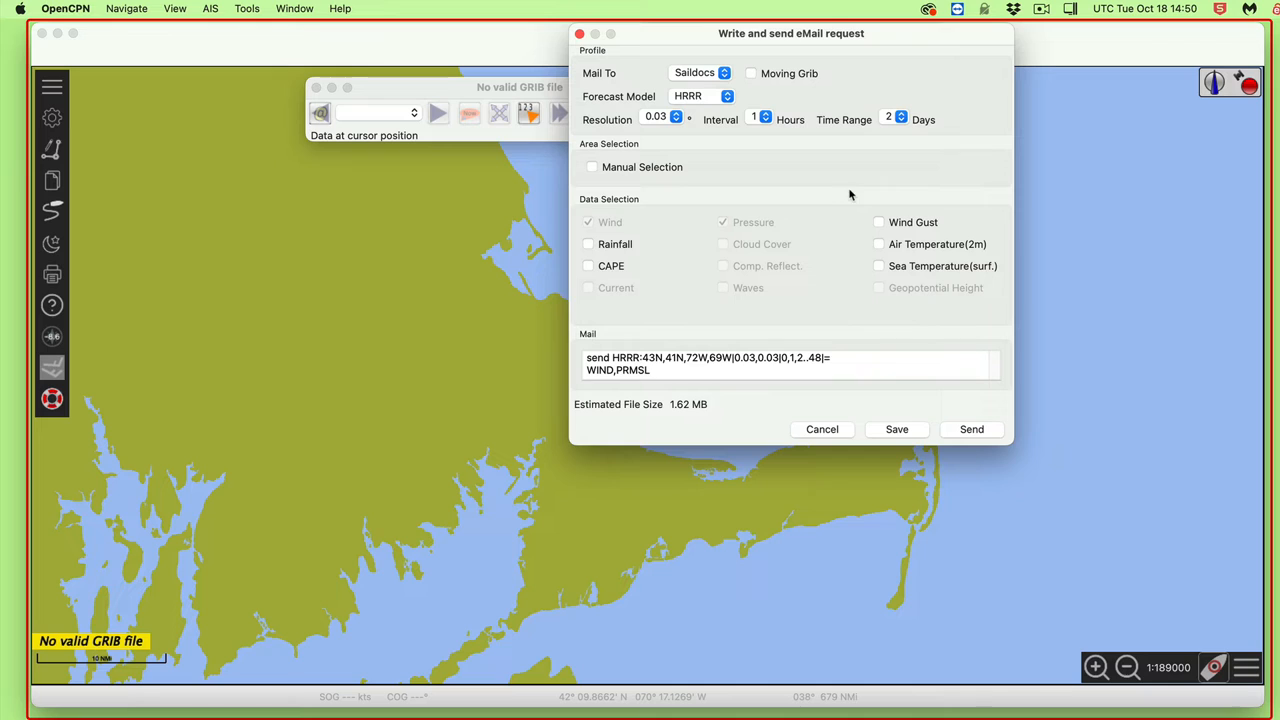
pyautogui.moveTo(610, 185)
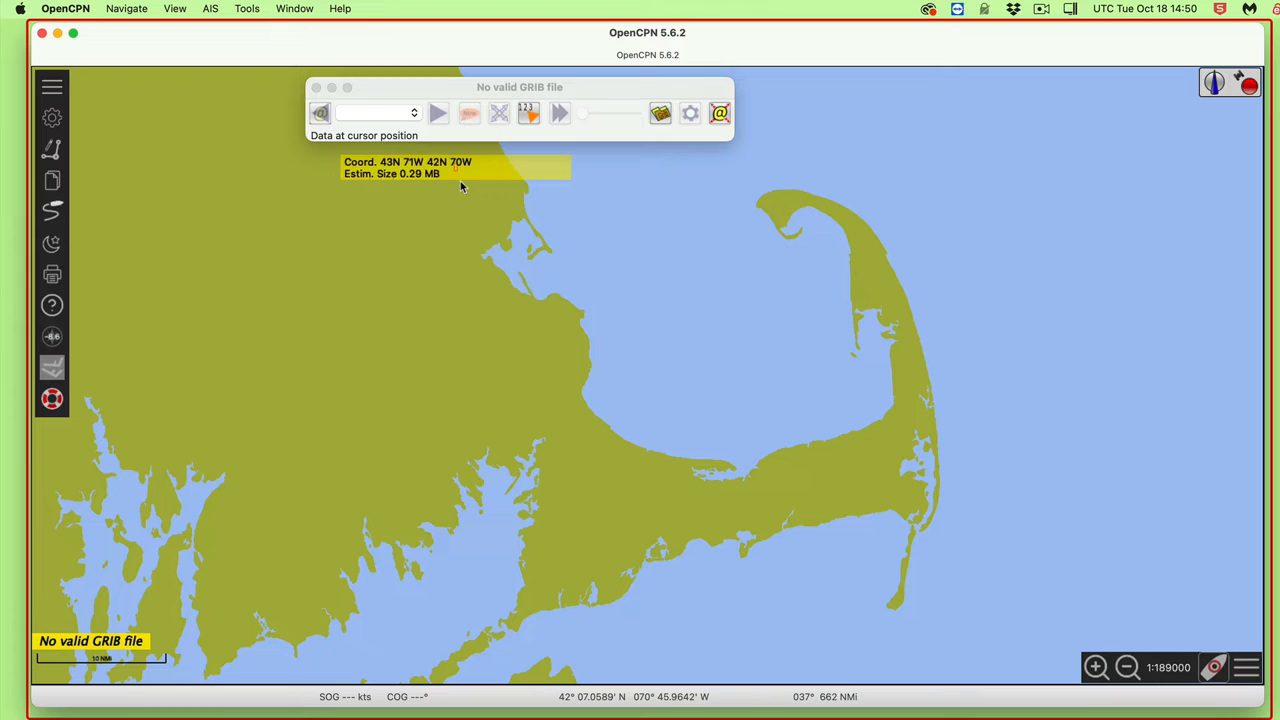
# - Outline the Cape Cod Bay area (43–41N, 71–69W) and send the request to Mail
pyautogui.moveTo(460, 165); pyautogui.dragTo(1020, 565)
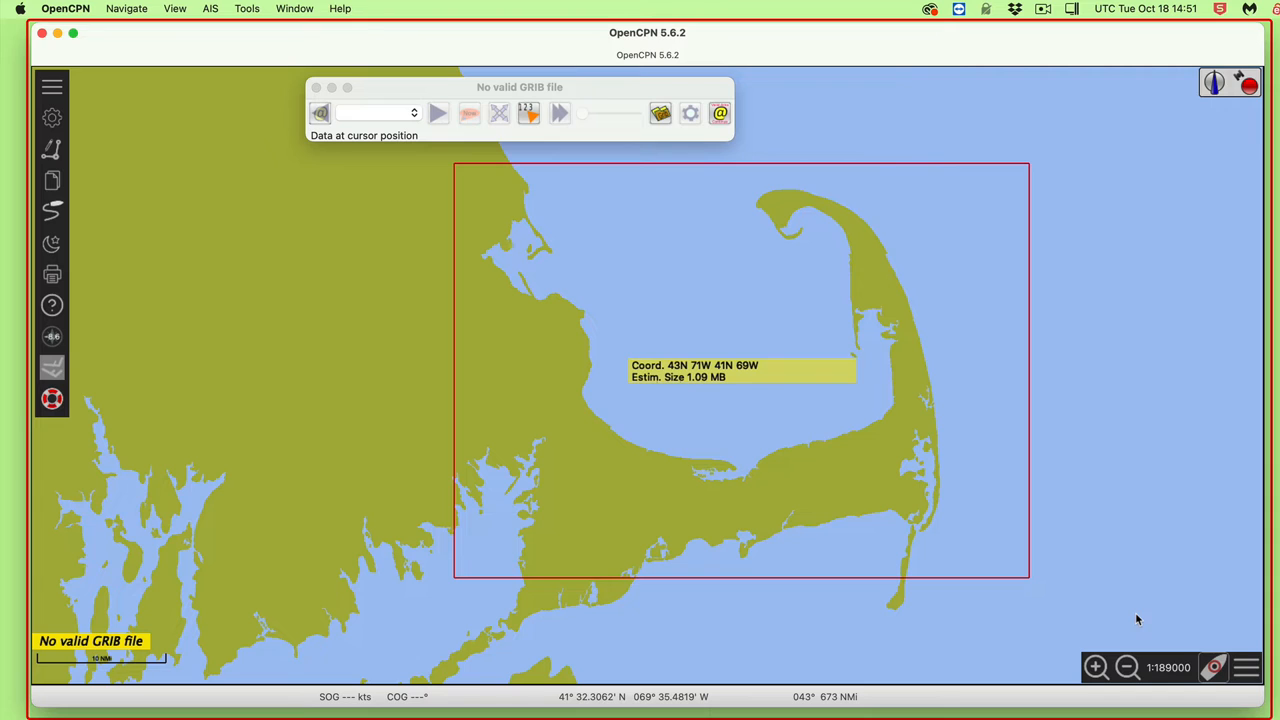
pyautogui.moveTo(687, 393)
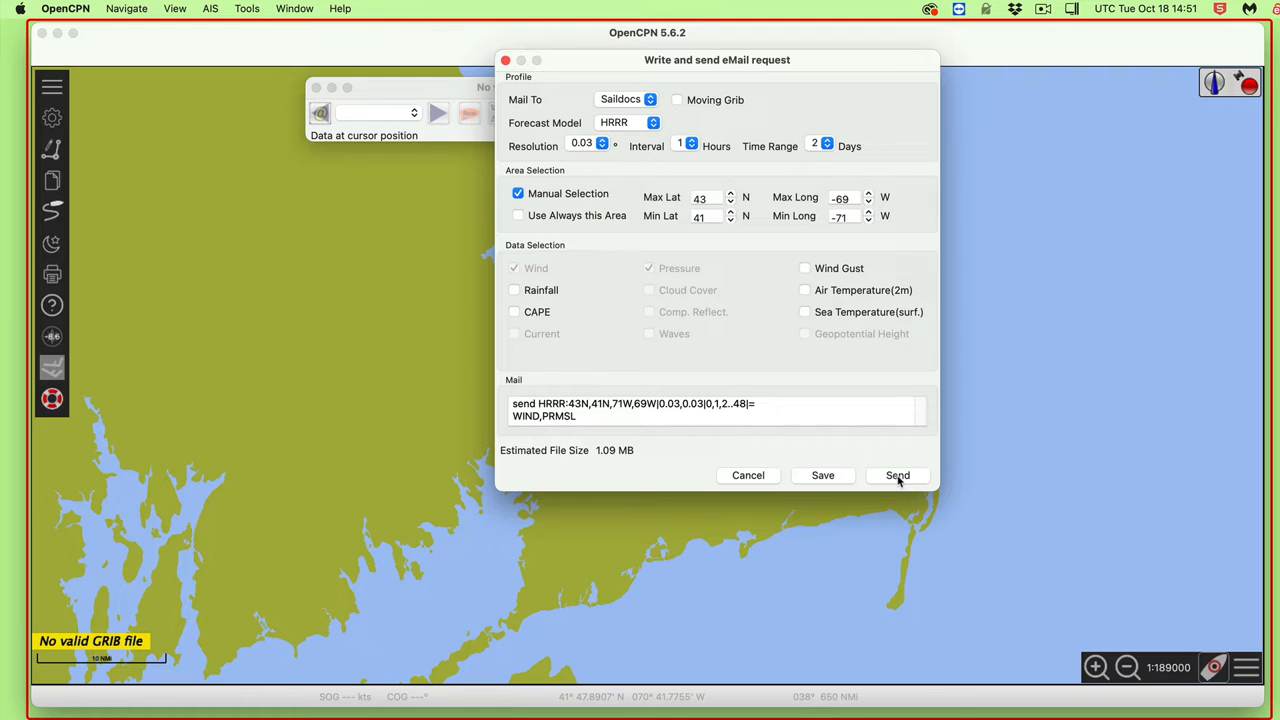
pyautogui.click(897, 475)
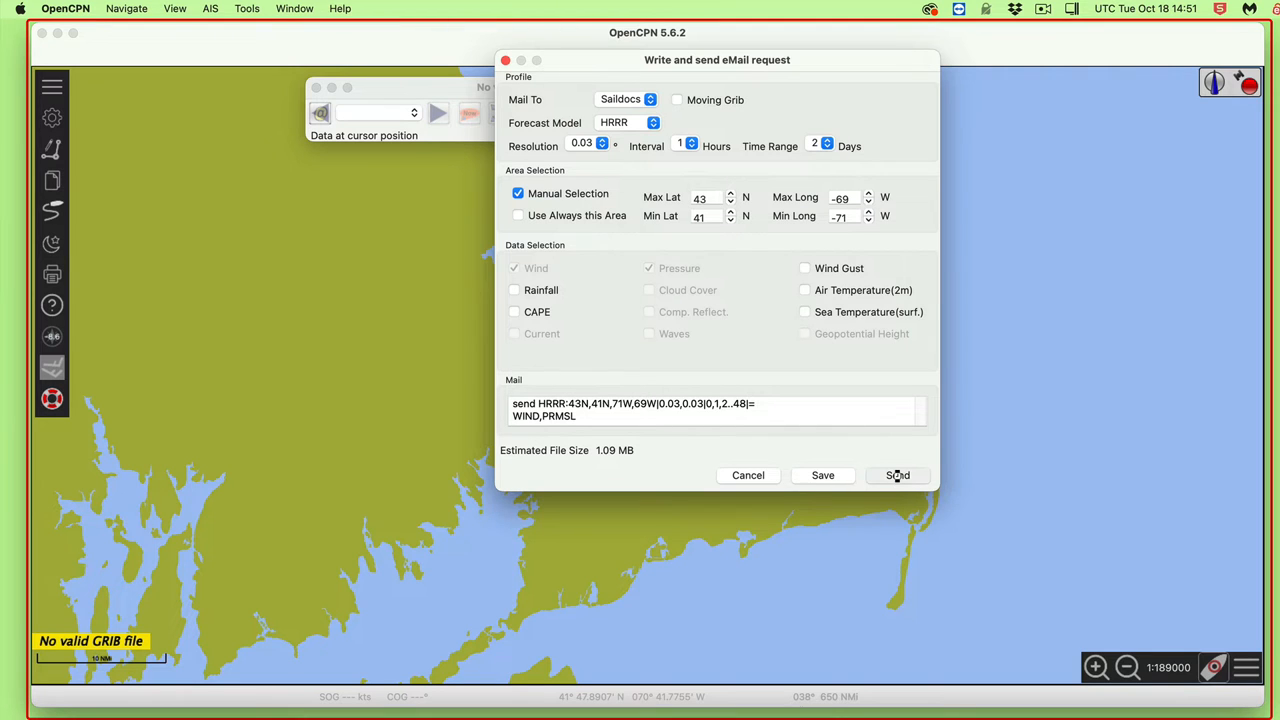
# - Select PRMSL in the Saildocs request body for removal
pyautogui.click(897, 475)
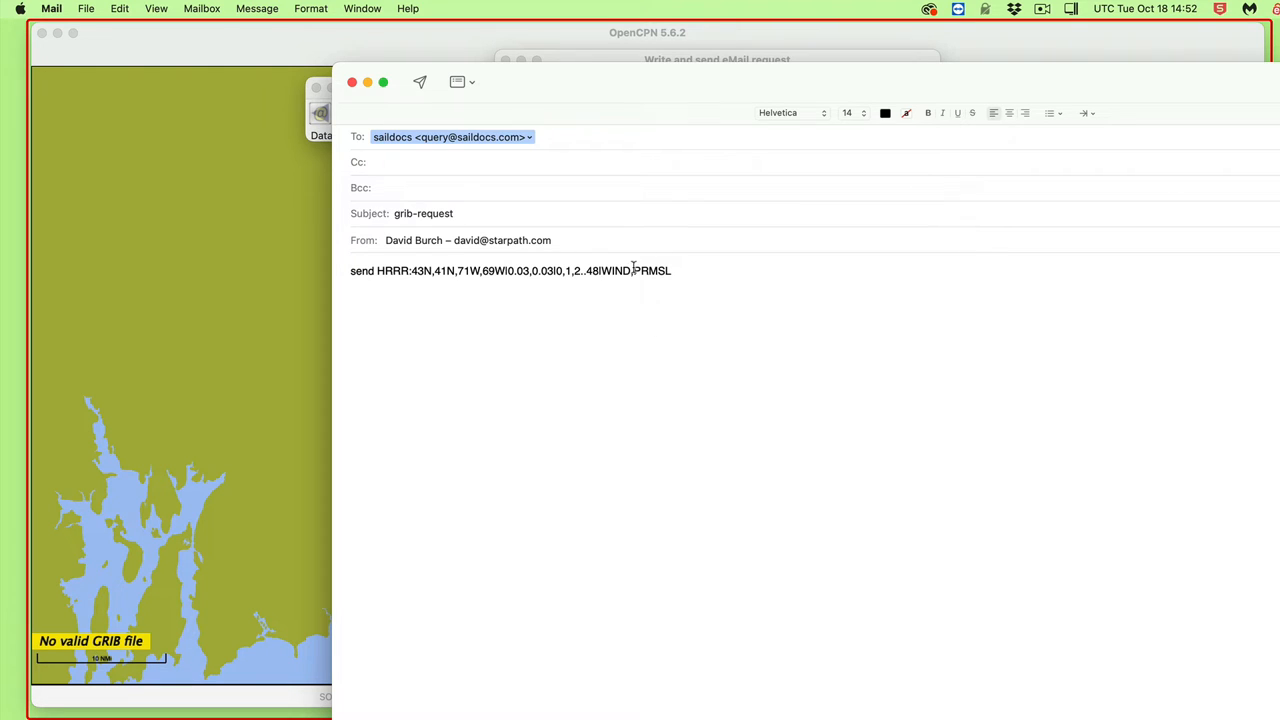
pyautogui.doubleClick(652, 271)
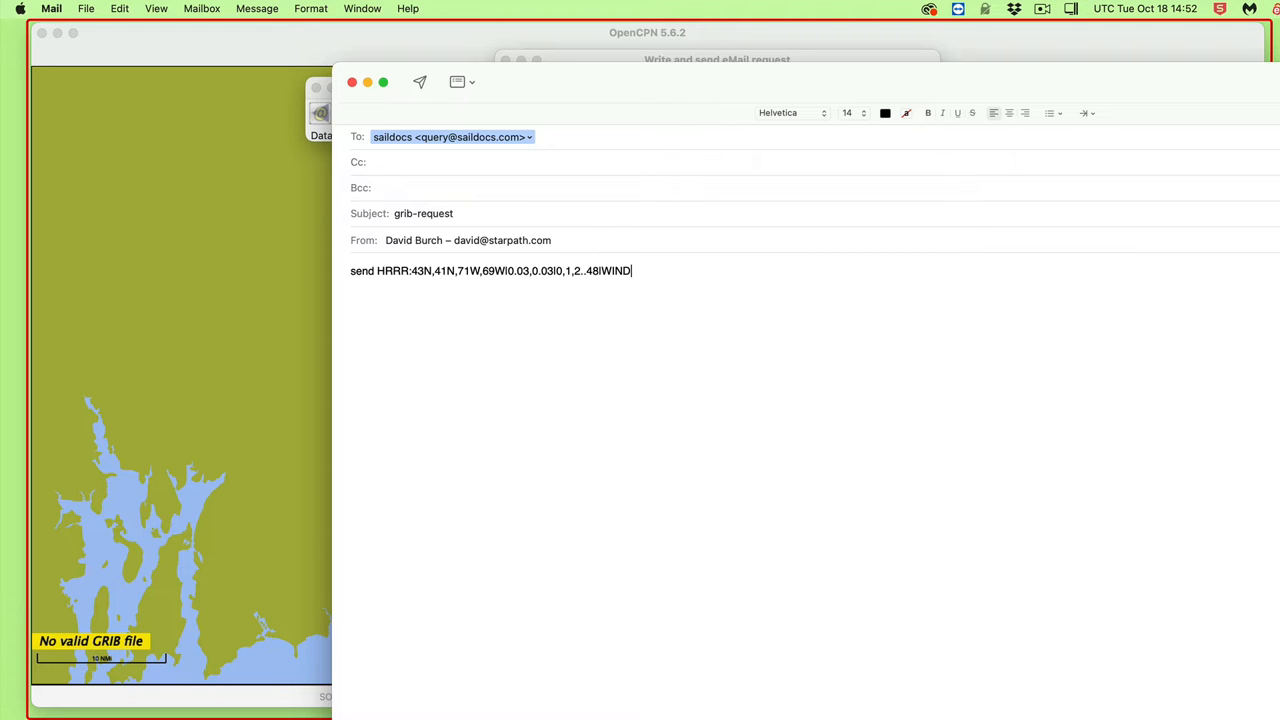
pyautogui.moveTo(601, 82)
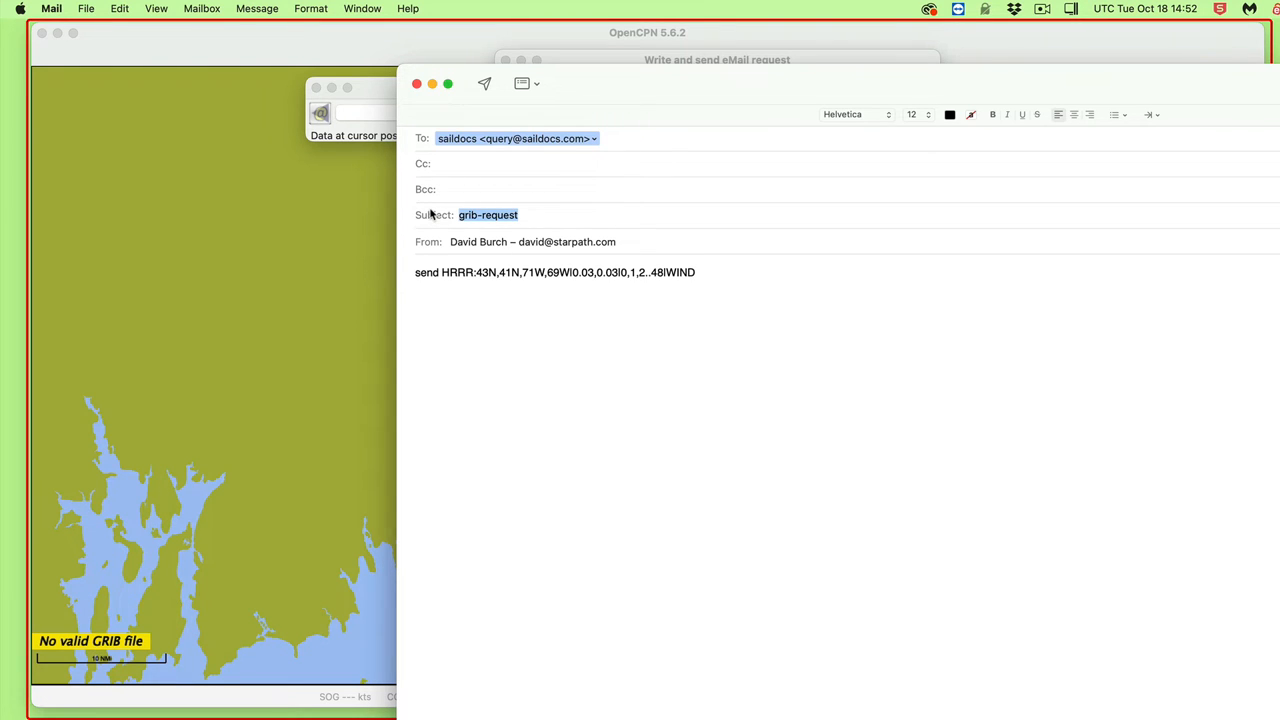
# - Enter 'HRRR cape cod' as the message subject
pyautogui.write('HRRR')
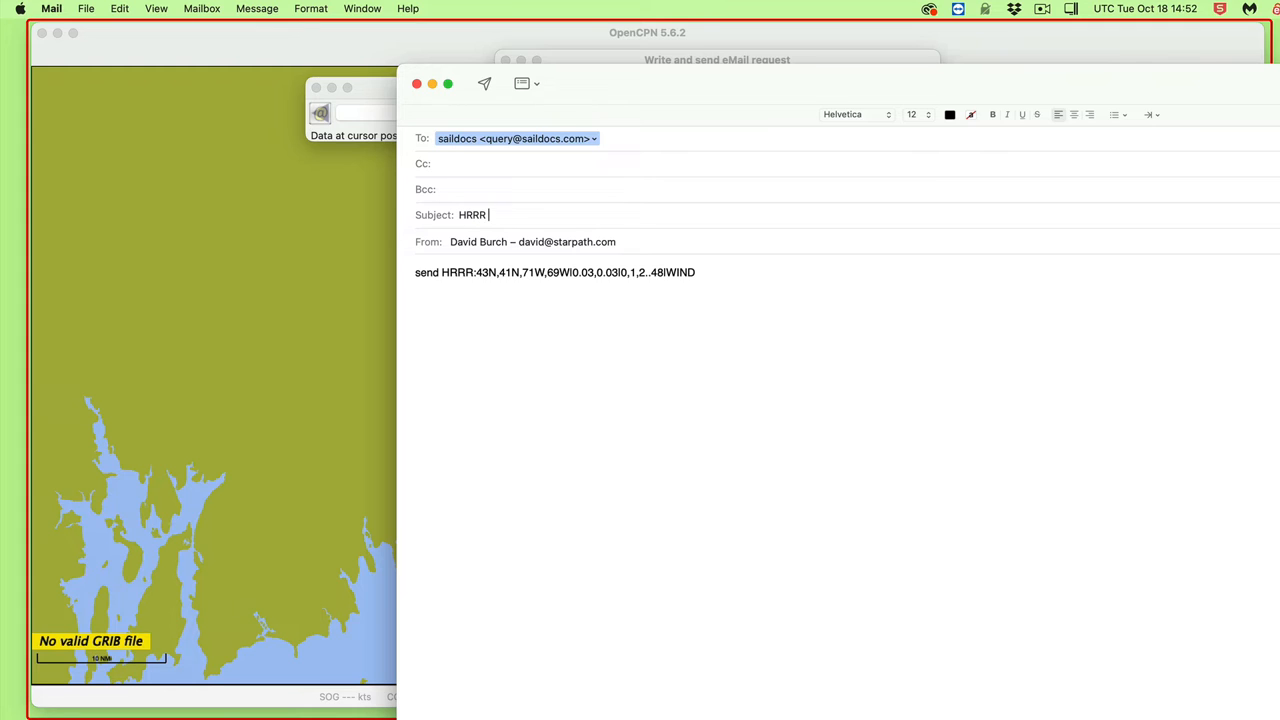
pyautogui.write('cape cod')
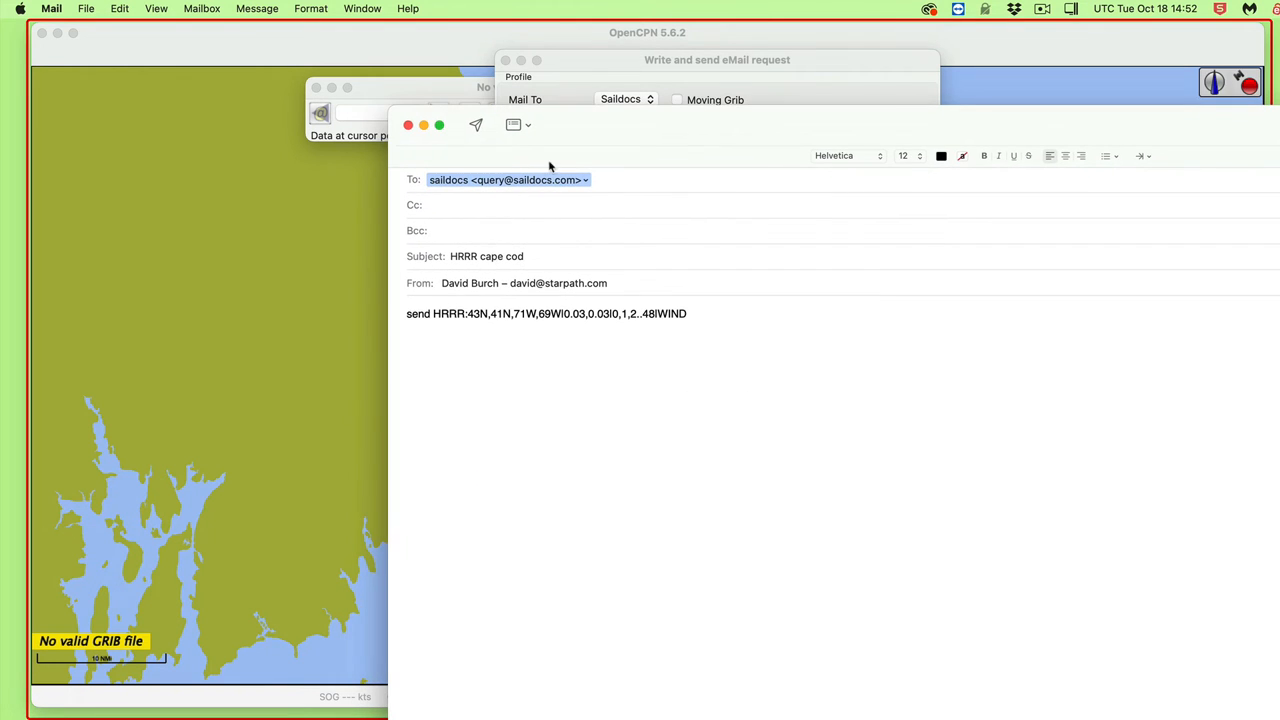
pyautogui.moveTo(462, 313)
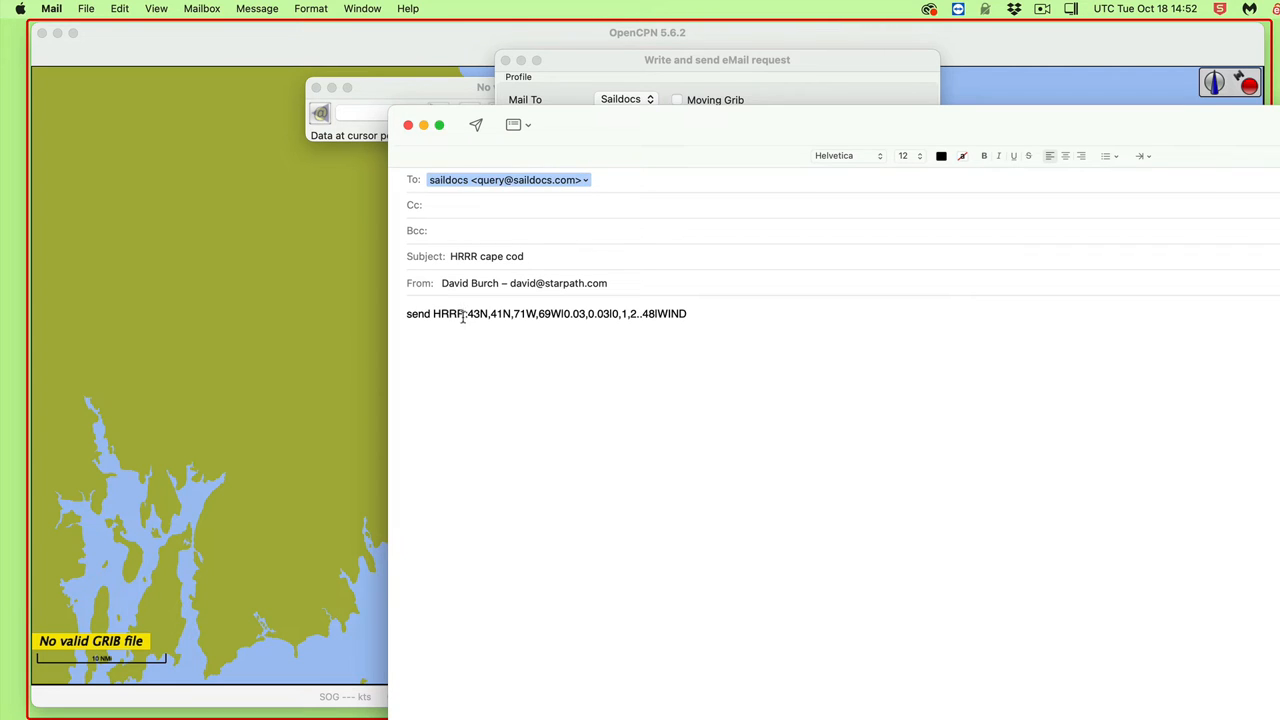
pyautogui.moveTo(459, 352)
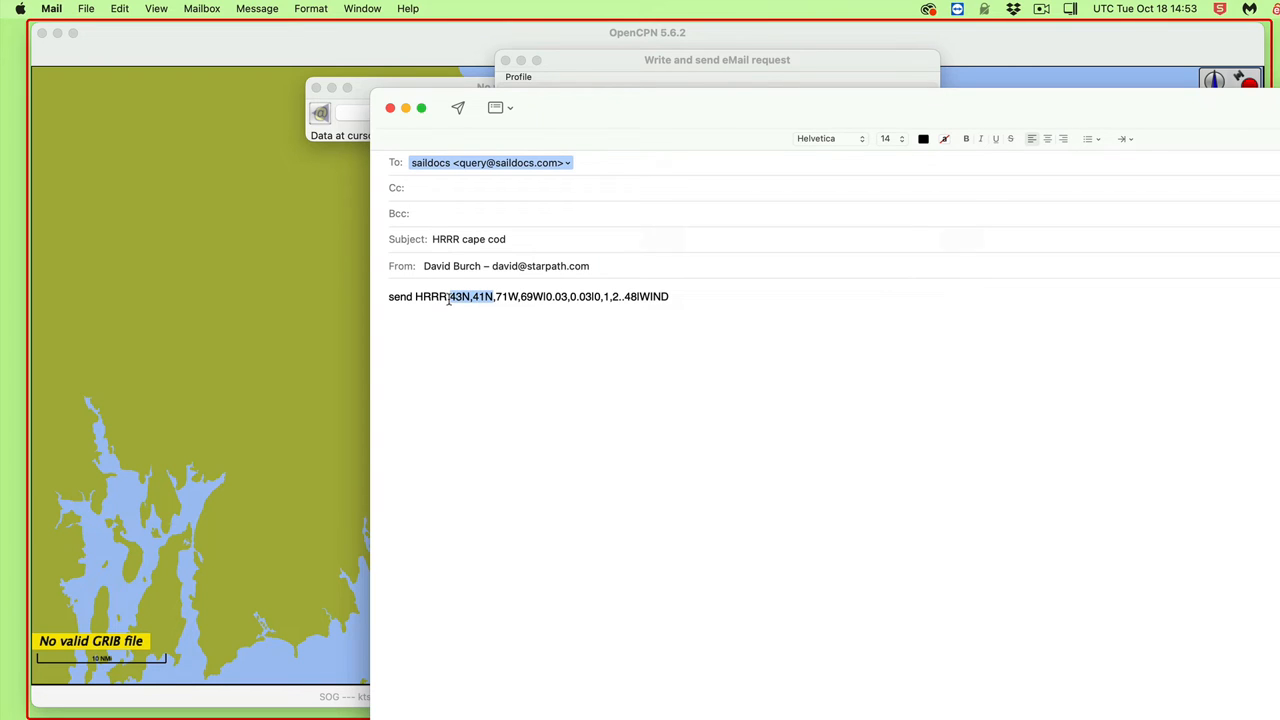
pyautogui.moveTo(518, 430)
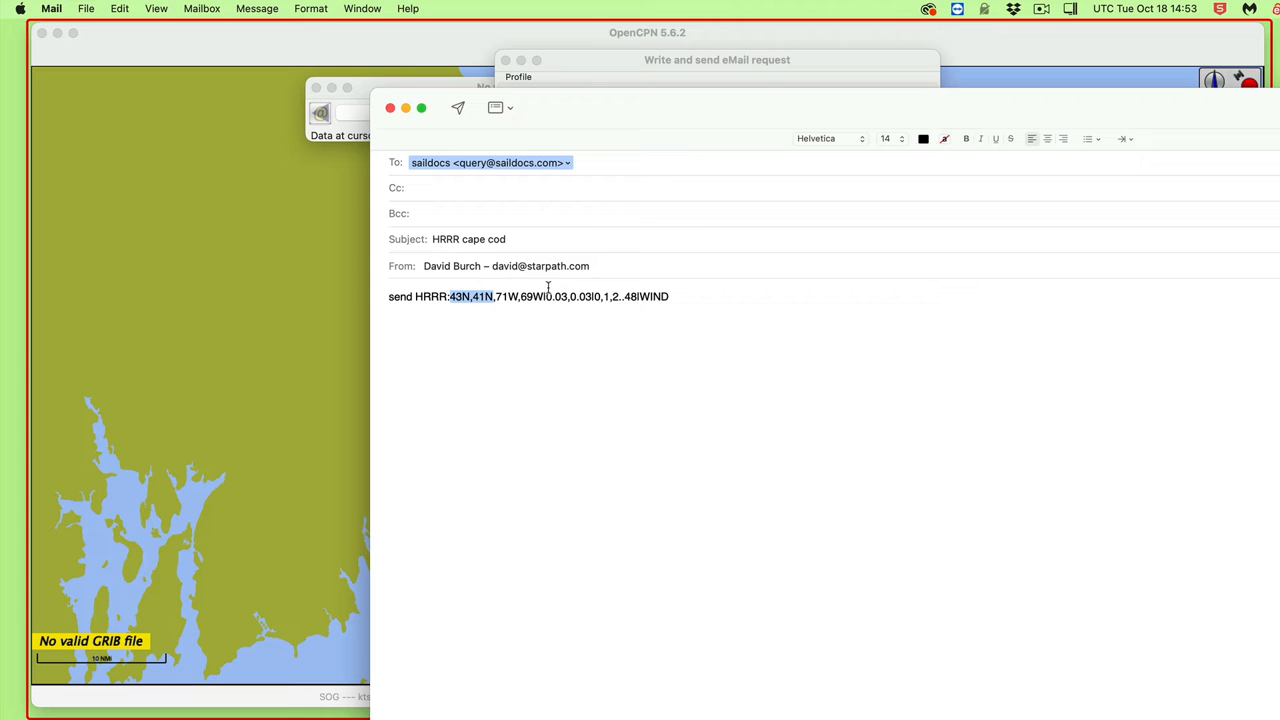
pyautogui.moveTo(470, 343)
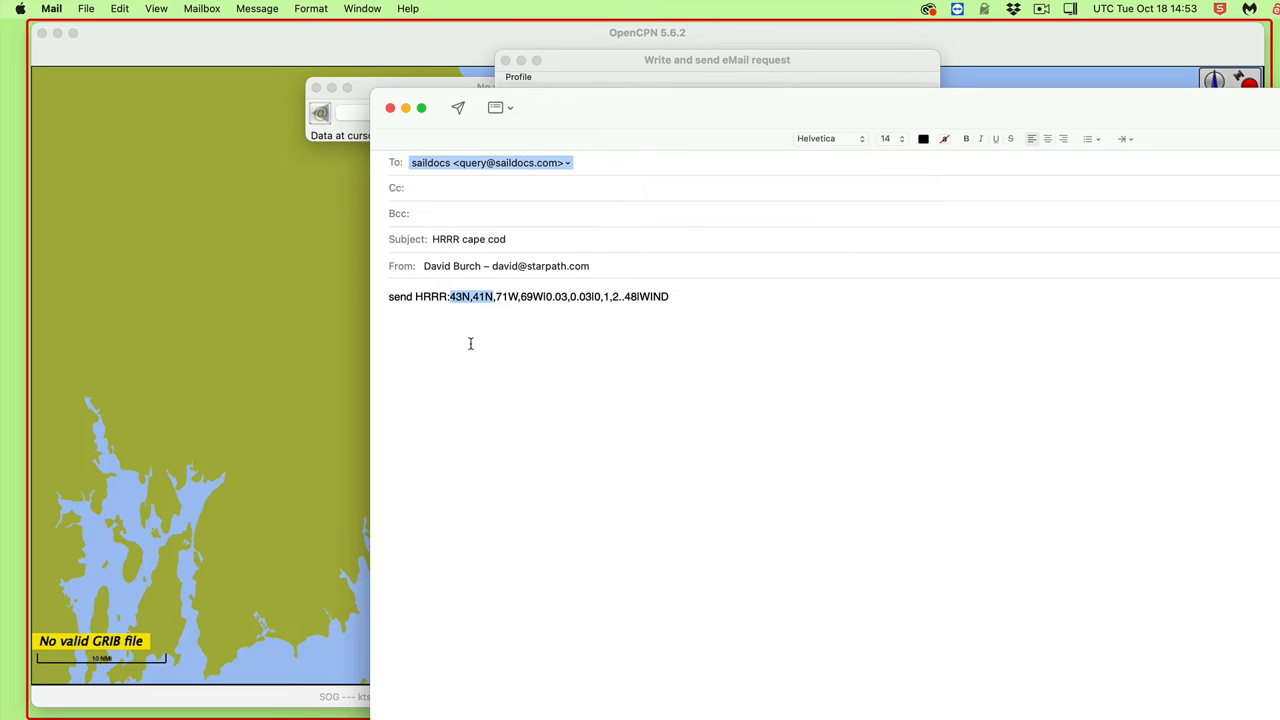
pyautogui.moveTo(565, 112)
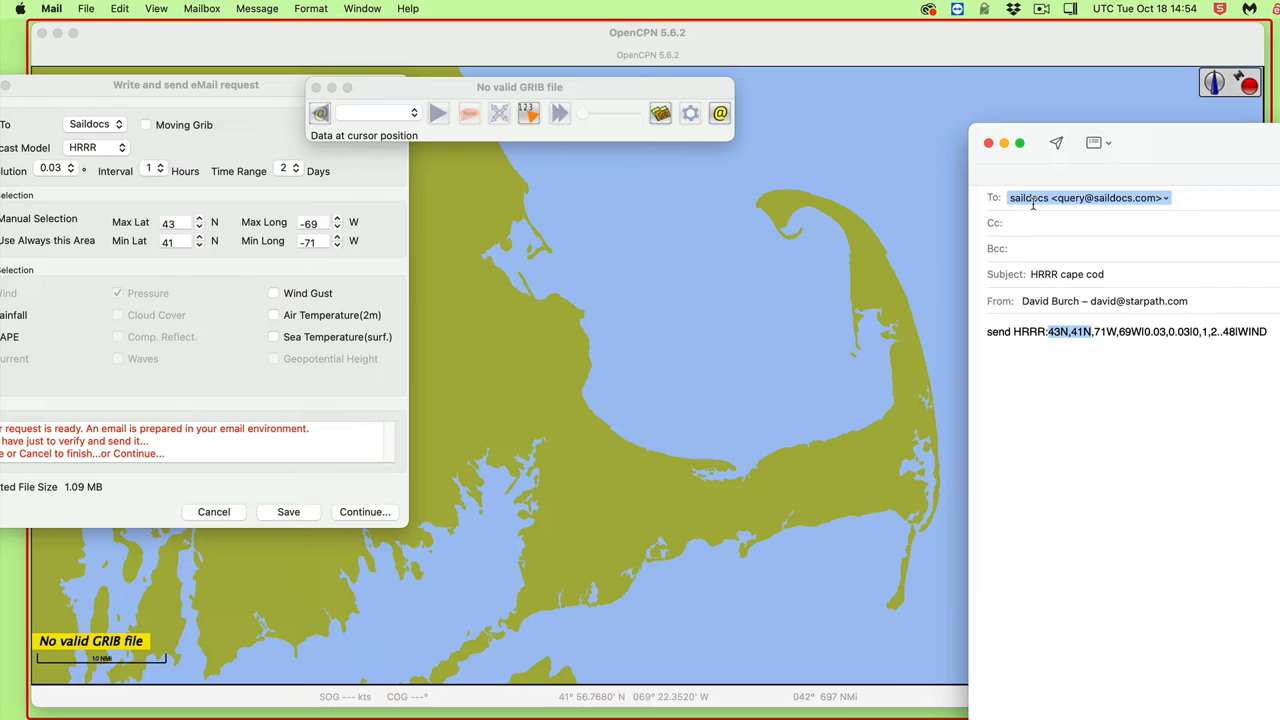
pyautogui.moveTo(625, 675)
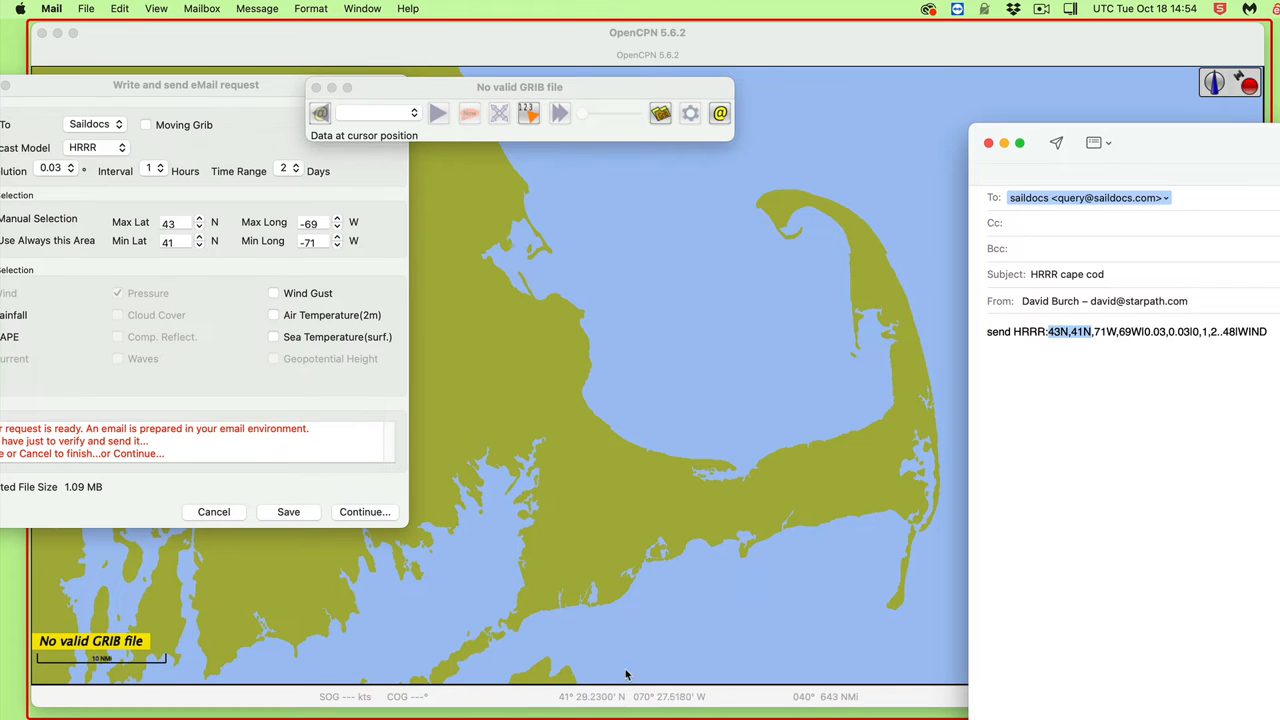
pyautogui.moveTo(715, 508)
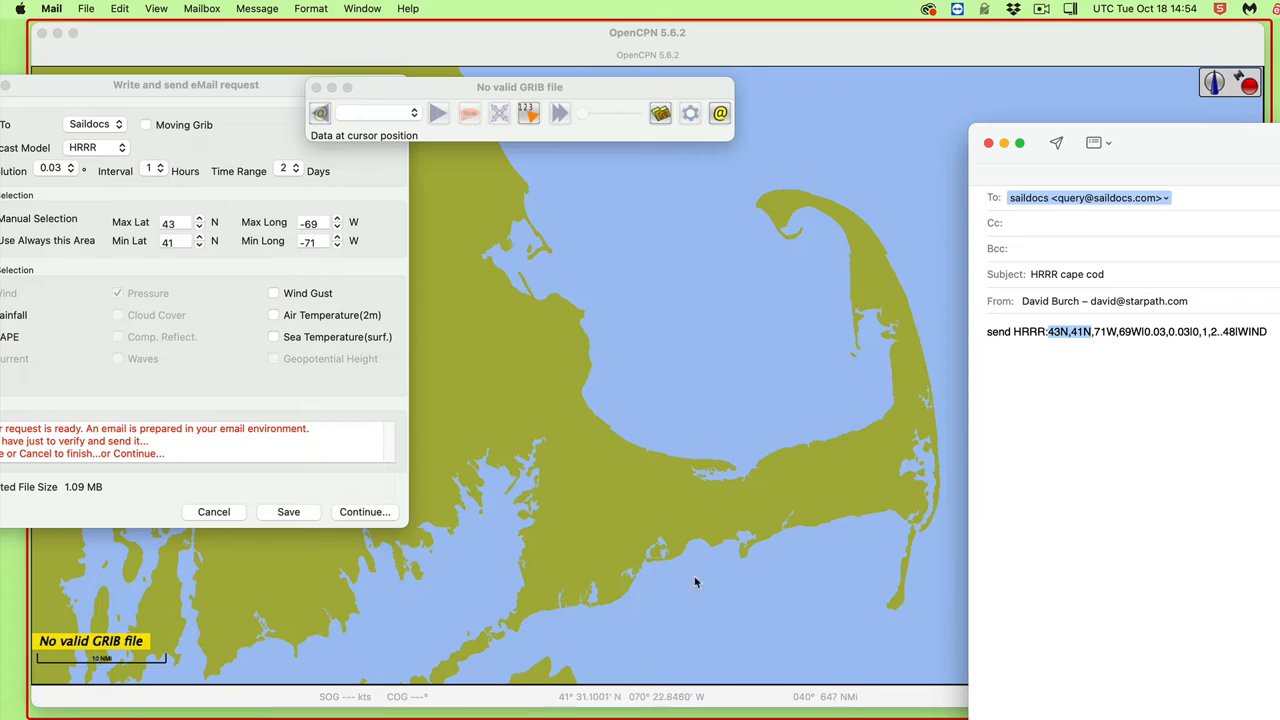
pyautogui.moveTo(735, 420)
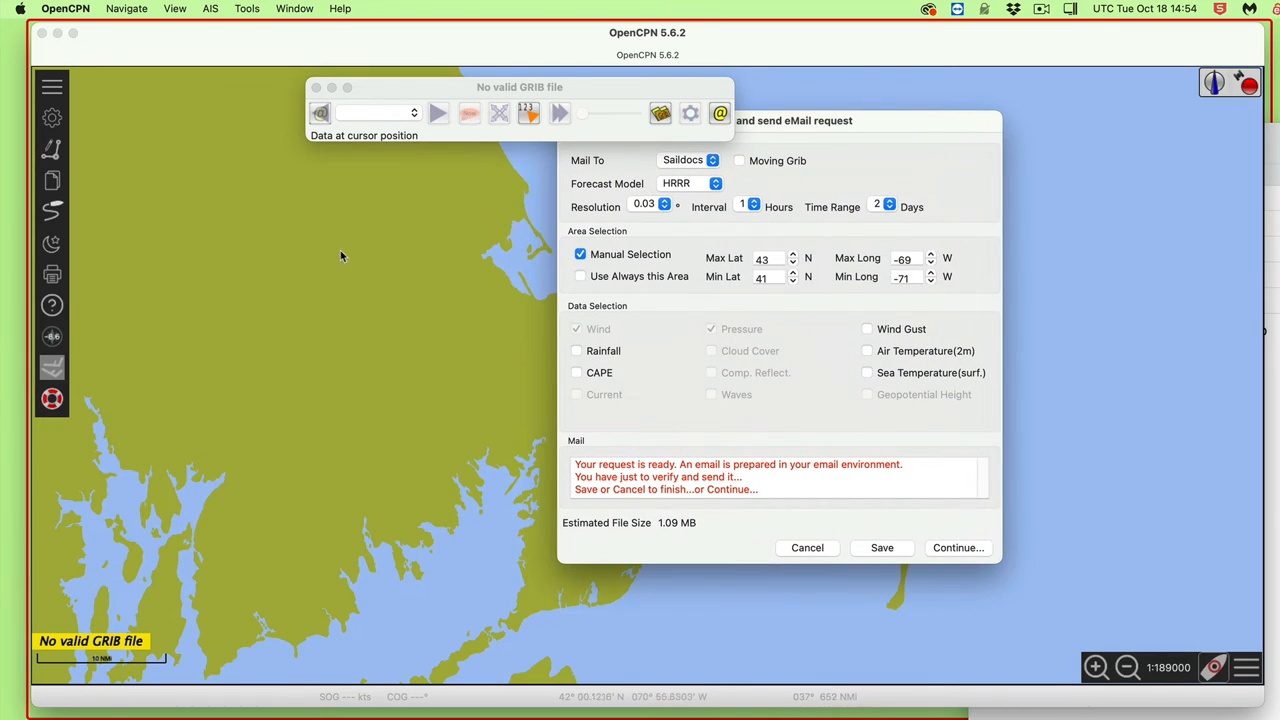
pyautogui.moveTo(155, 268)
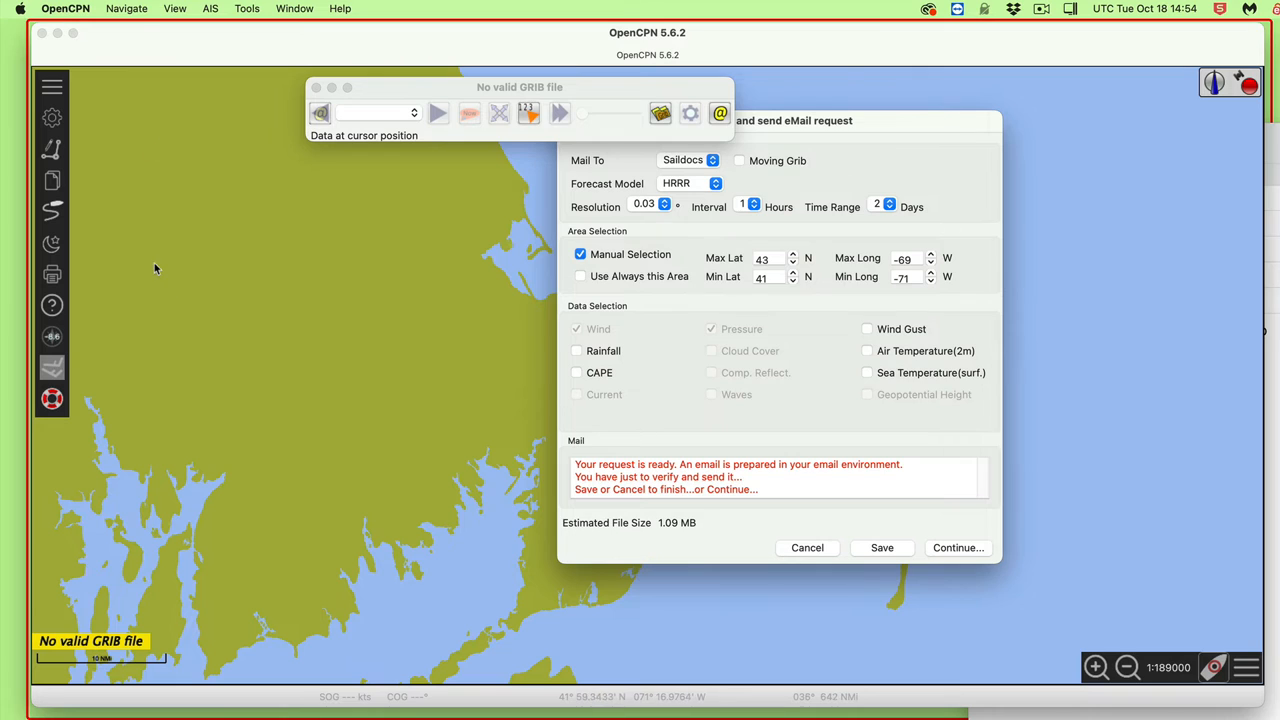
# - Set OpenCPN's Lat/Long display units to Decimal Degrees
pyautogui.click(65, 8)
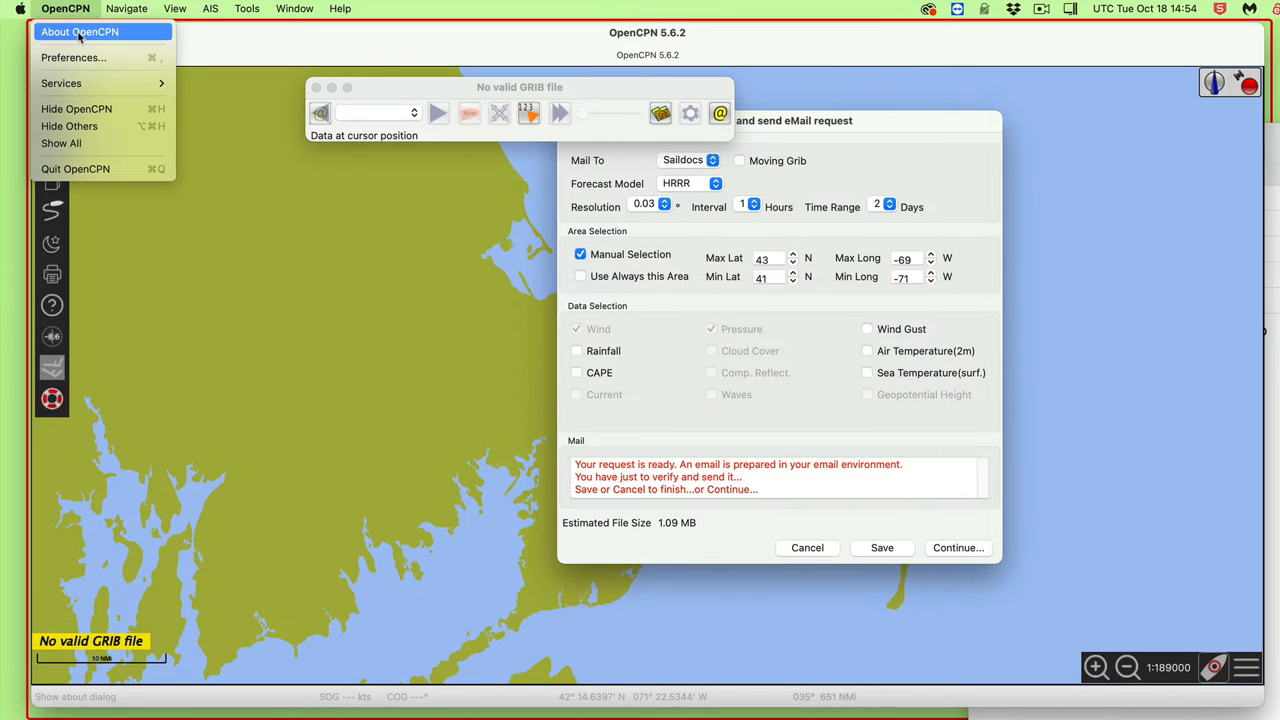
pyautogui.moveTo(72, 57)
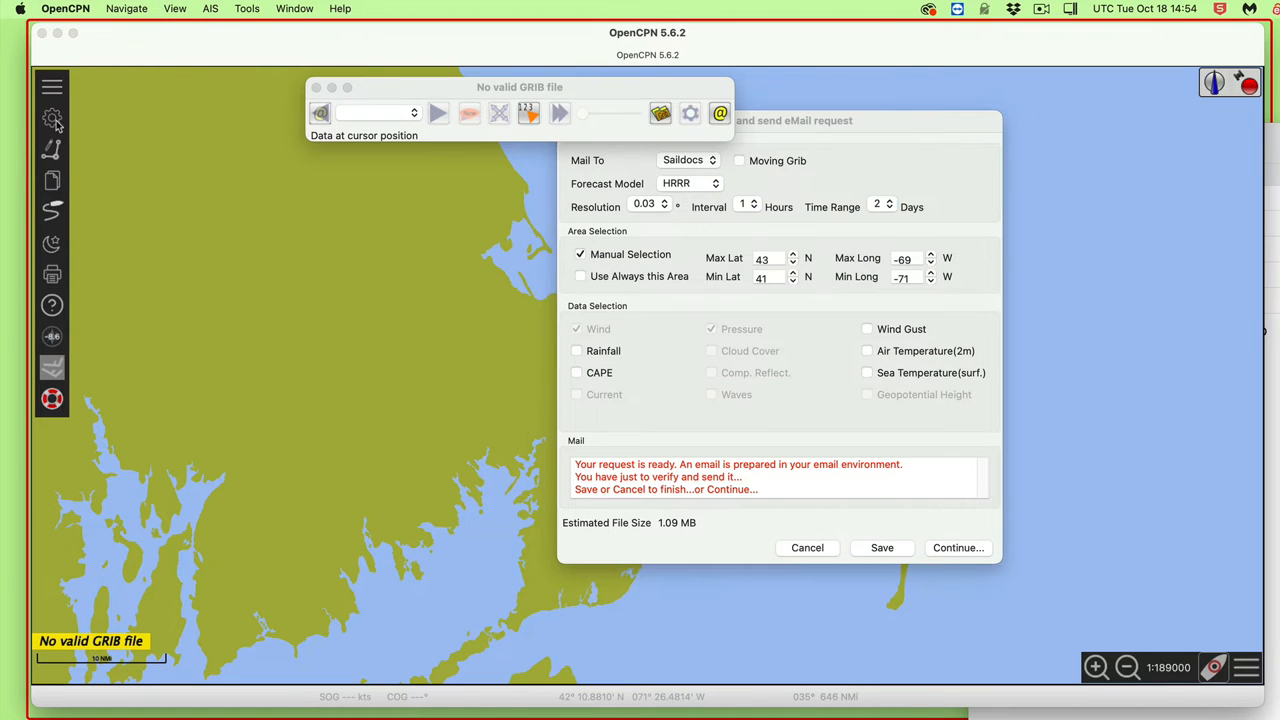
pyautogui.click(52, 119)
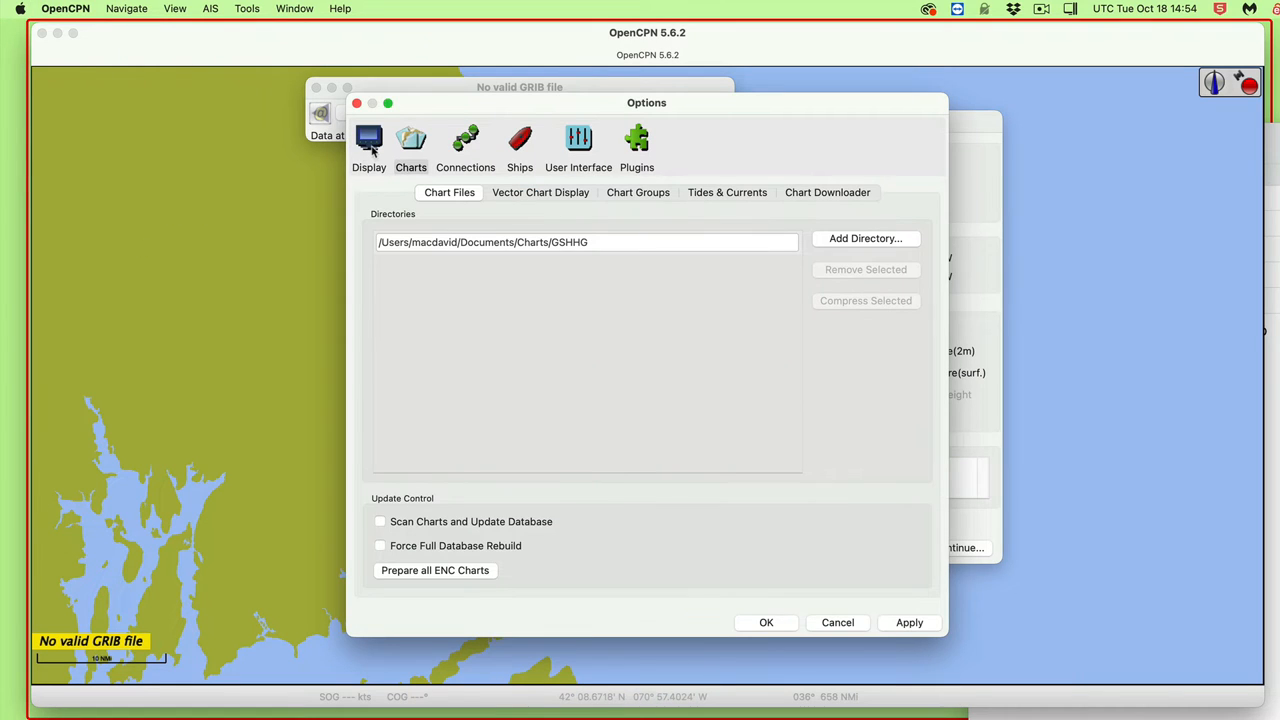
pyautogui.click(369, 145)
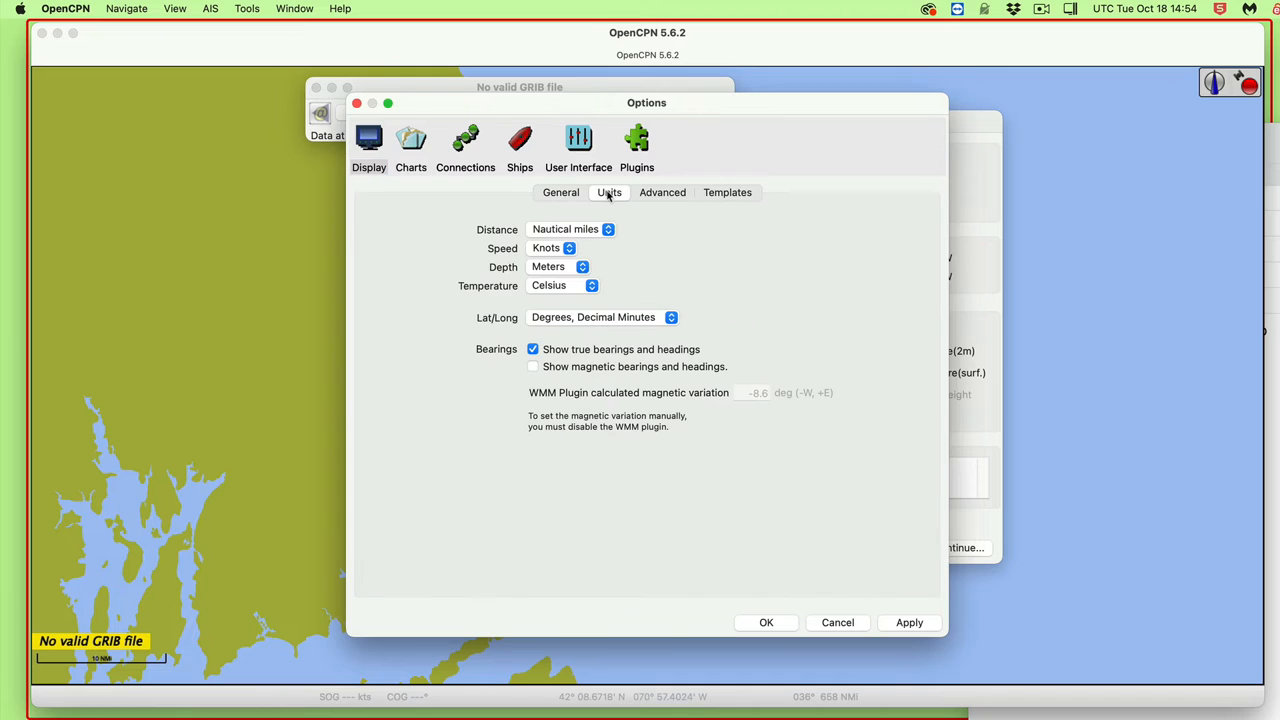
pyautogui.click(600, 317)
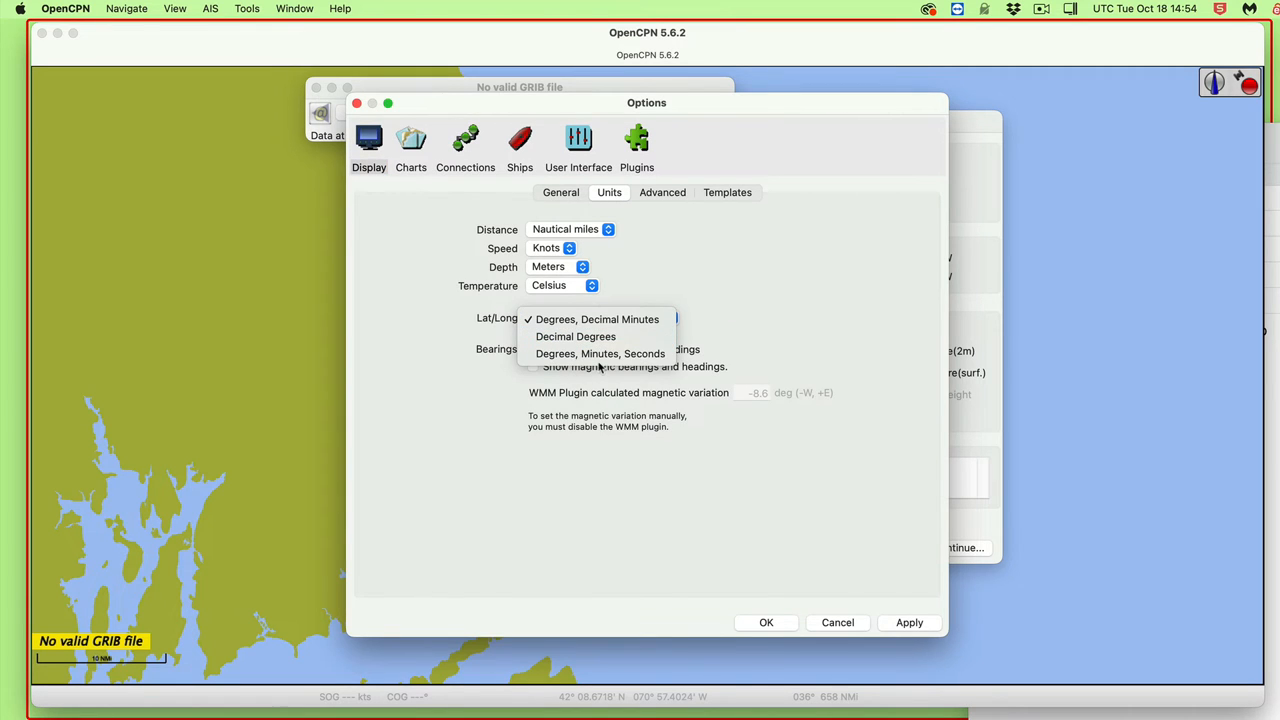
pyautogui.click(576, 336)
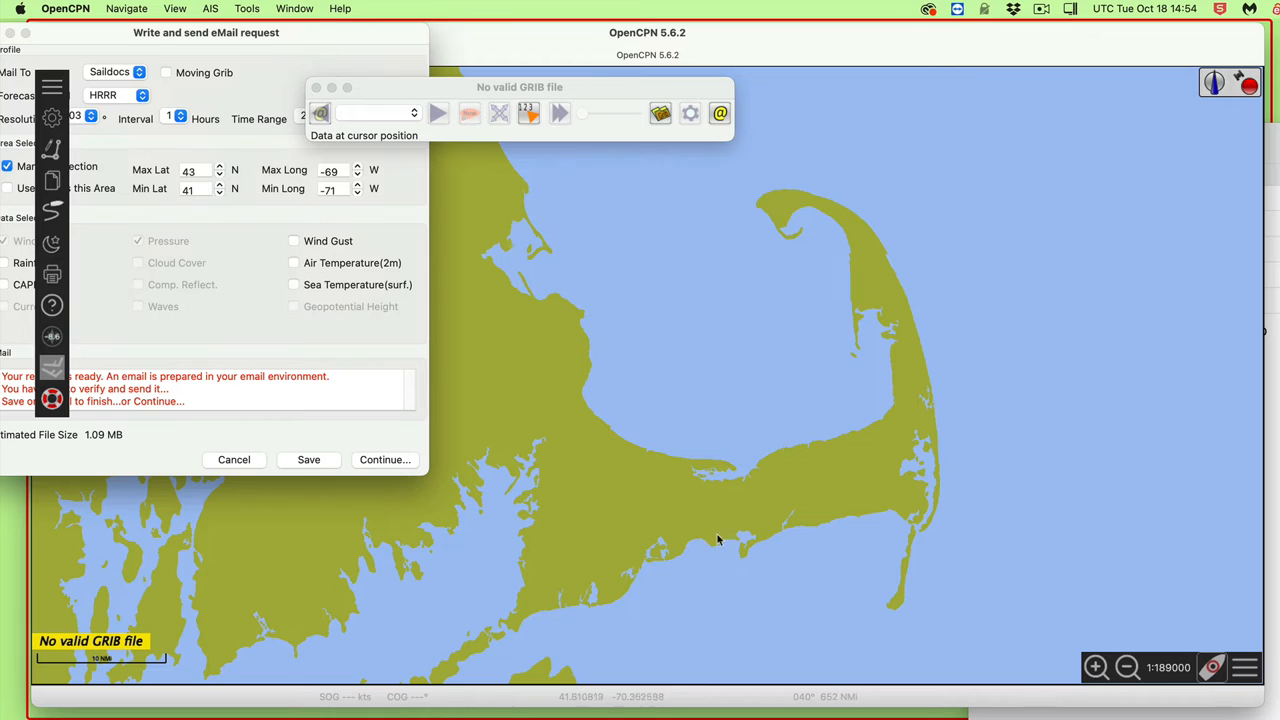
pyautogui.moveTo(965, 280)
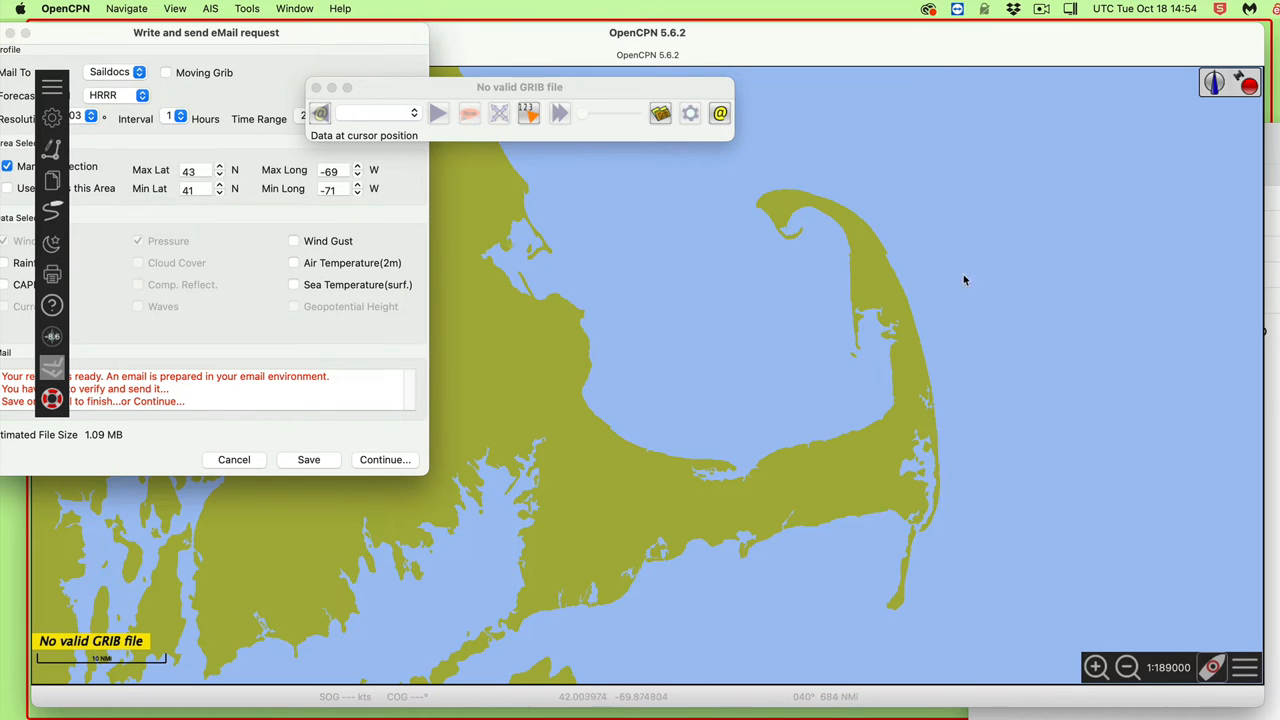
pyautogui.moveTo(705, 517)
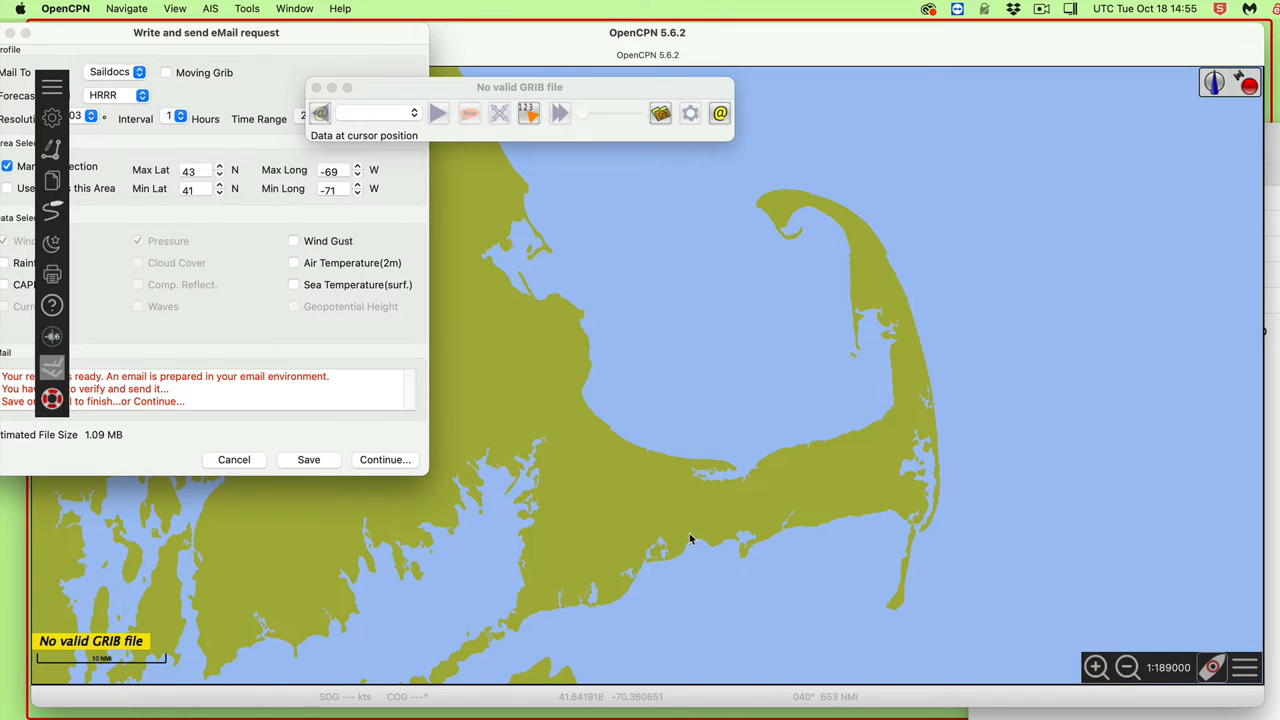
pyautogui.moveTo(723, 164)
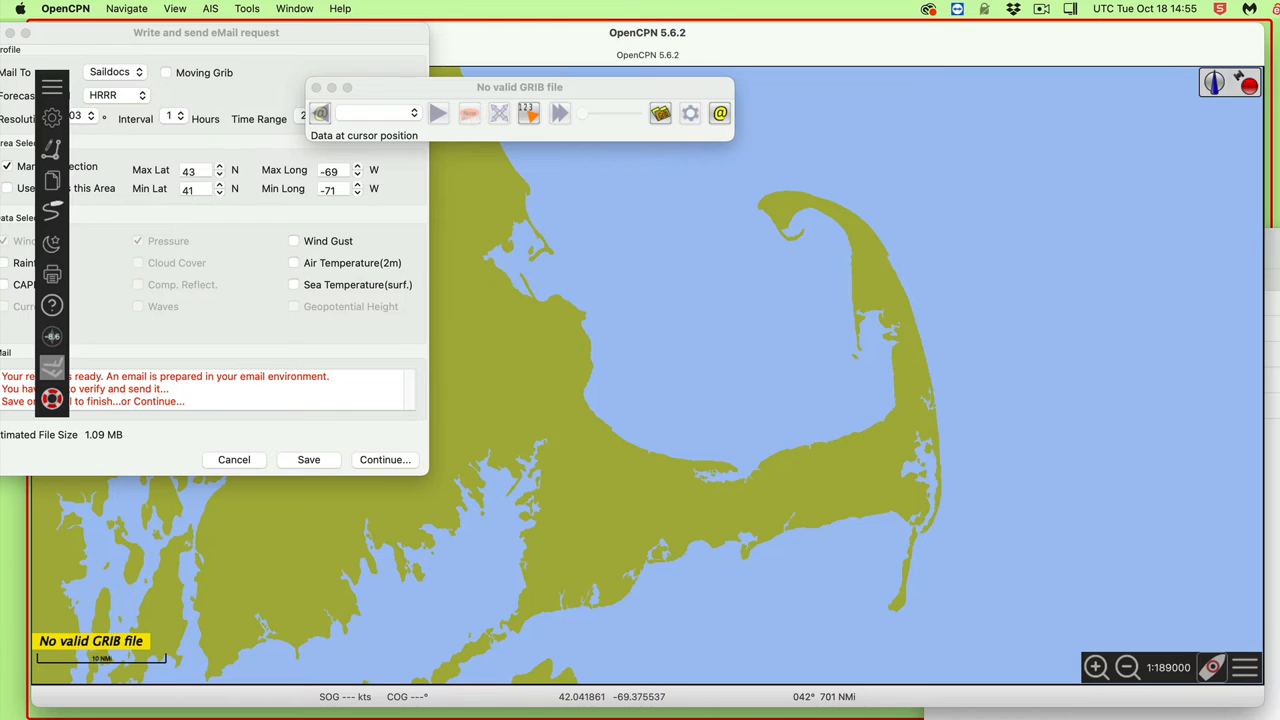
pyautogui.click(384, 459)
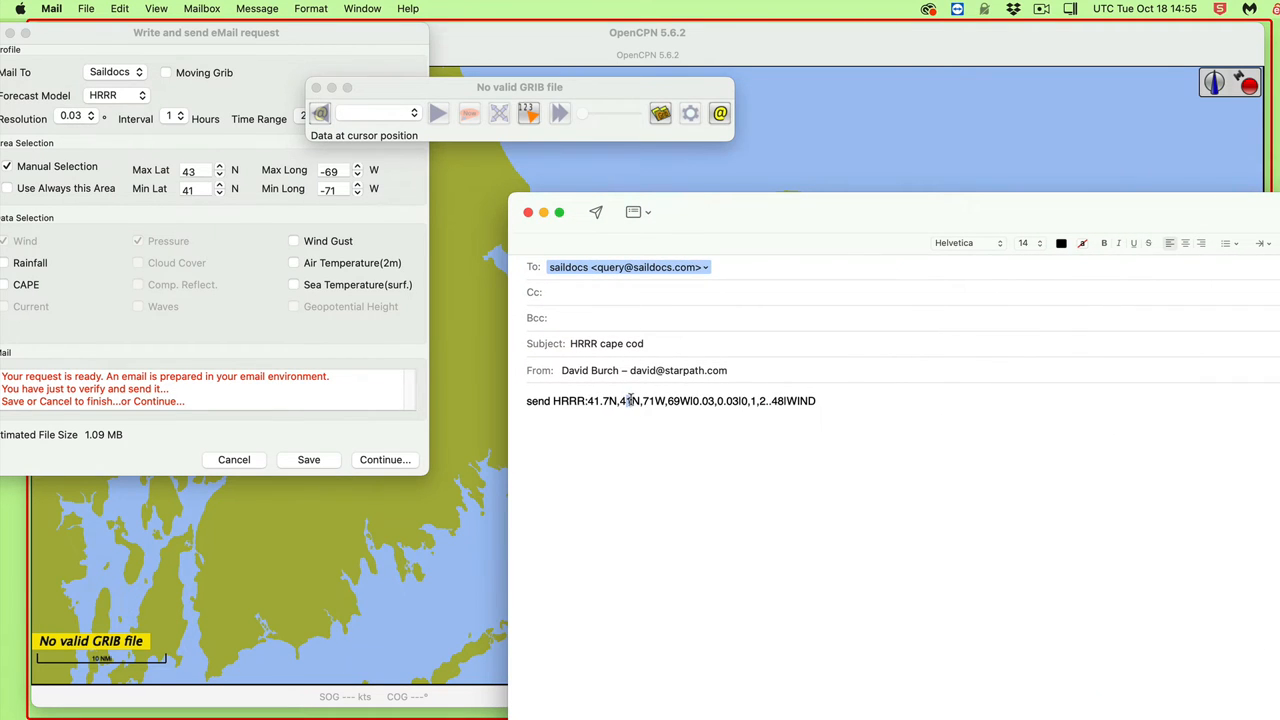
pyautogui.write('42.1N')
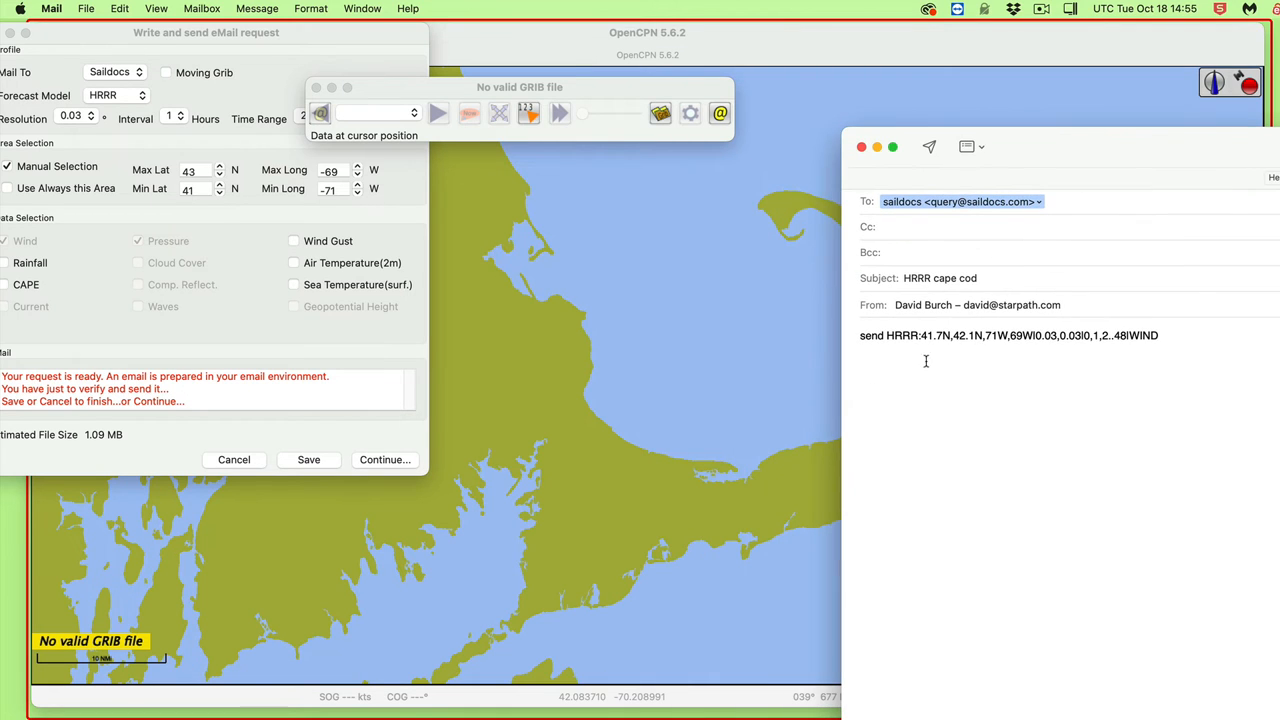
pyautogui.moveTo(1024, 147)
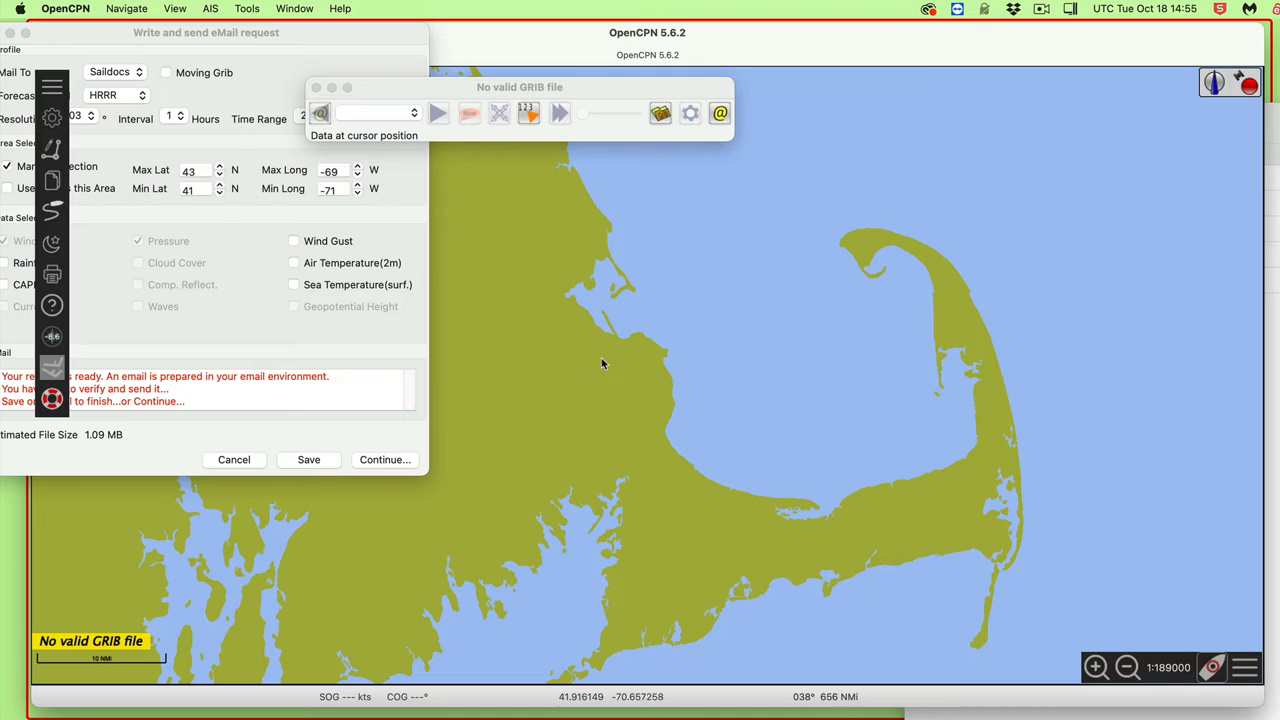
pyautogui.moveTo(598, 384)
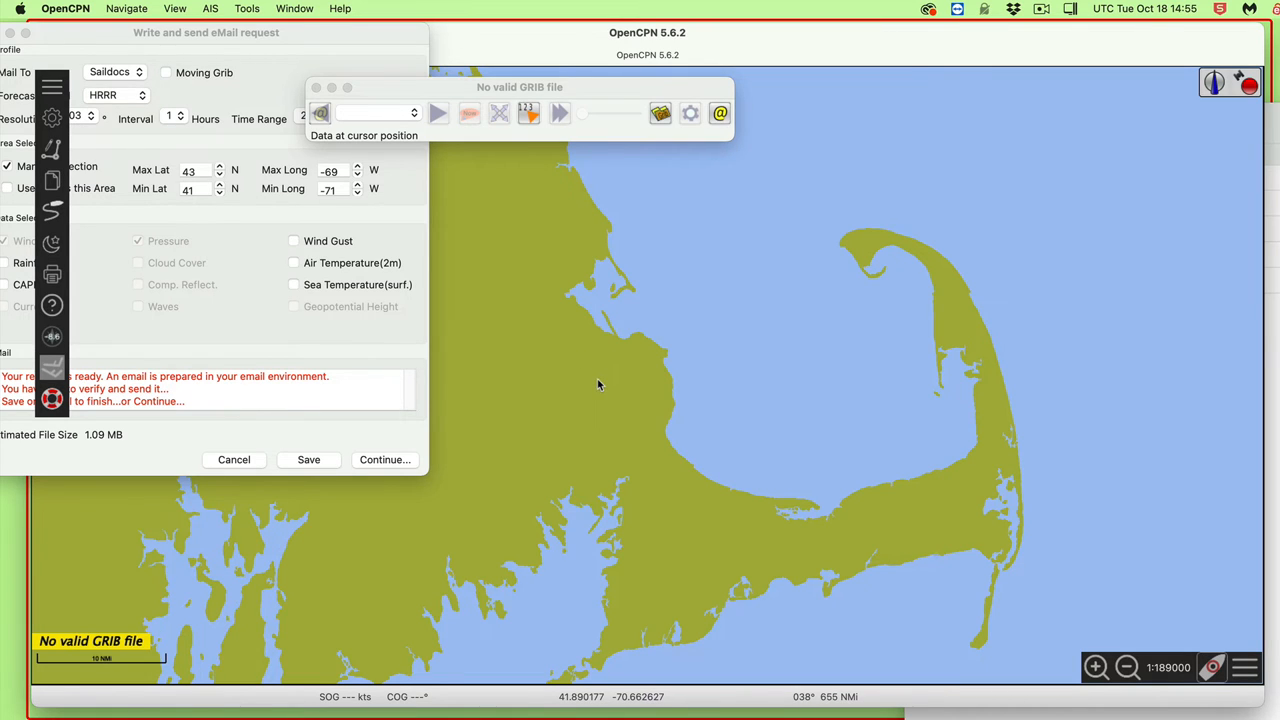
pyautogui.moveTo(641, 382)
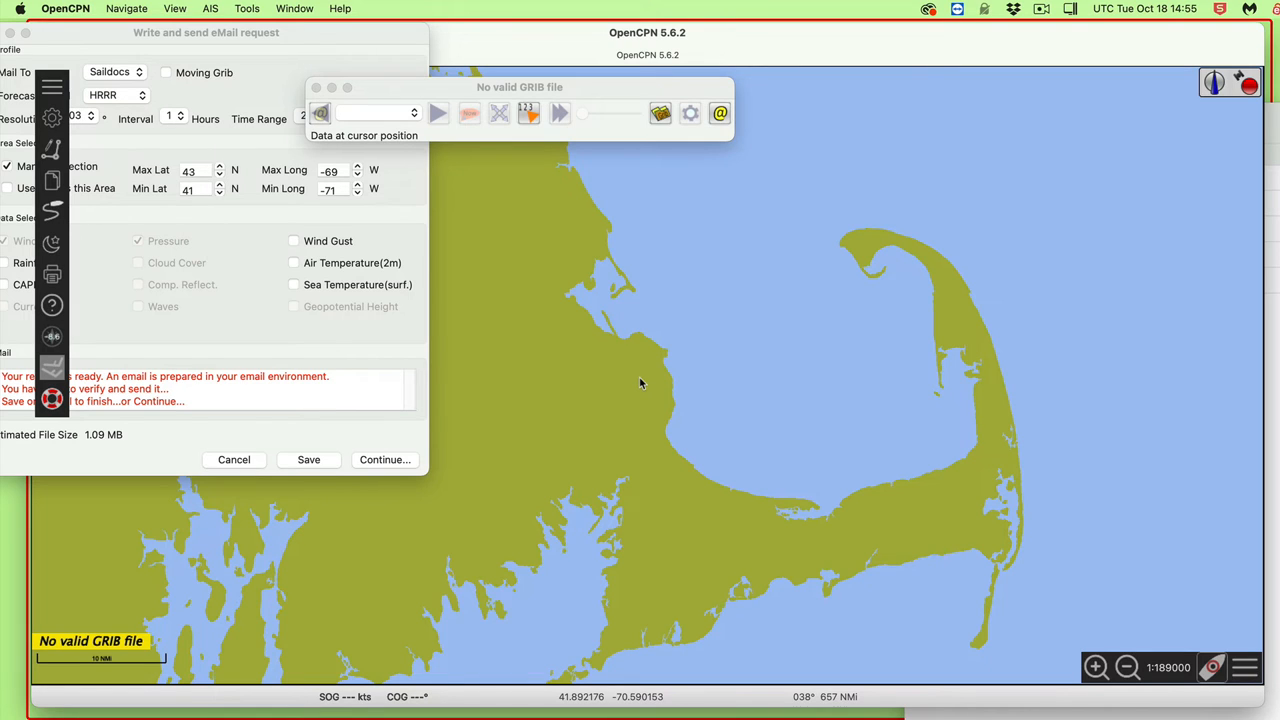
pyautogui.moveTo(635, 700)
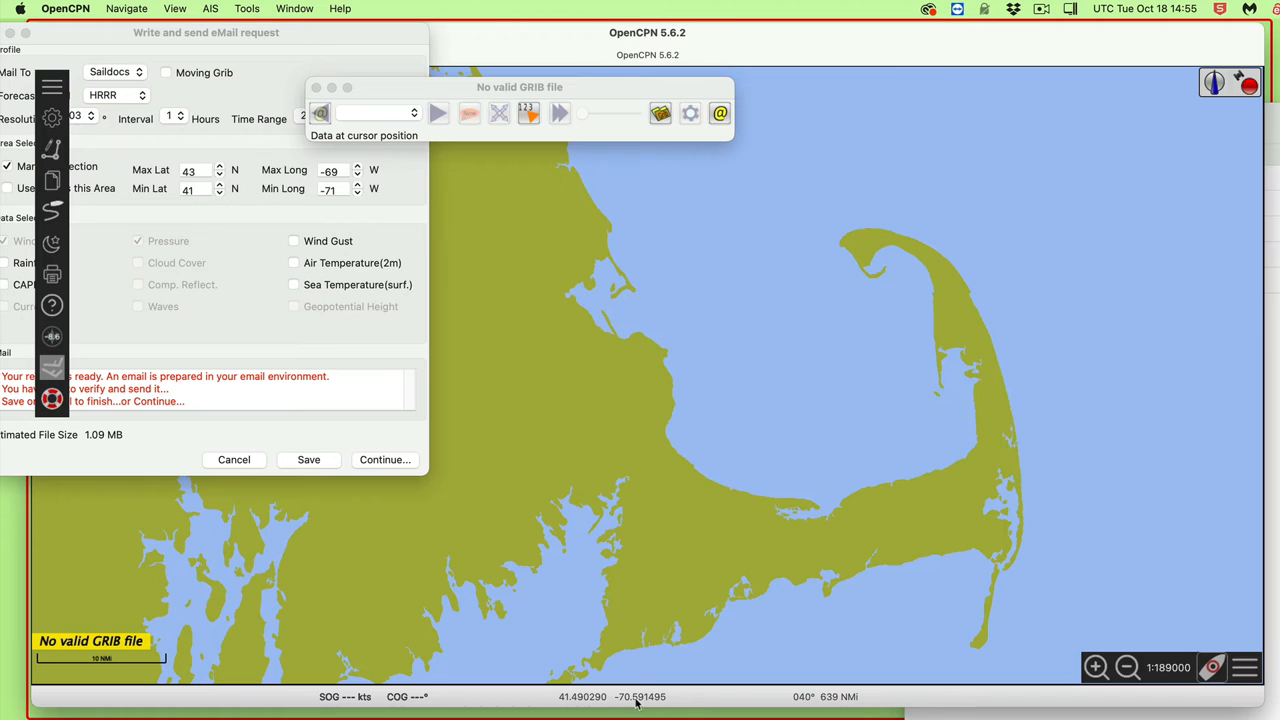
pyautogui.moveTo(622, 414)
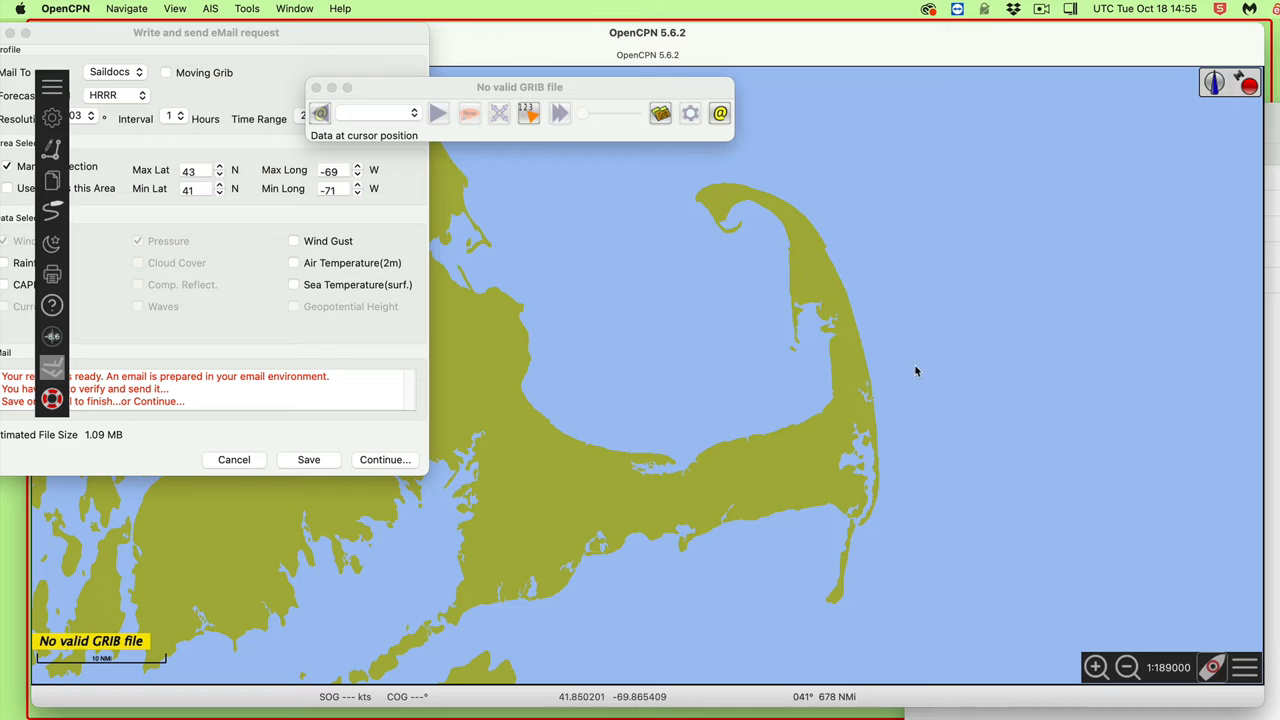
pyautogui.moveTo(903, 377)
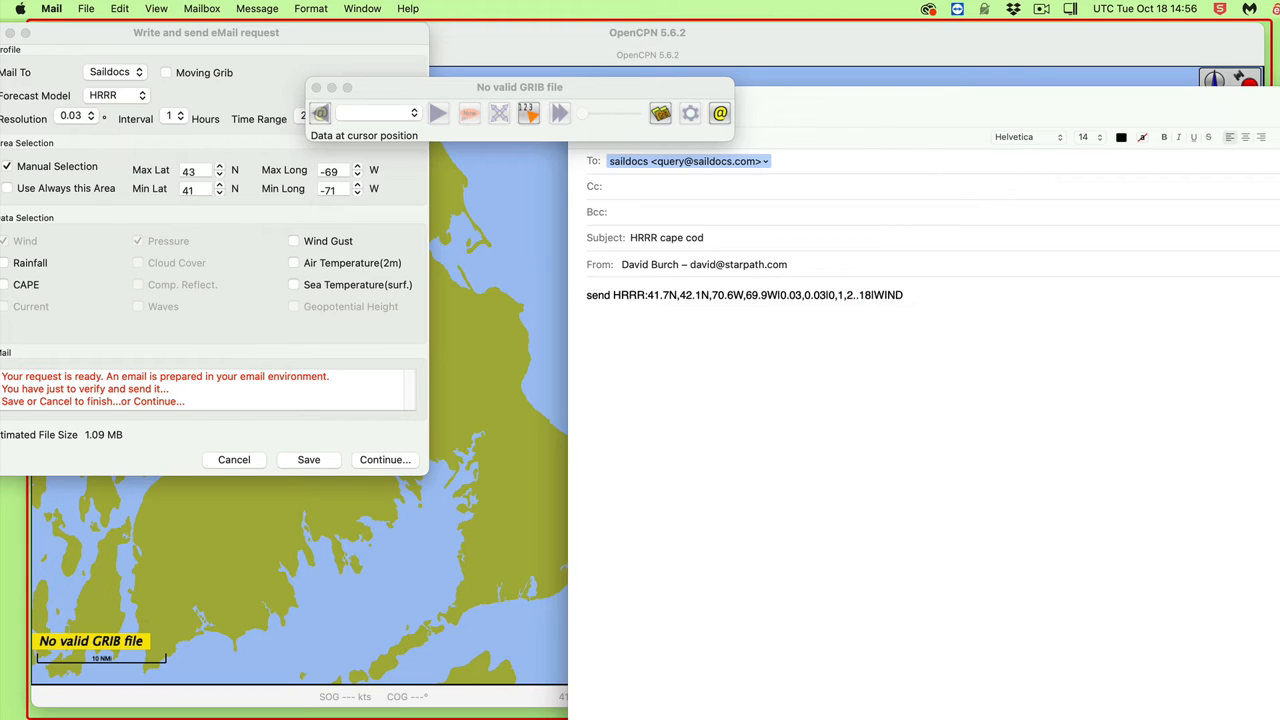
pyautogui.moveTo(931, 333)
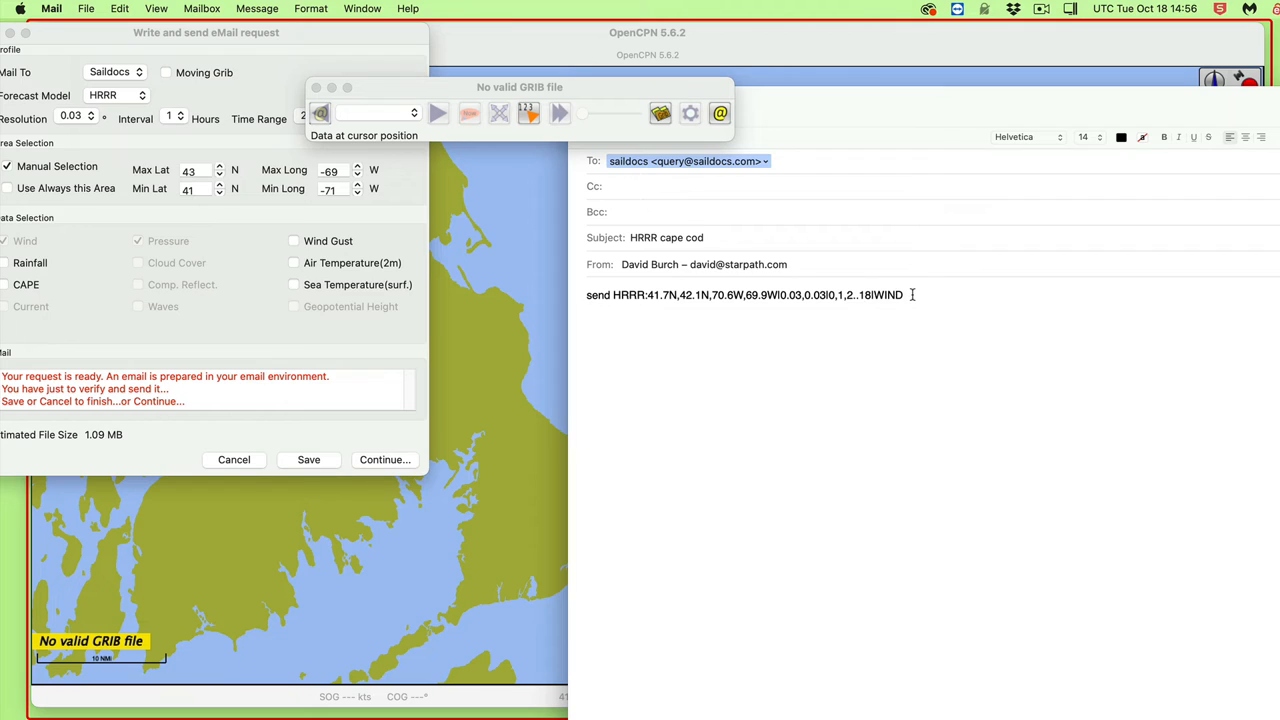
# - Highlight the 'send HRRR…' request line in the Mail draft
pyautogui.tripleClick(745, 294)
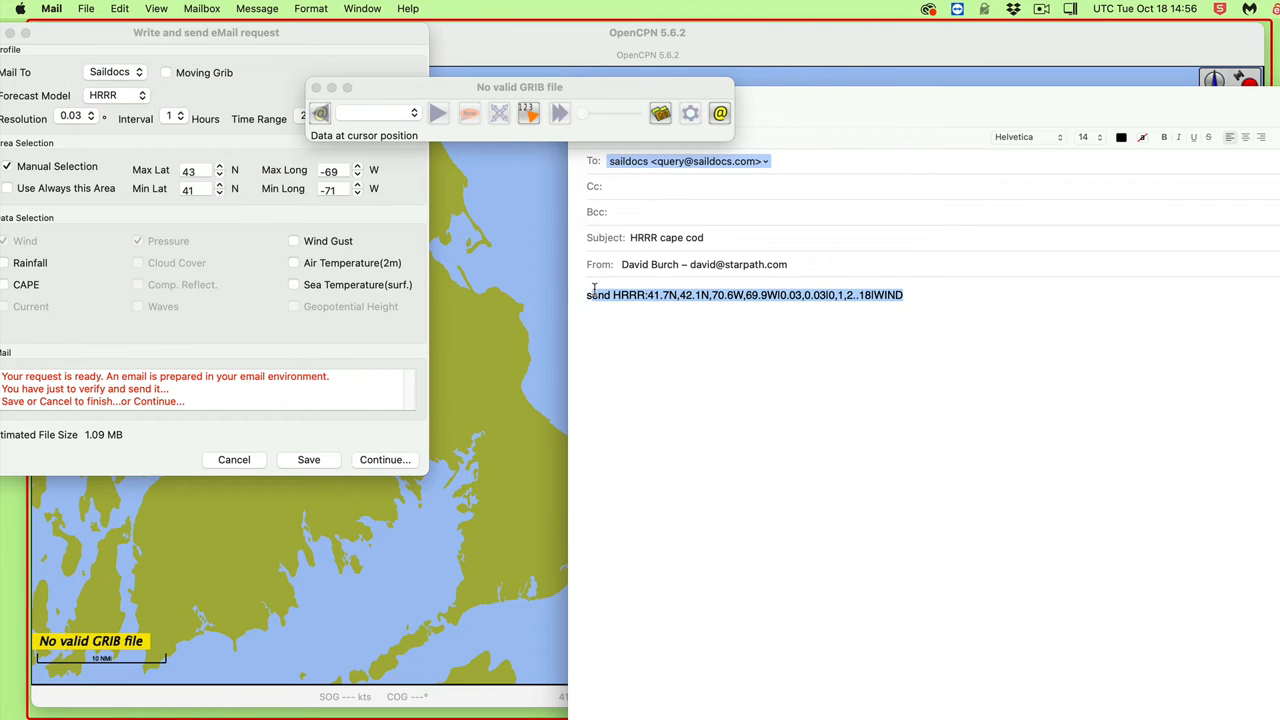
pyautogui.tripleClick(743, 294)
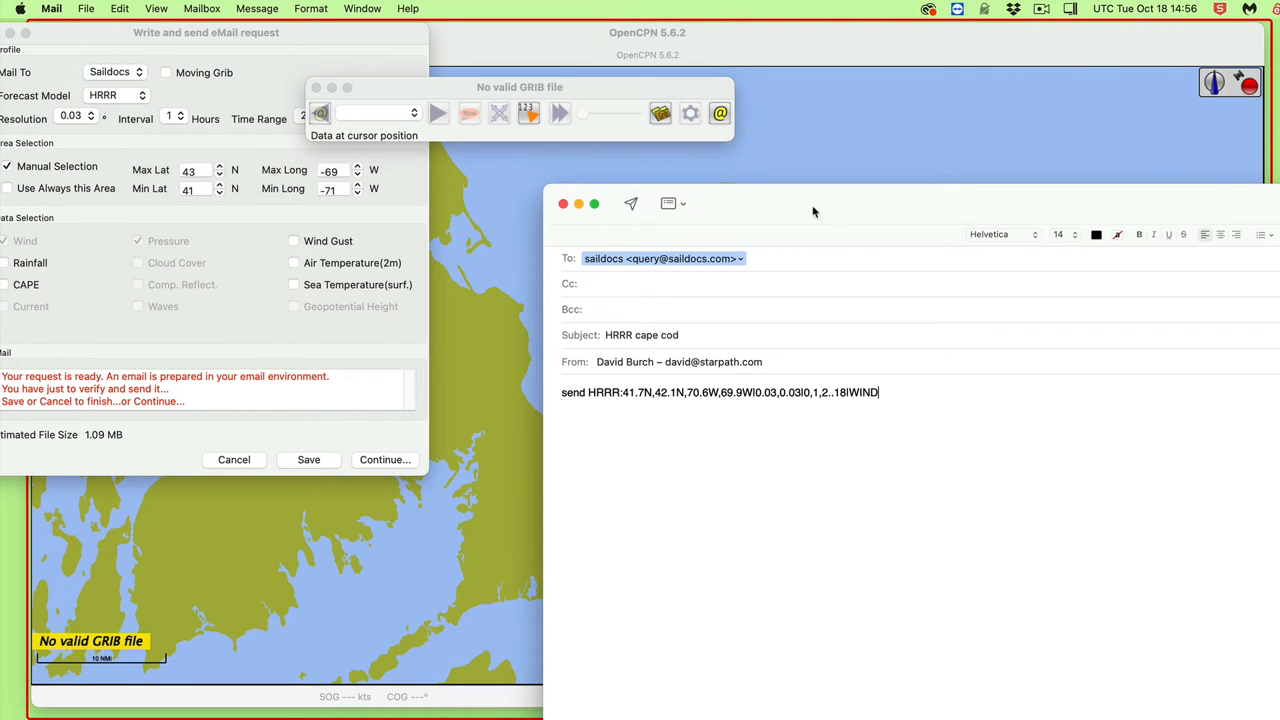
pyautogui.moveTo(791, 208)
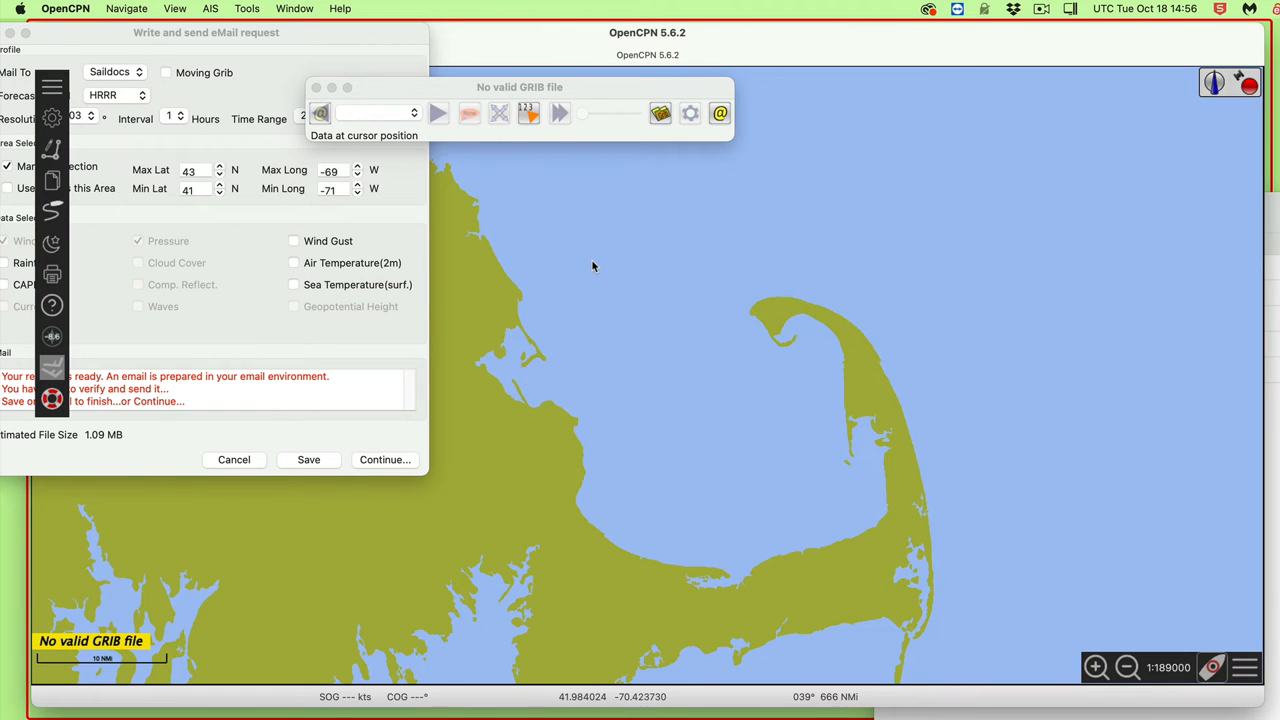
pyautogui.moveTo(586, 235)
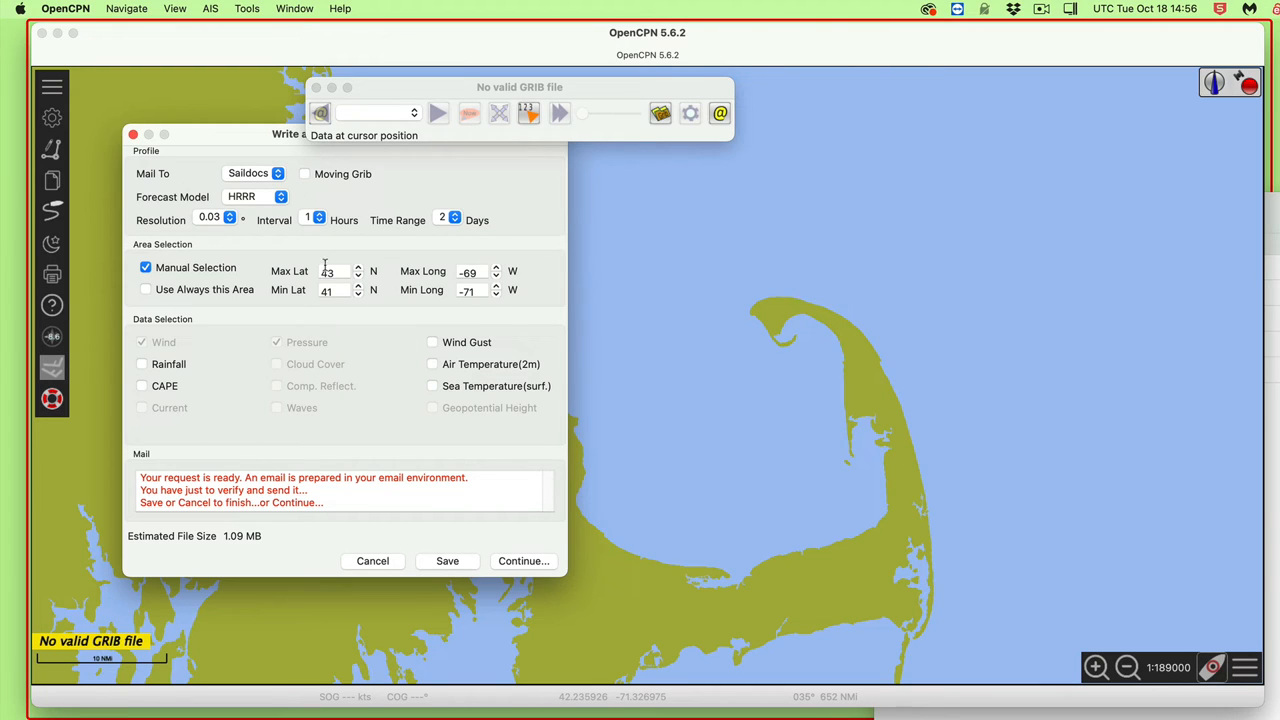
pyautogui.click(333, 271)
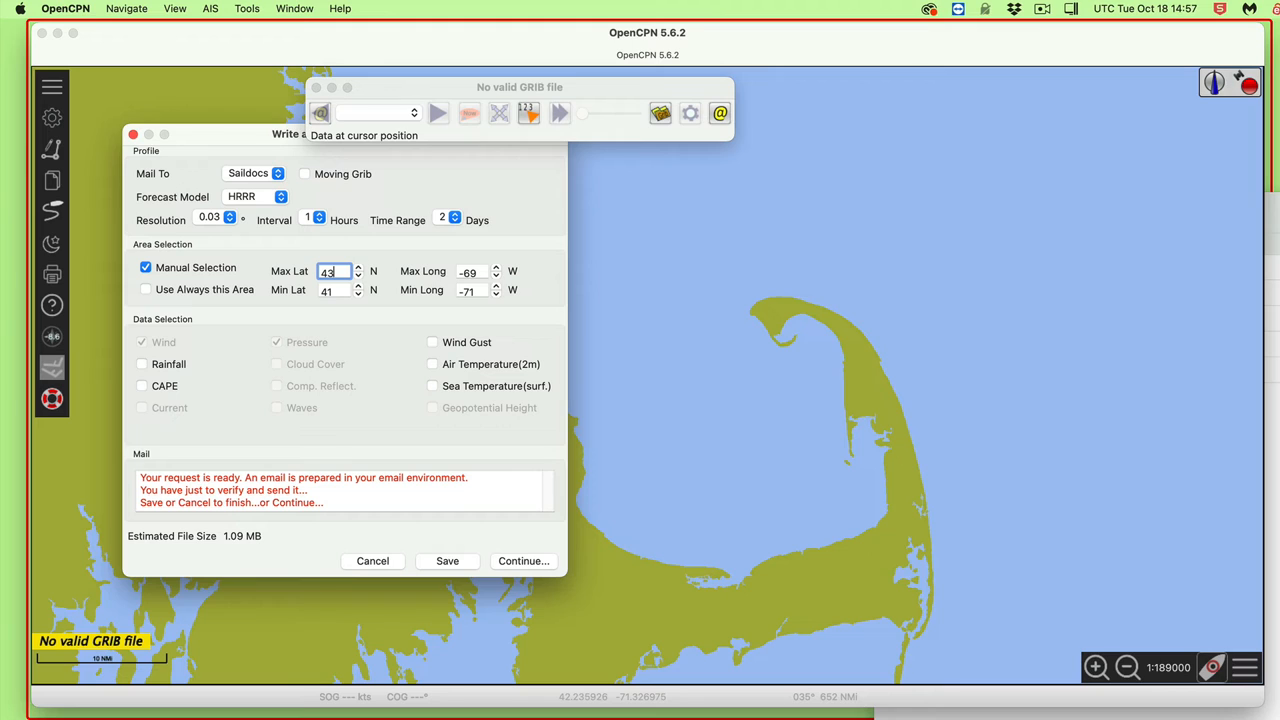
pyautogui.click(441, 220)
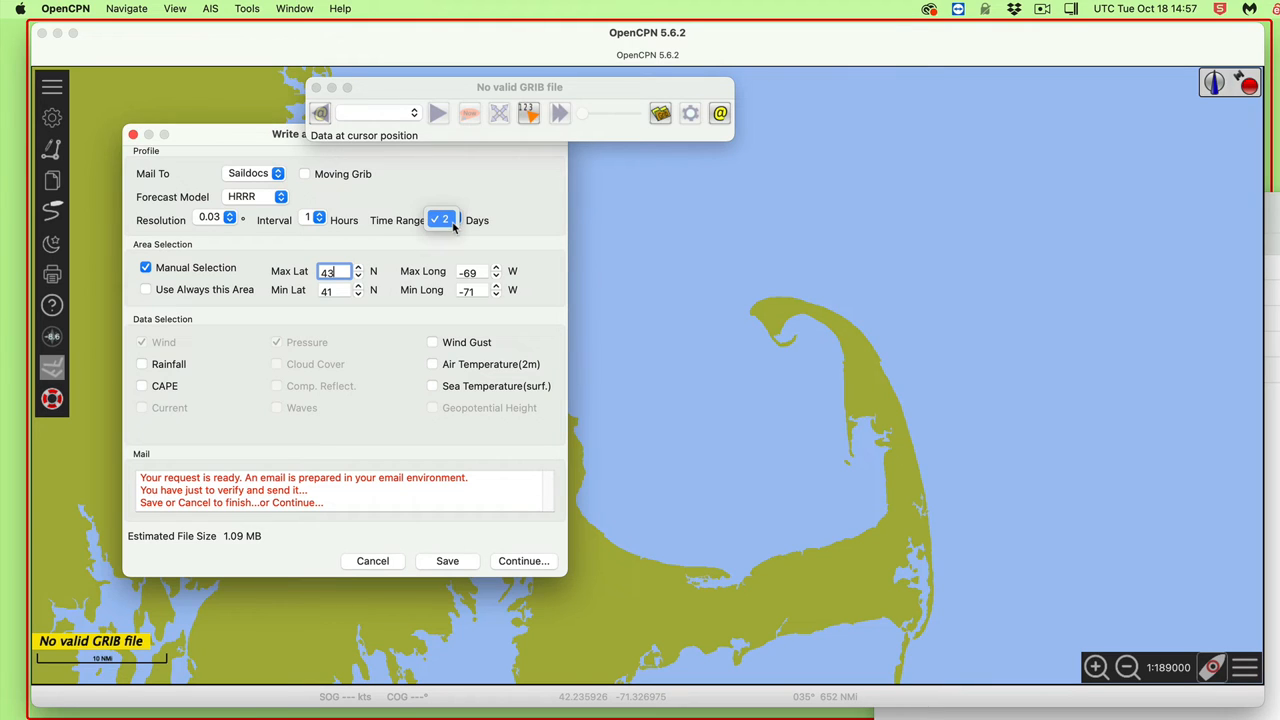
pyautogui.click(455, 218)
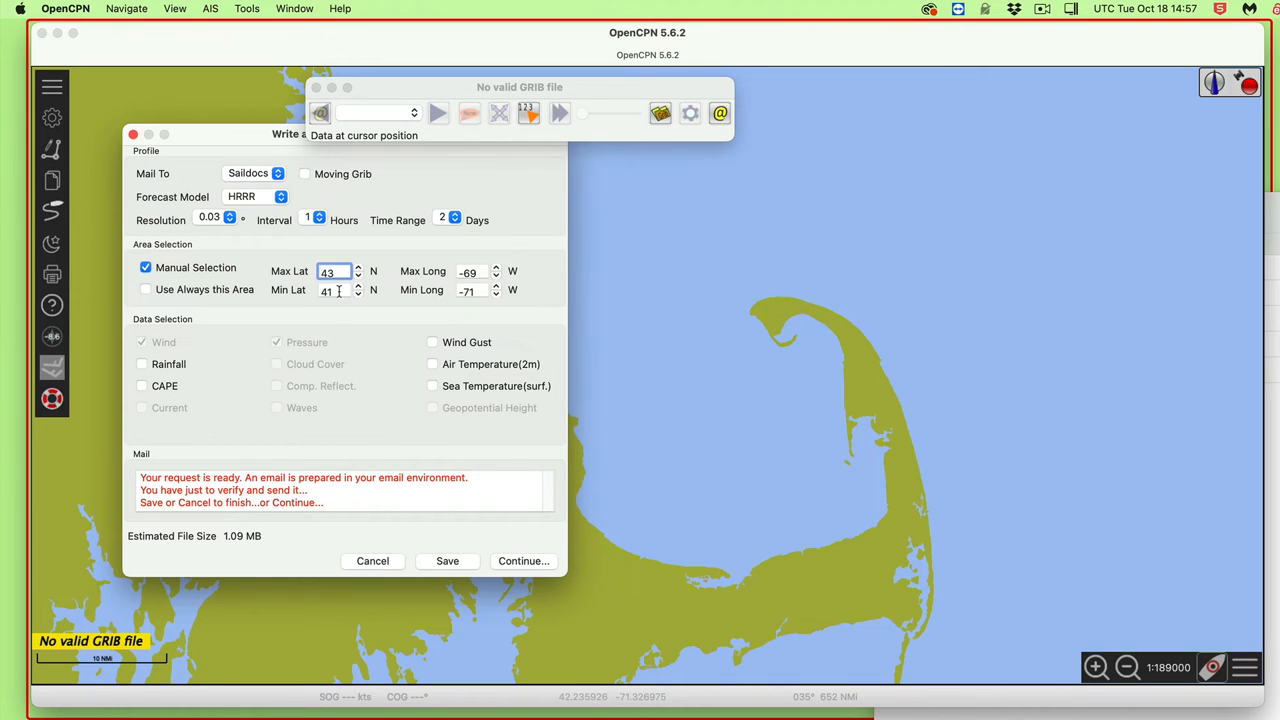
pyautogui.moveTo(690, 254)
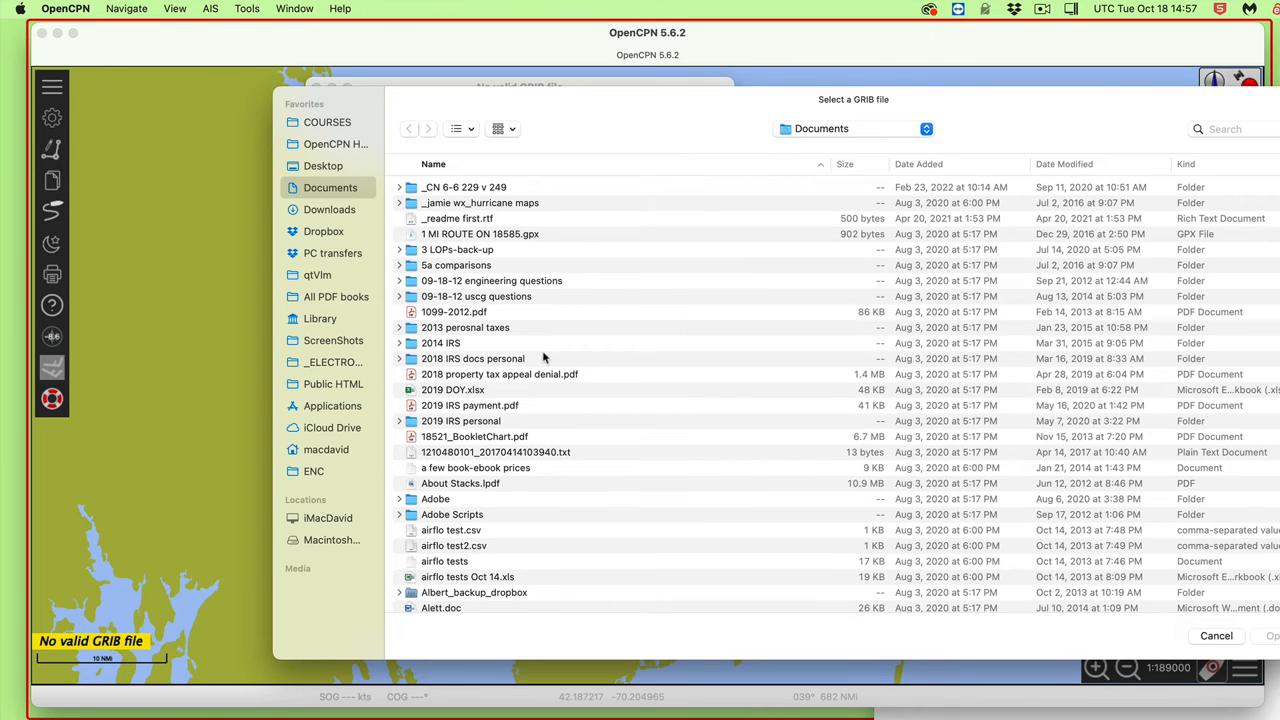
pyautogui.moveTo(332, 147)
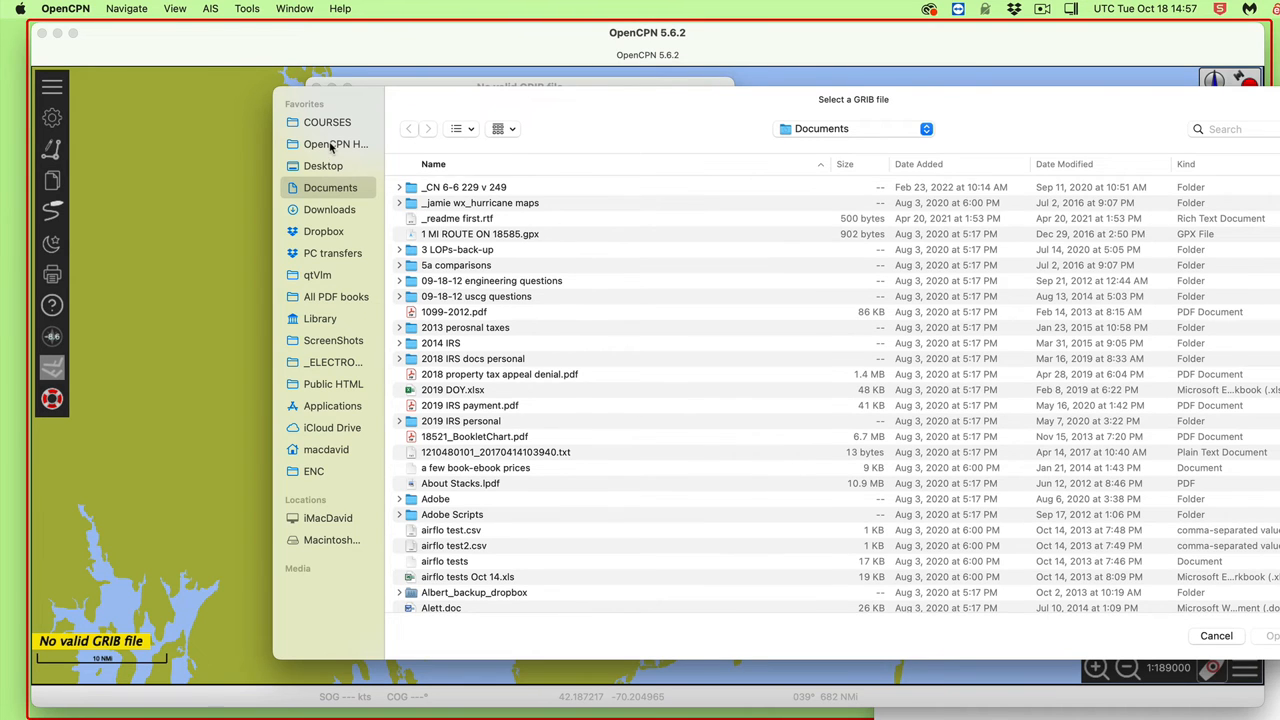
# - Open CC-SD-HRRR20221015221203469.grb from the OpenCPN HRRR 'cape cod' folder
pyautogui.click(335, 143)
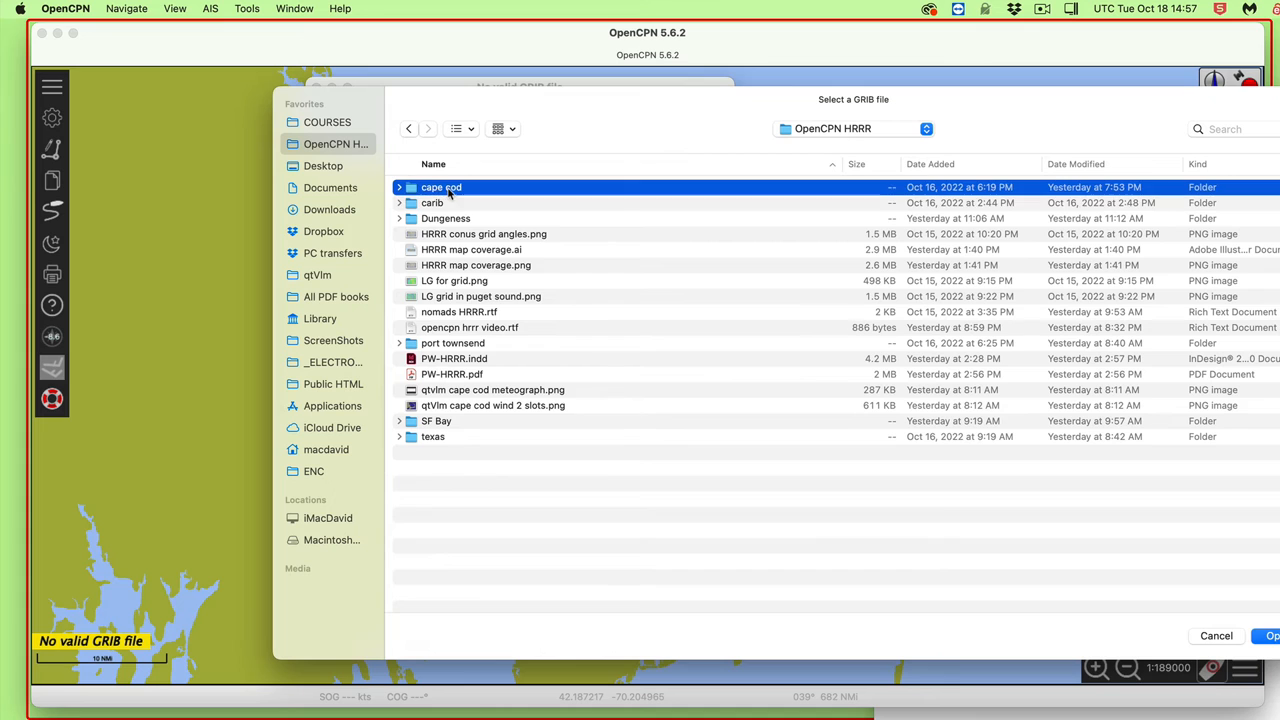
pyautogui.click(399, 187)
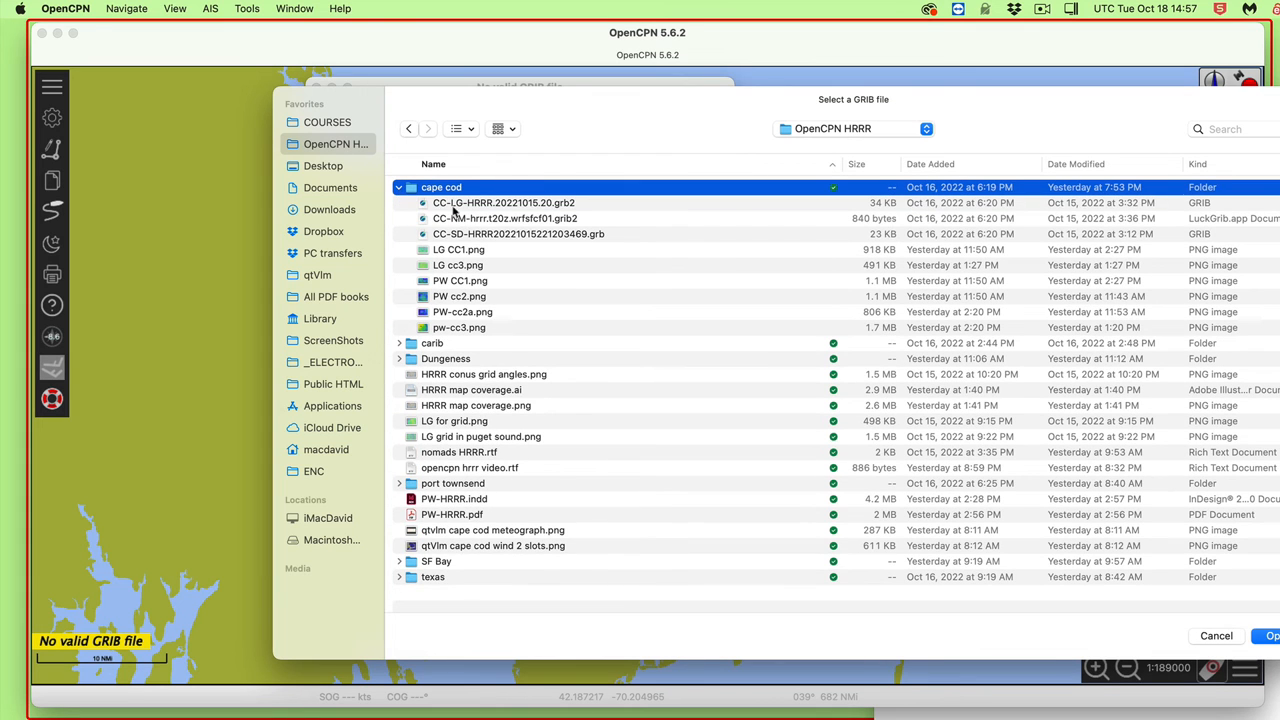
pyautogui.moveTo(498, 242)
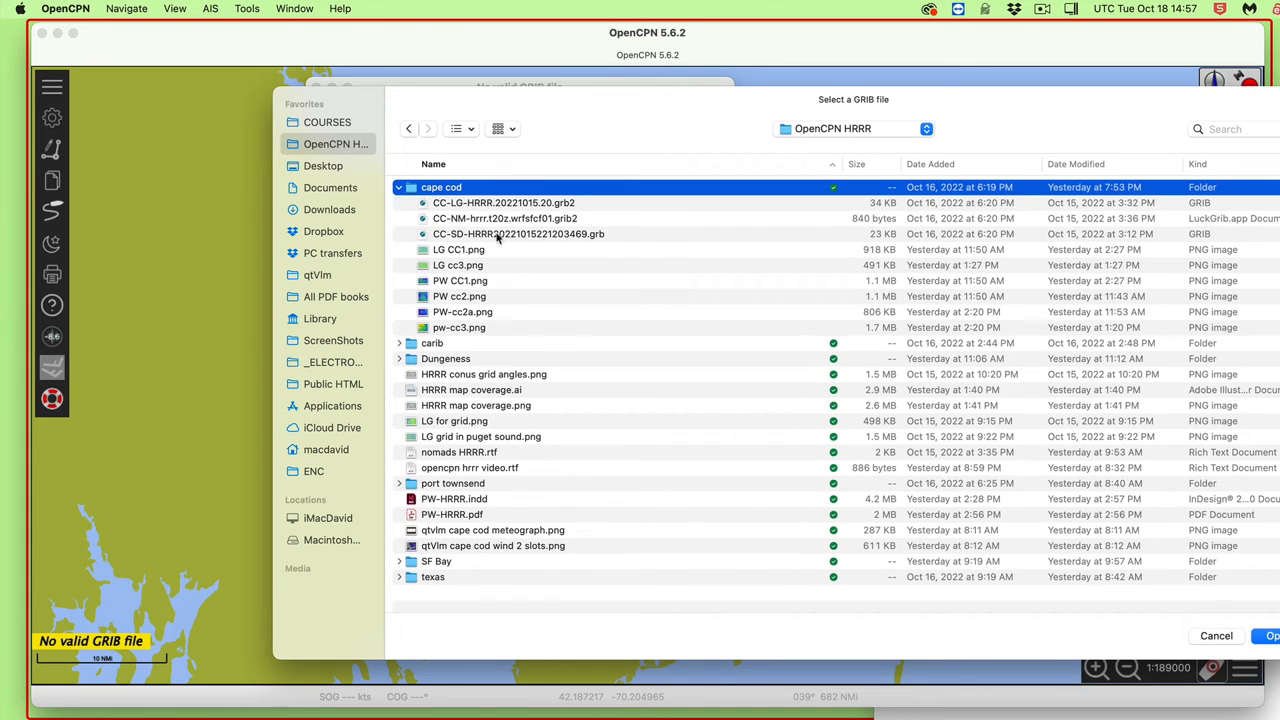
pyautogui.click(518, 234)
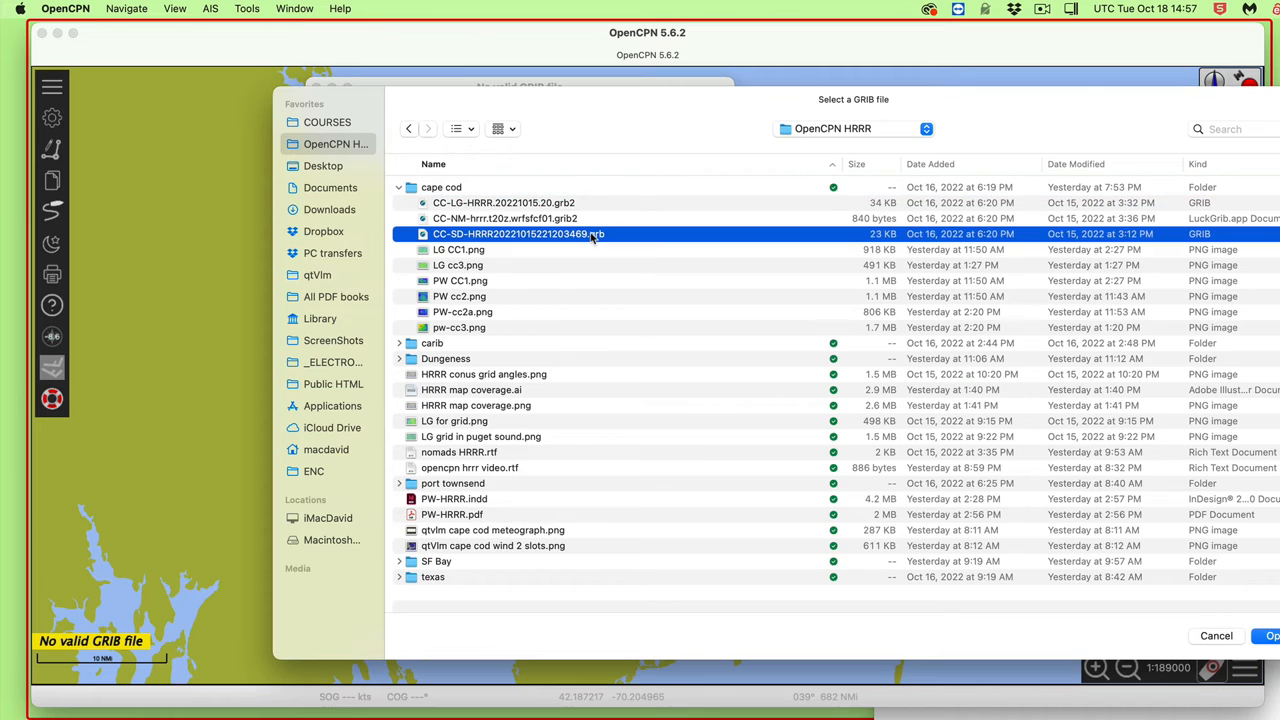
pyautogui.moveTo(620, 254)
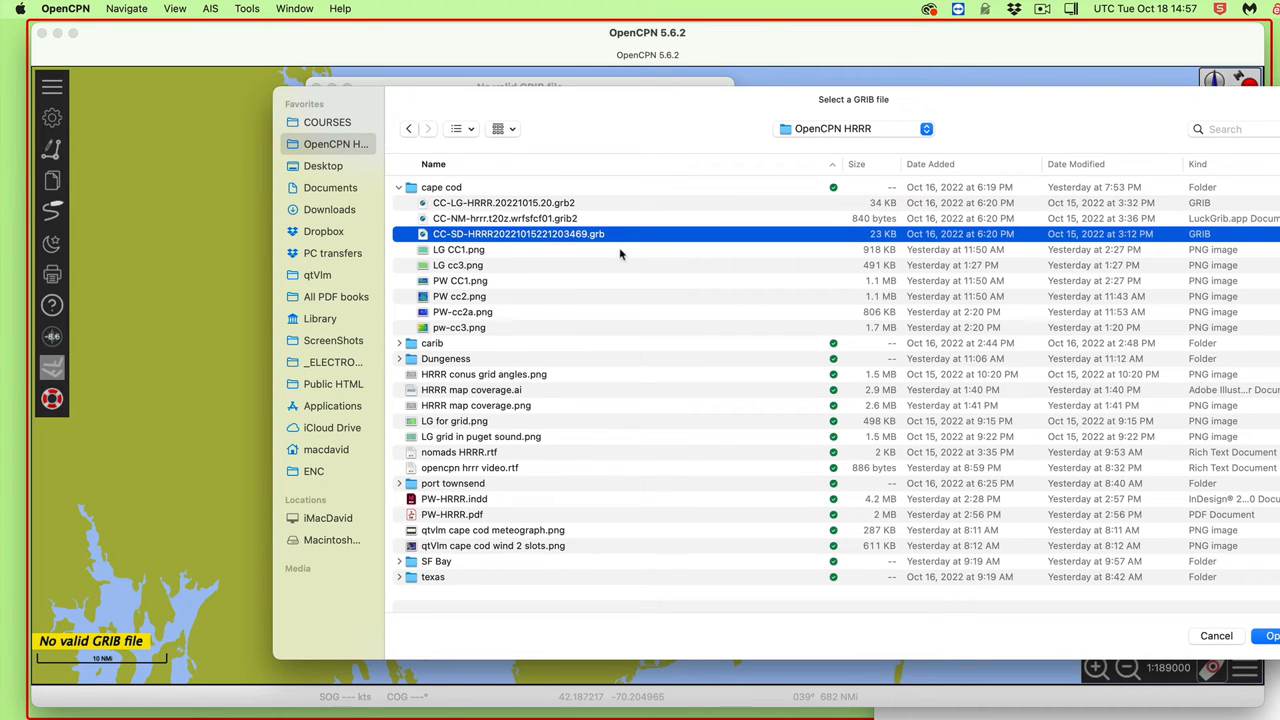
pyautogui.click(1270, 635)
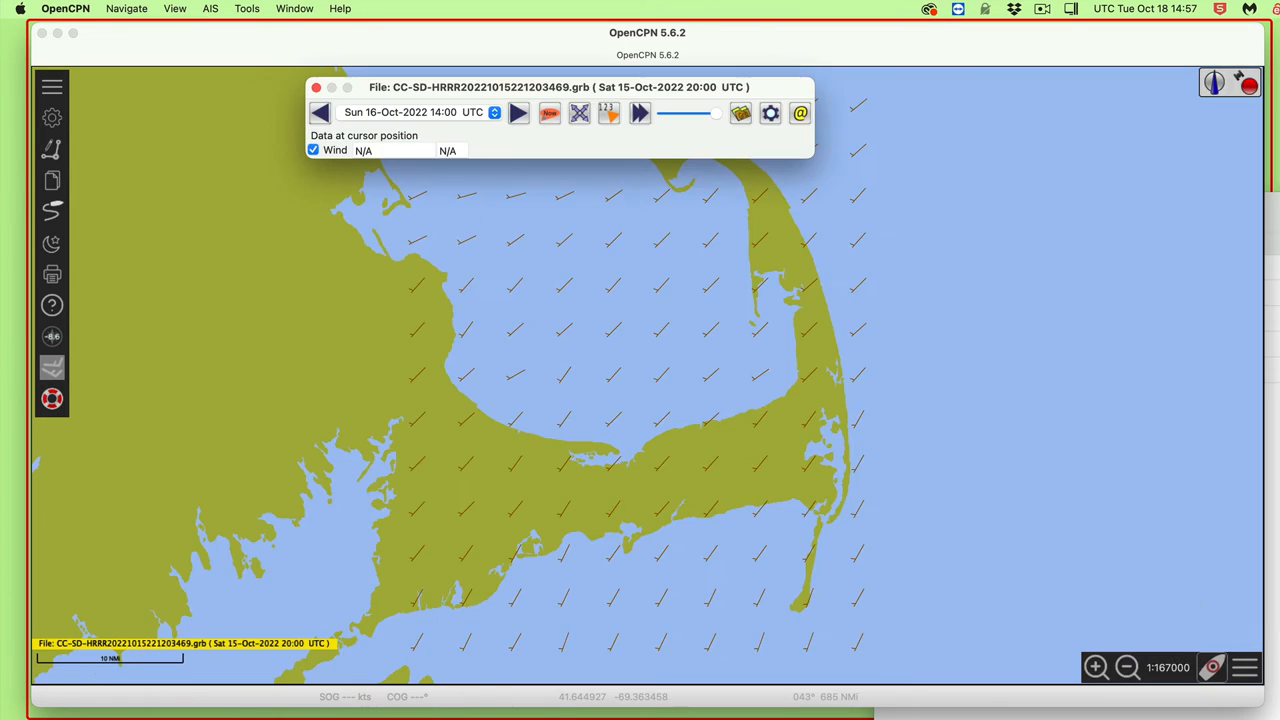
pyautogui.moveTo(623, 411)
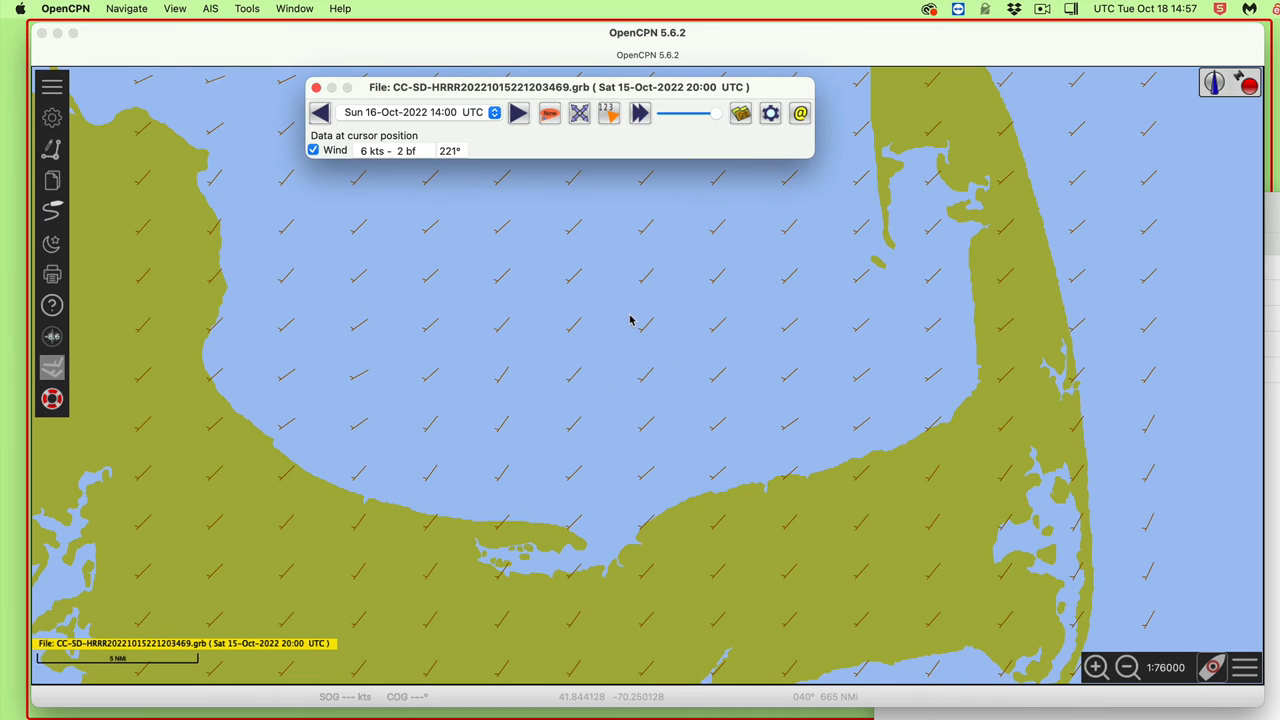
pyautogui.moveTo(650, 347)
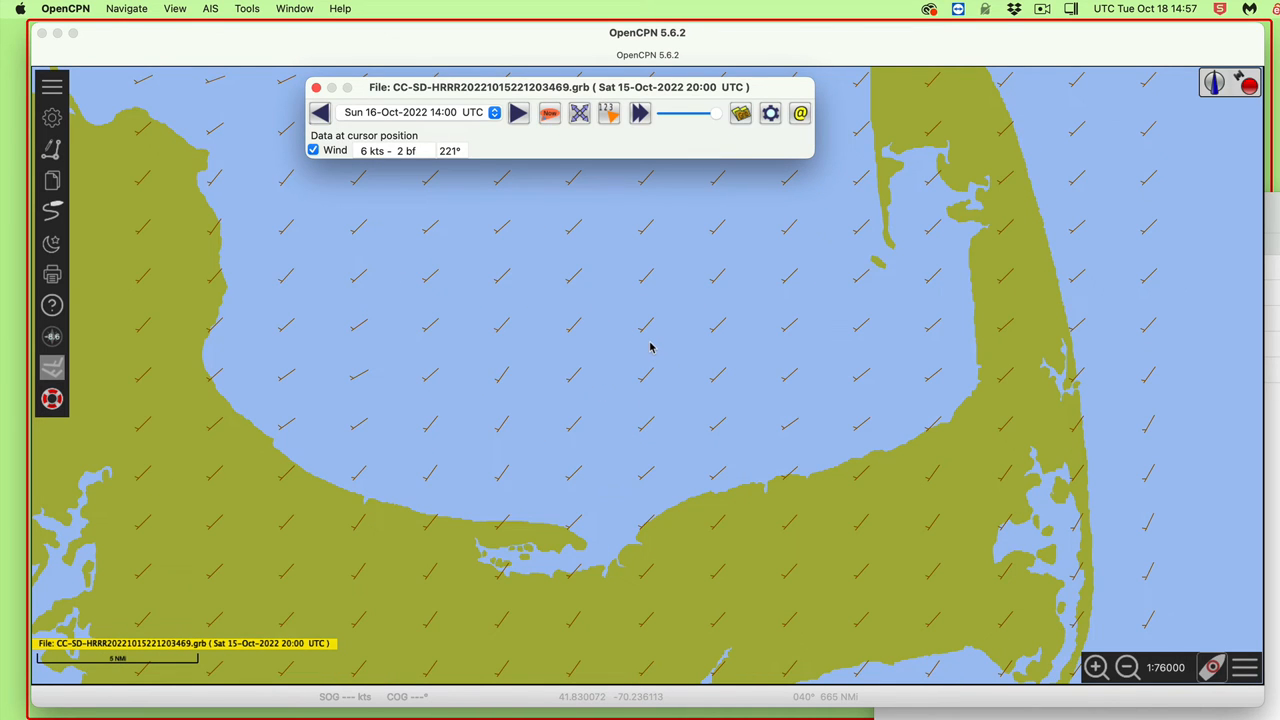
pyautogui.moveTo(624, 245)
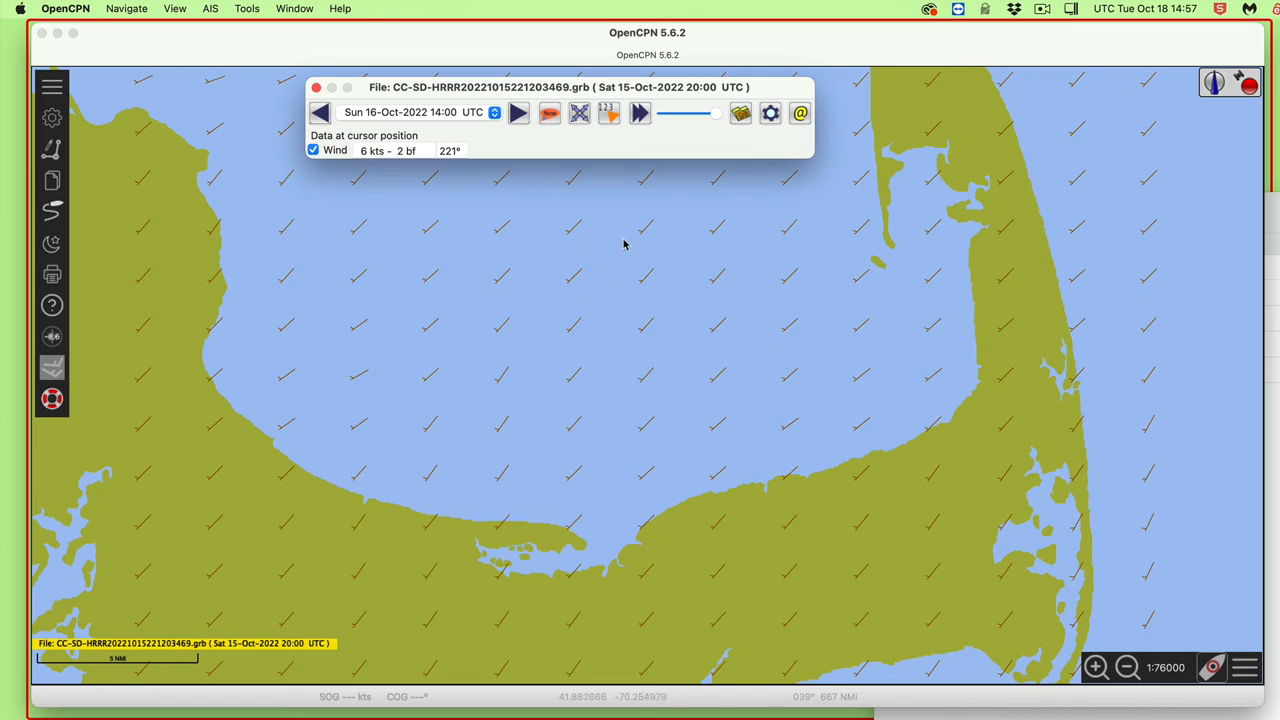
pyautogui.moveTo(655, 324)
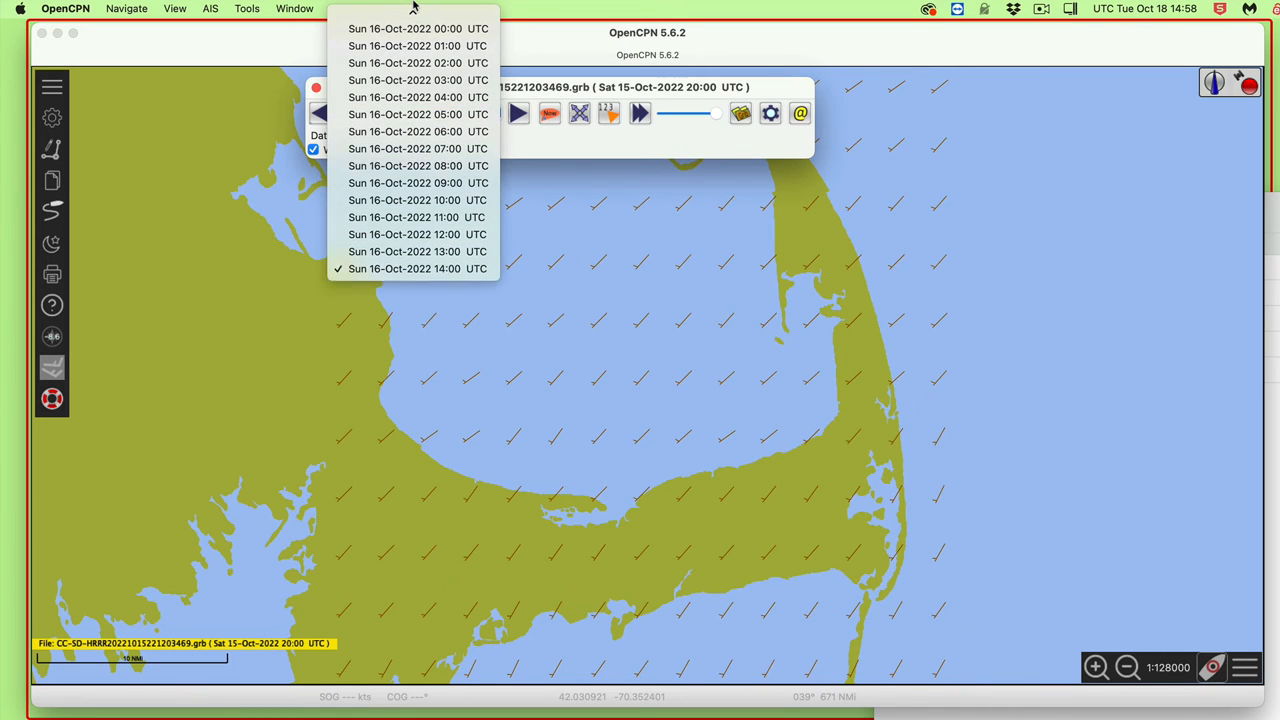
pyautogui.click(417, 268)
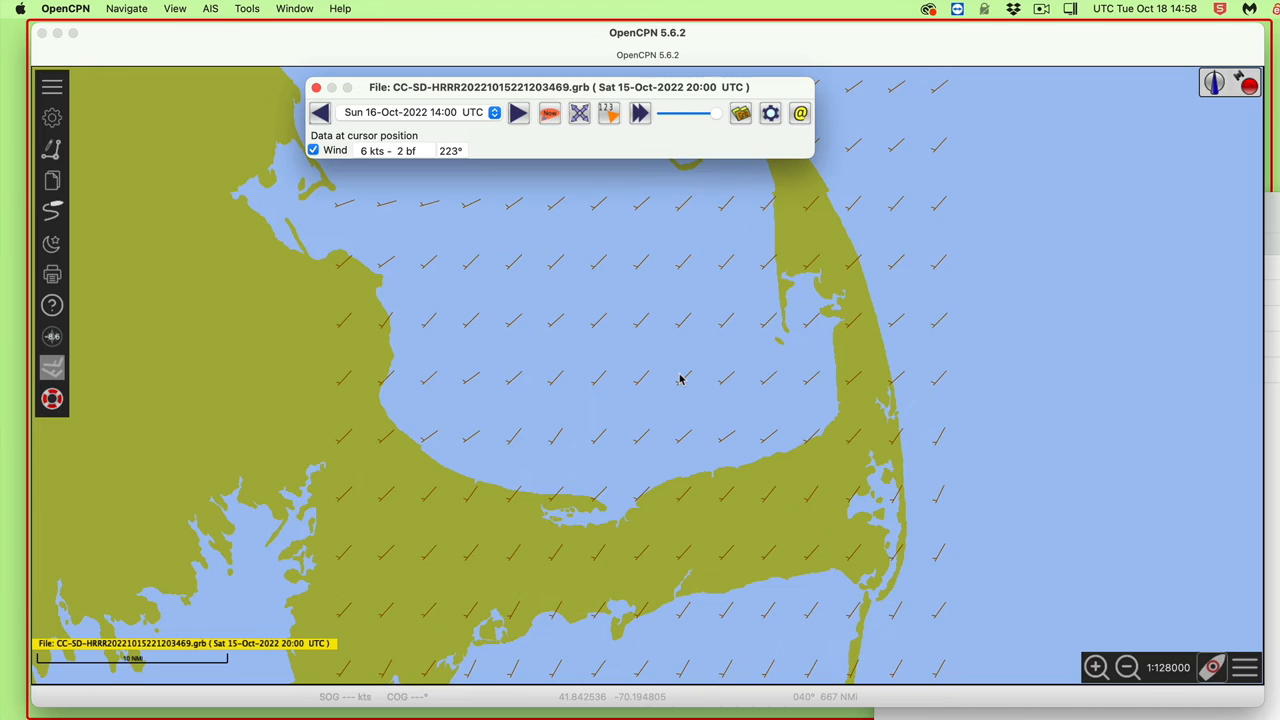
pyautogui.moveTo(690, 341)
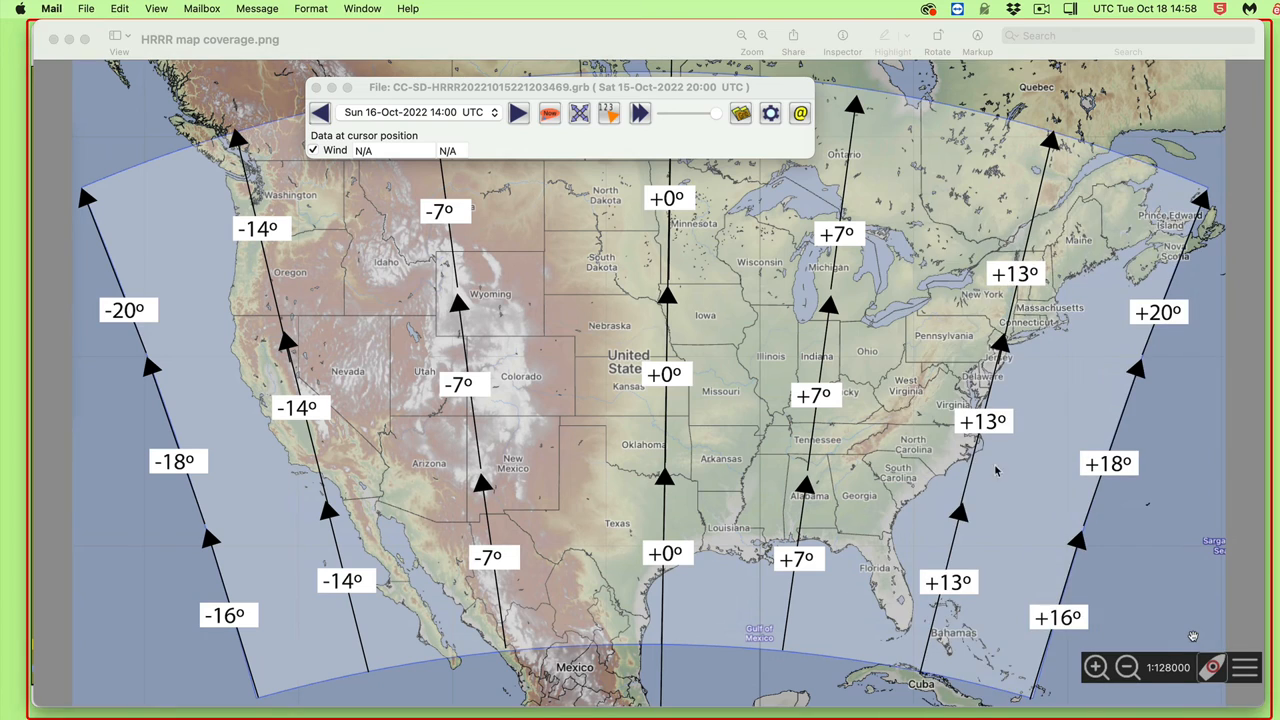
pyautogui.moveTo(988, 470)
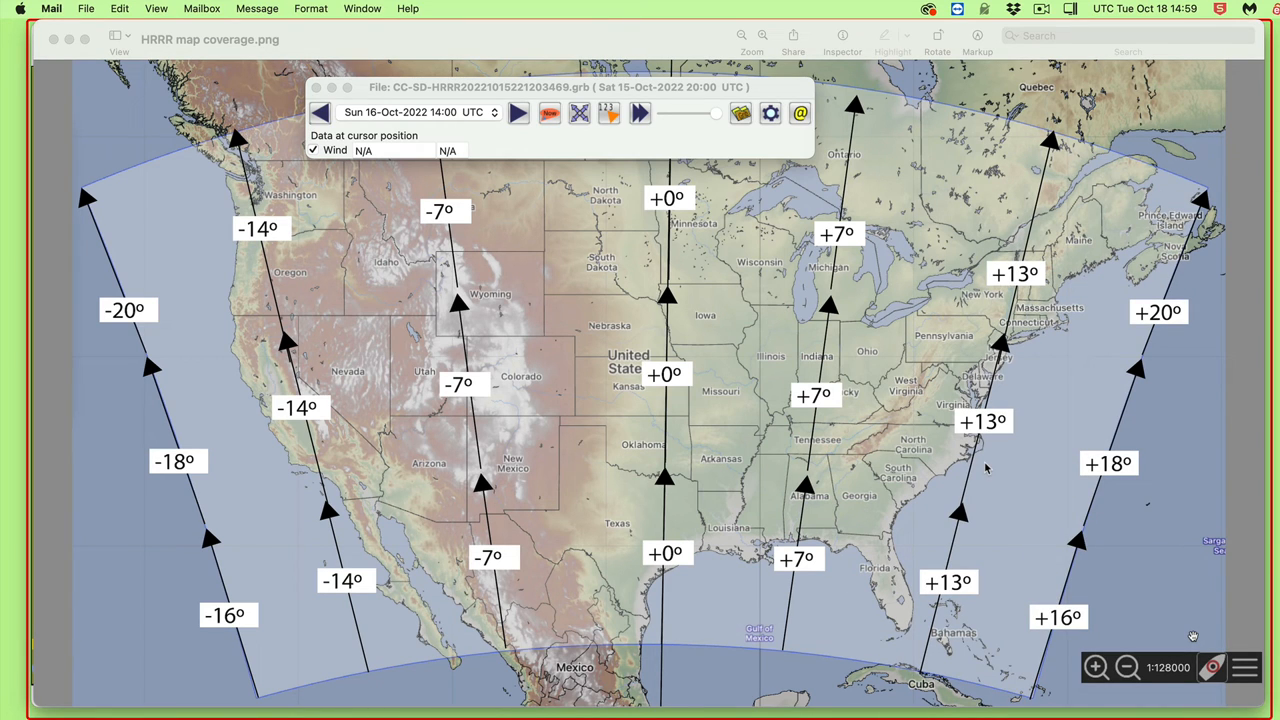
pyautogui.moveTo(985, 468)
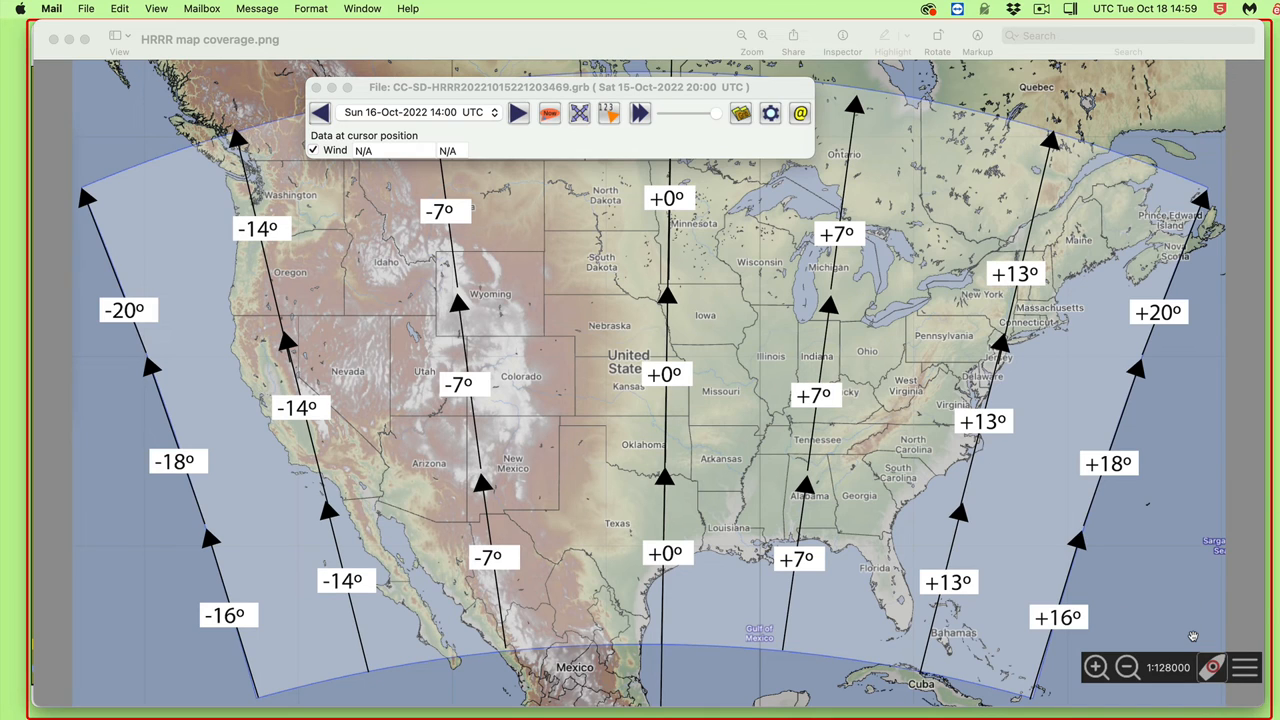
pyautogui.moveTo(1080, 433)
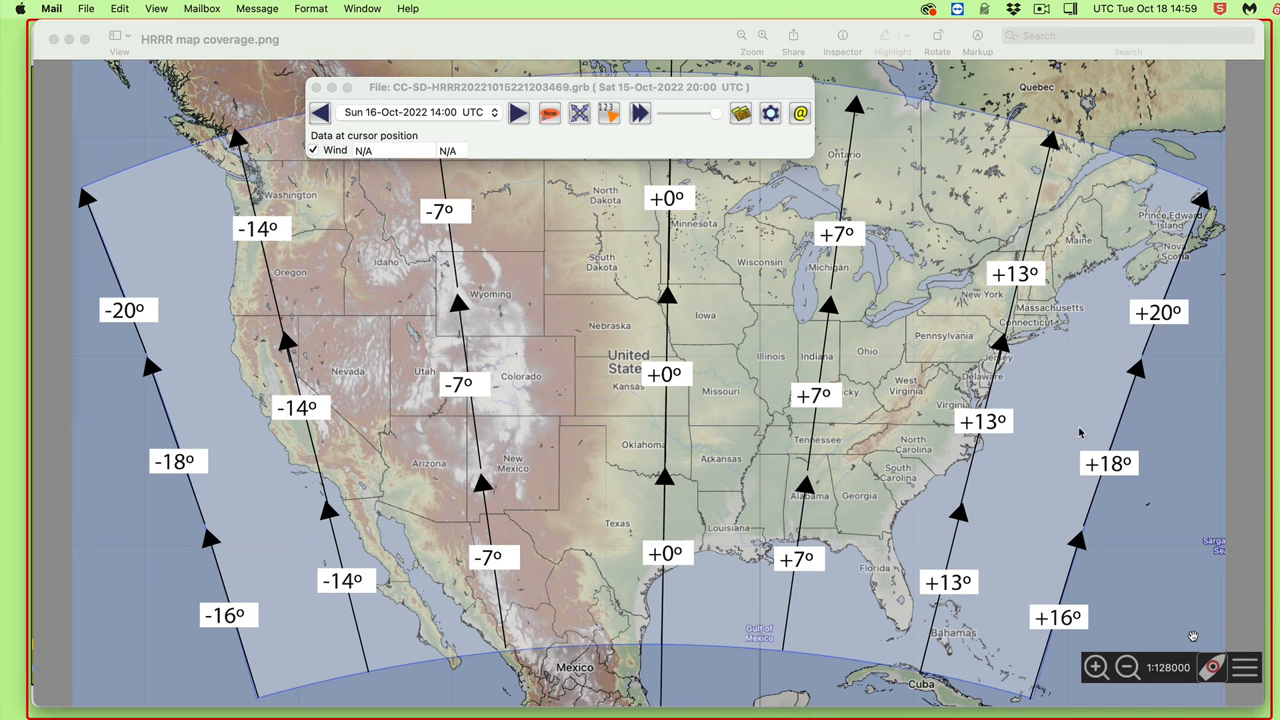
pyautogui.moveTo(1148, 378)
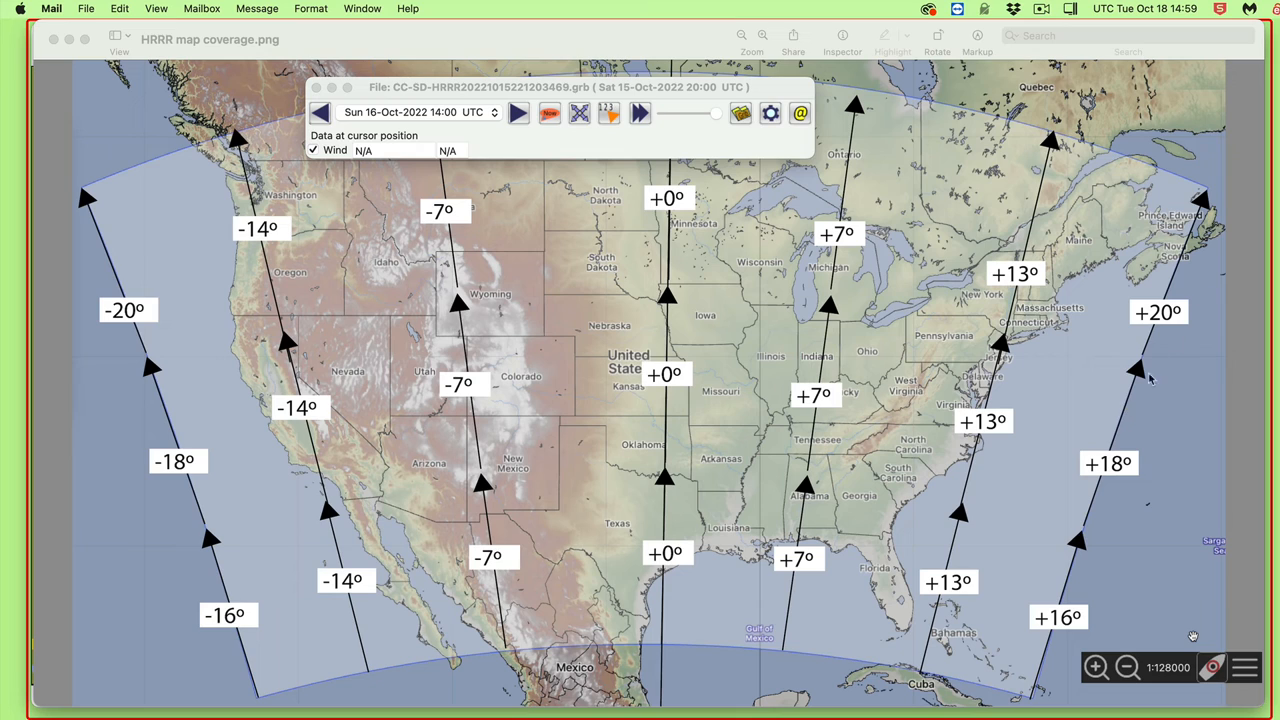
pyautogui.moveTo(1115, 438)
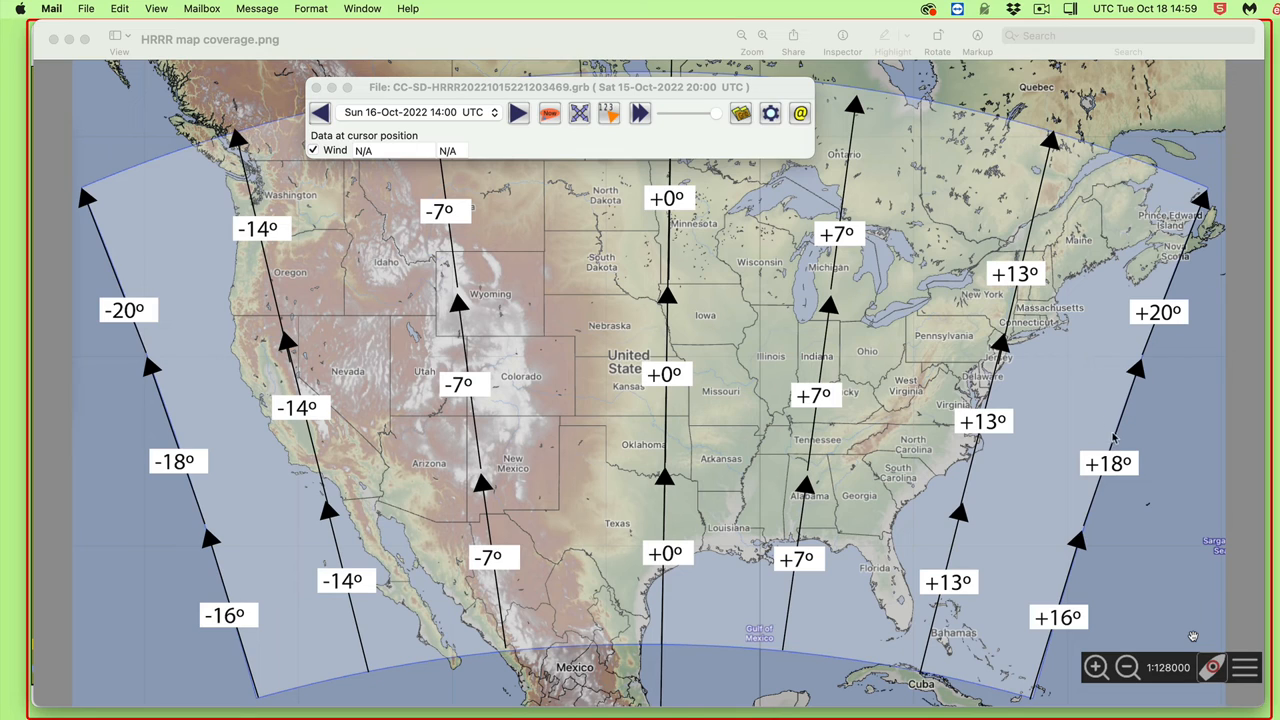
pyautogui.moveTo(1099, 394)
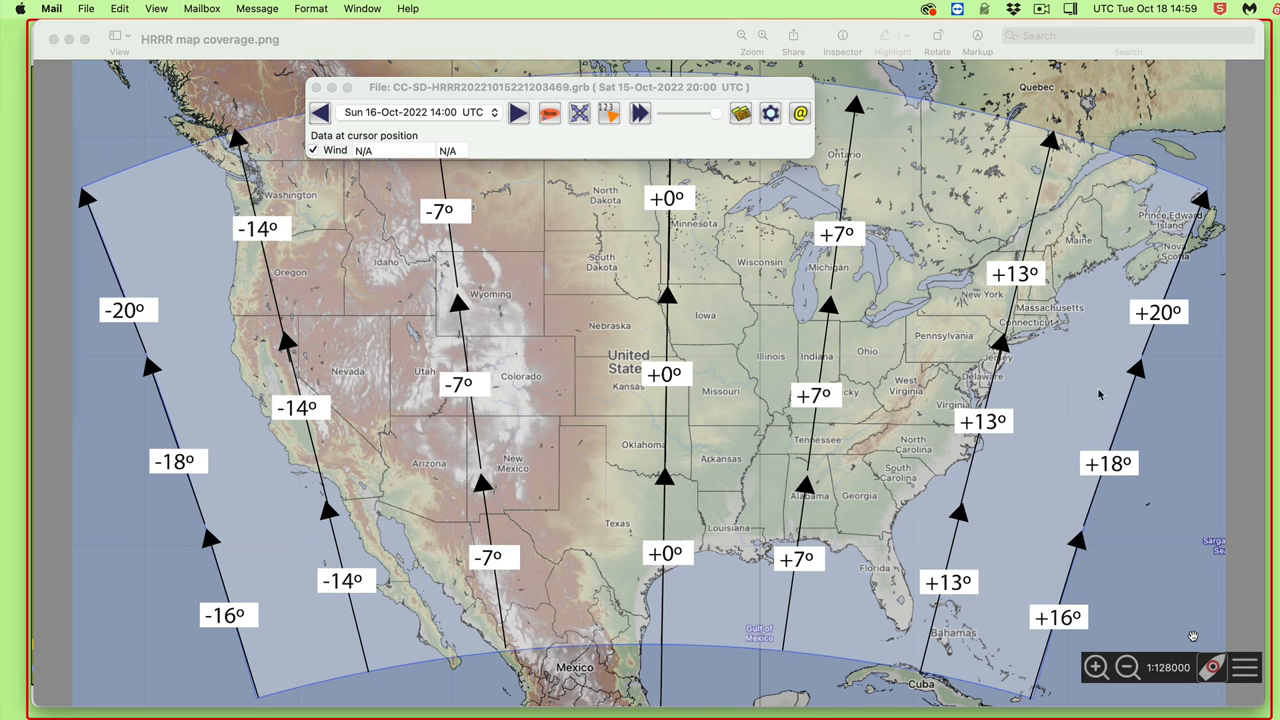
pyautogui.moveTo(1052, 382)
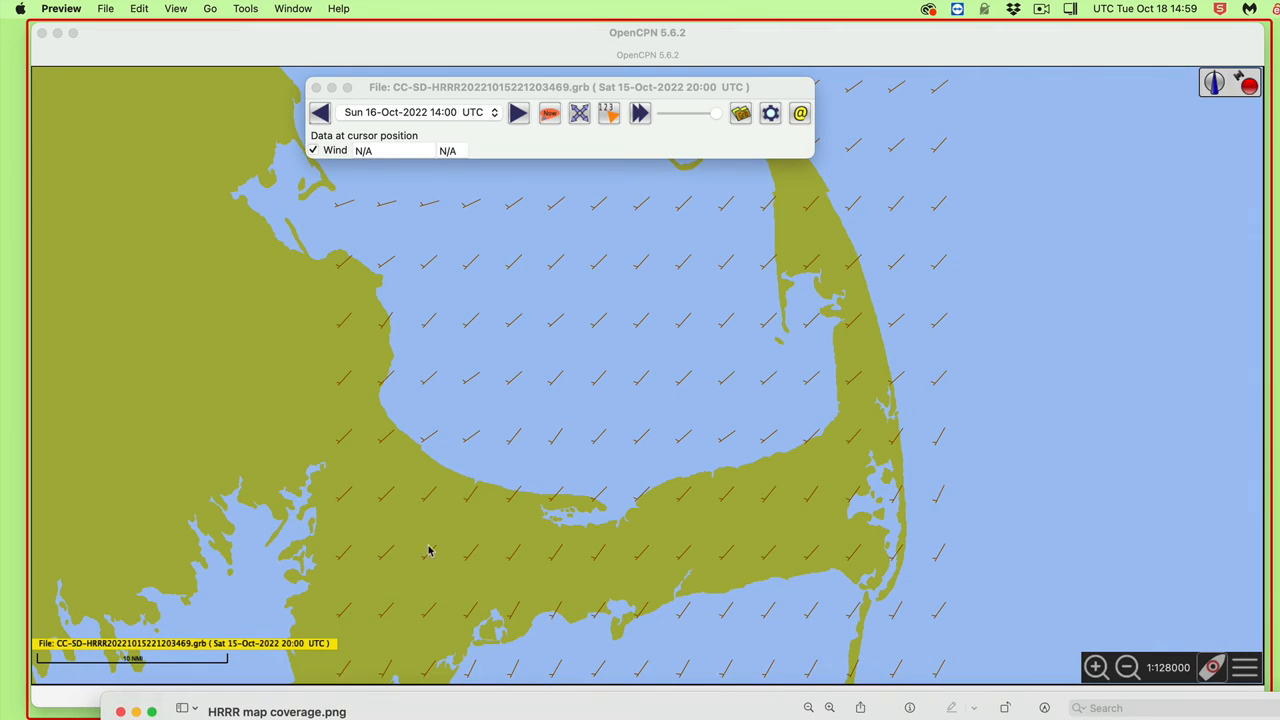
pyautogui.moveTo(604, 266)
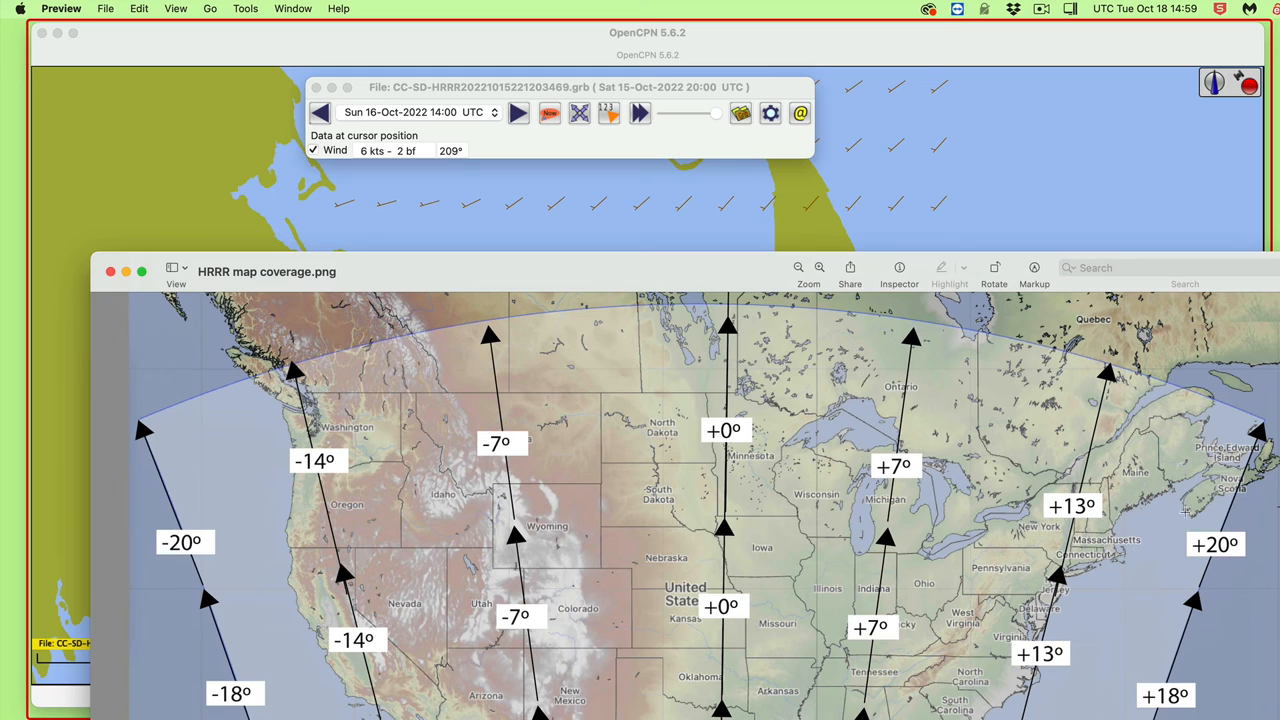
pyautogui.moveTo(1117, 561)
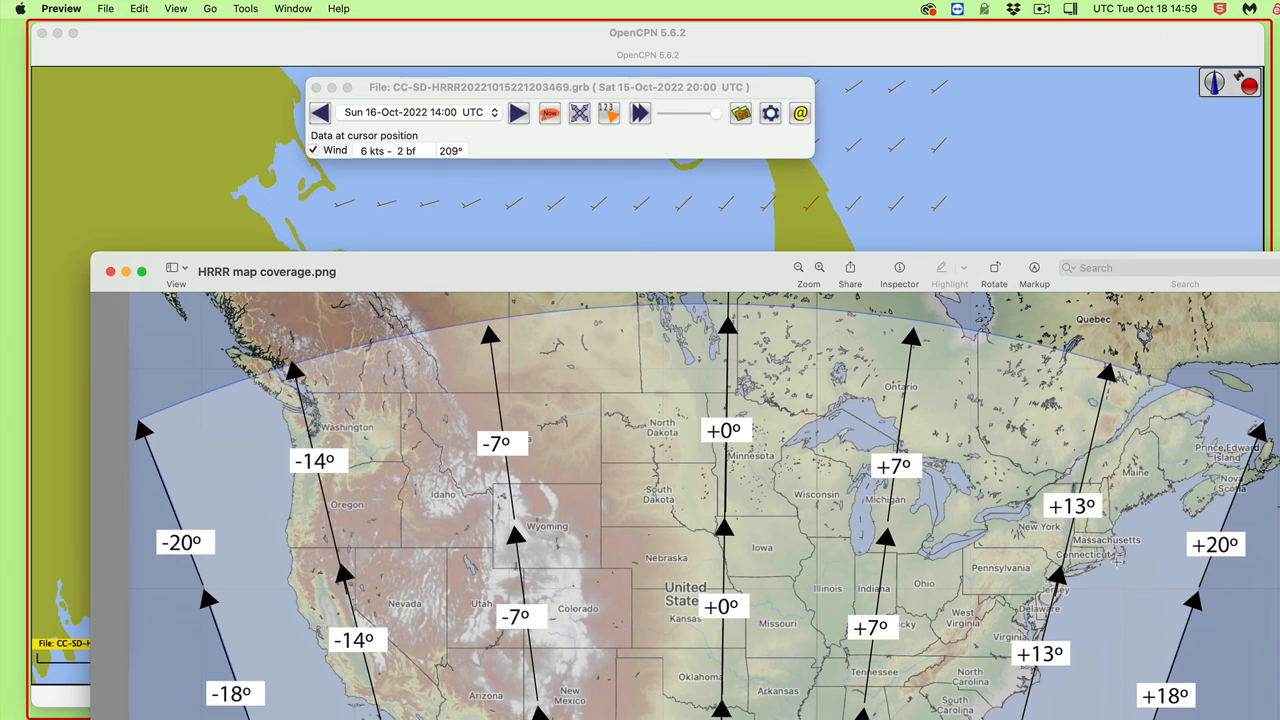
pyautogui.moveTo(1118, 558)
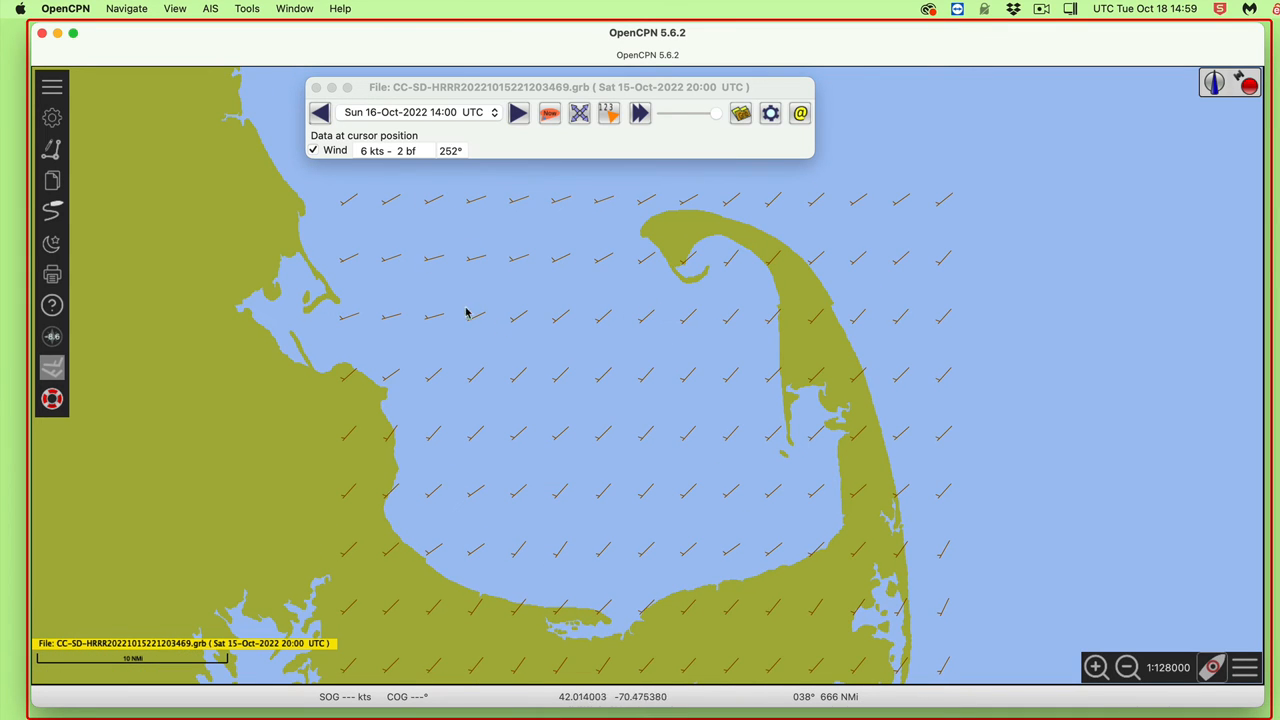
pyautogui.moveTo(538, 186)
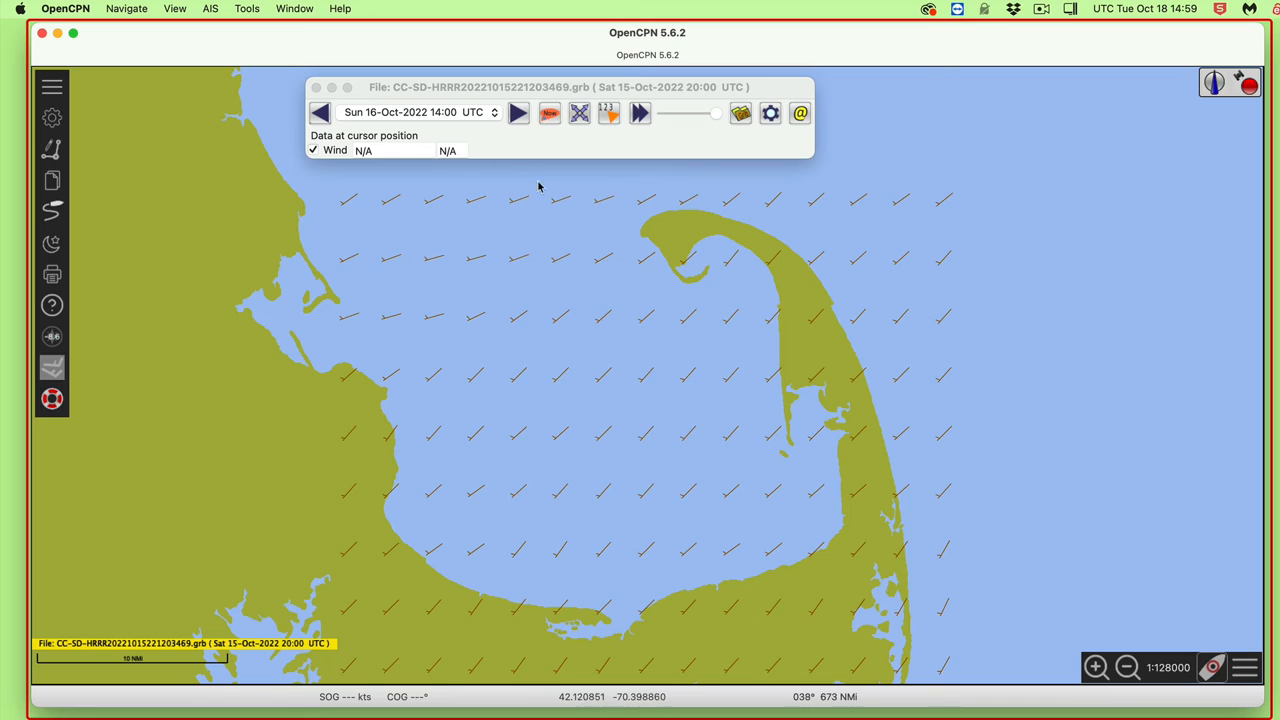
pyautogui.moveTo(695, 378)
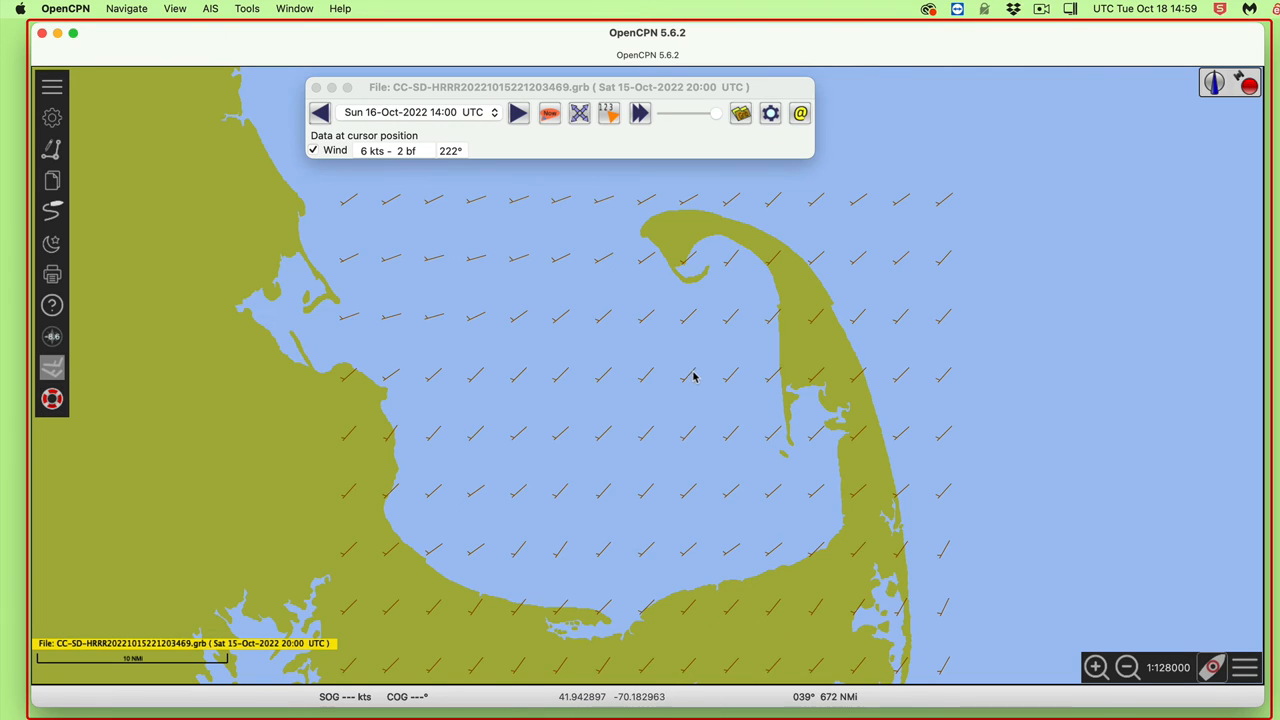
pyautogui.moveTo(482, 248)
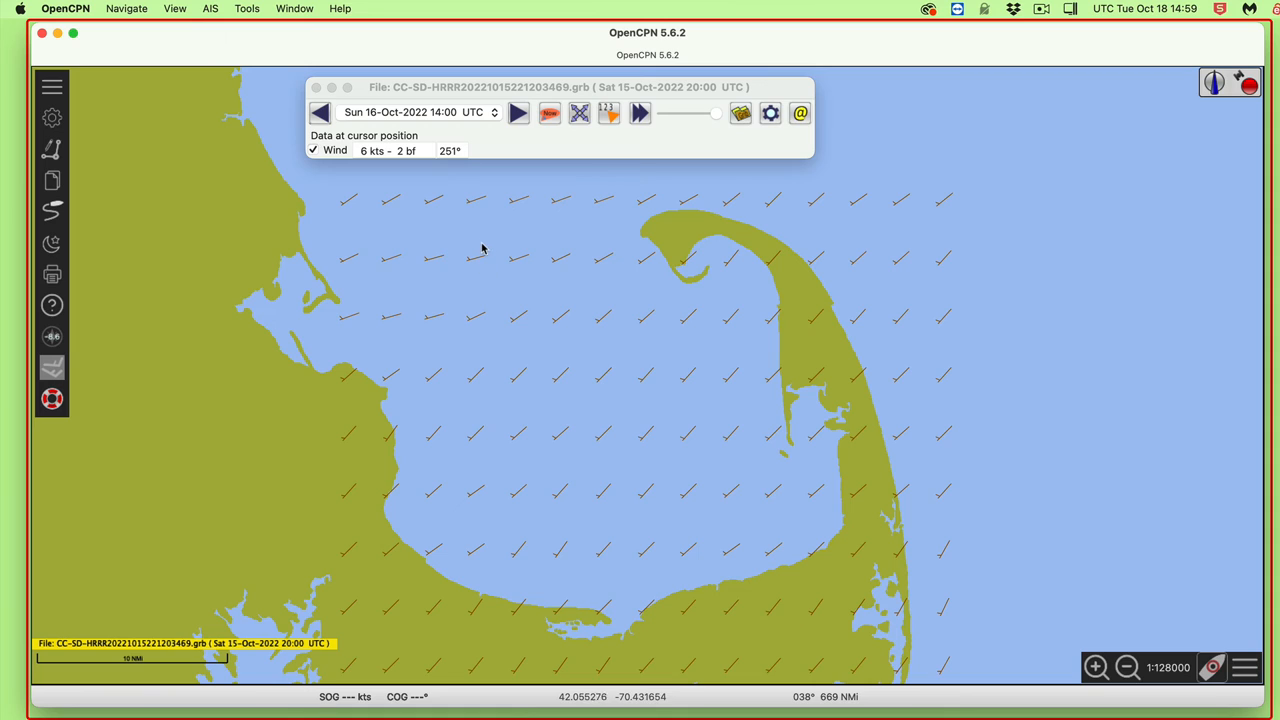
pyautogui.moveTo(476, 266)
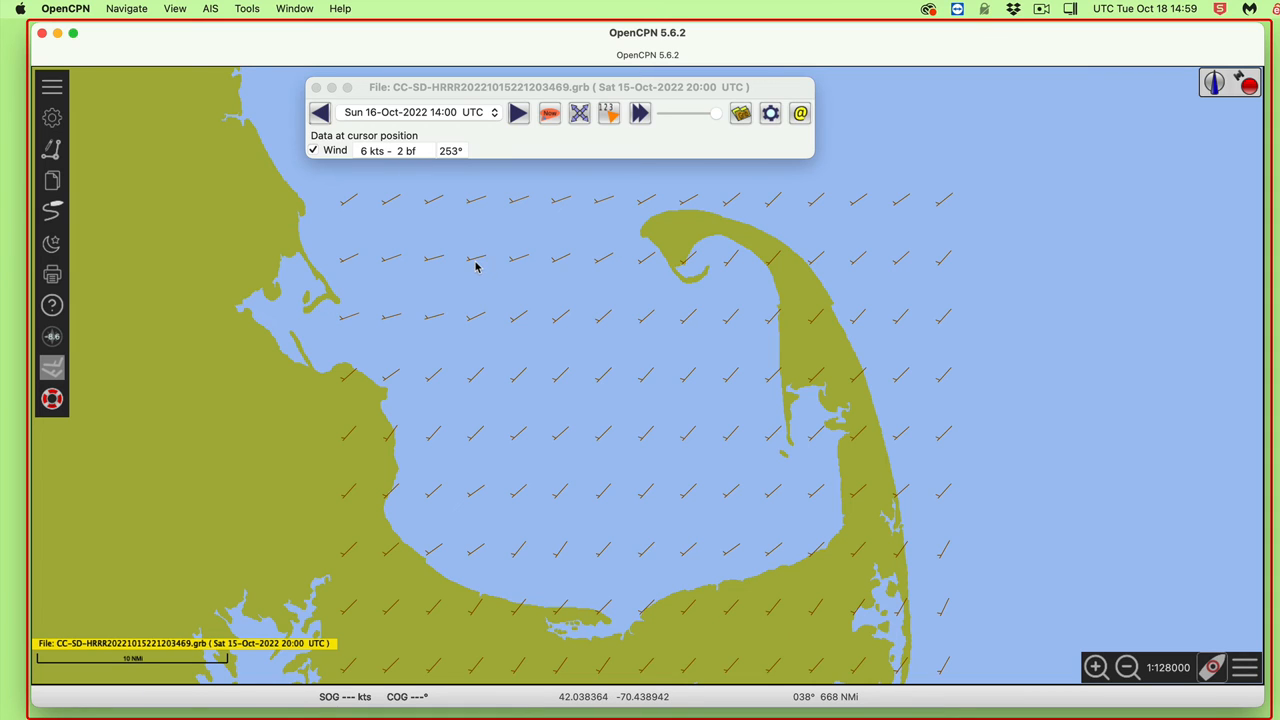
pyautogui.moveTo(485, 261)
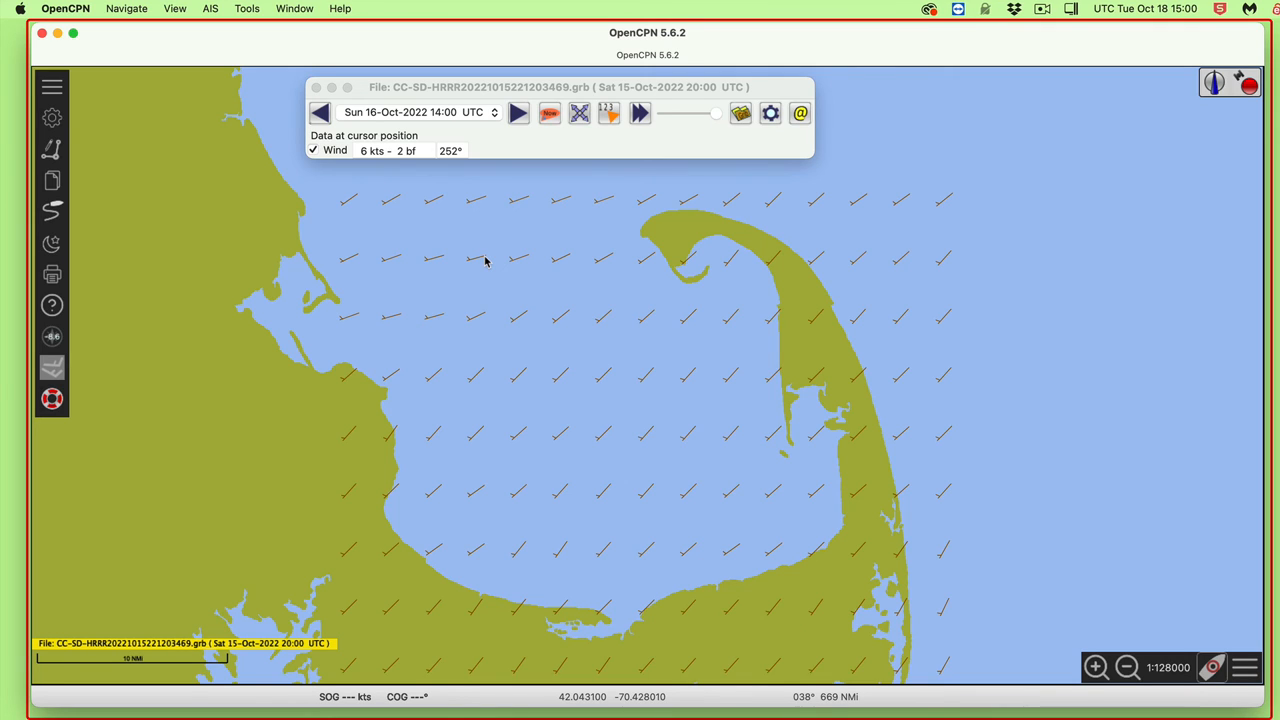
pyautogui.moveTo(483, 262)
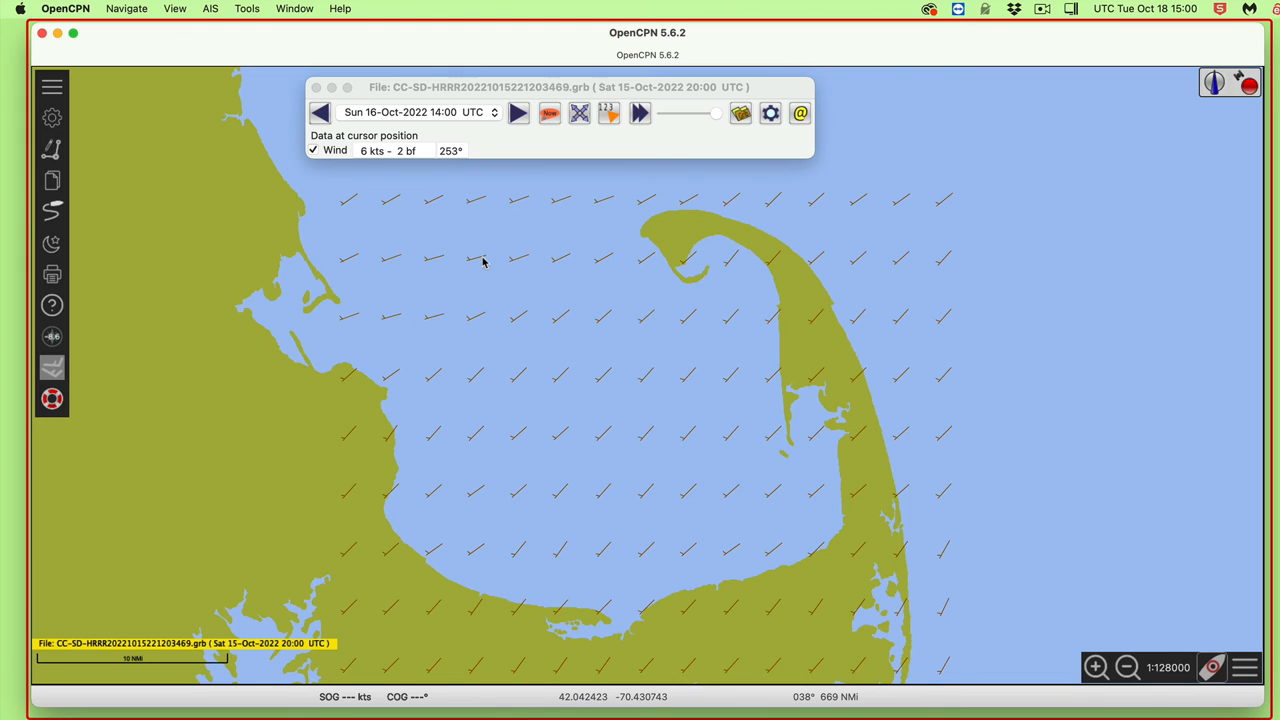
pyautogui.moveTo(593, 481)
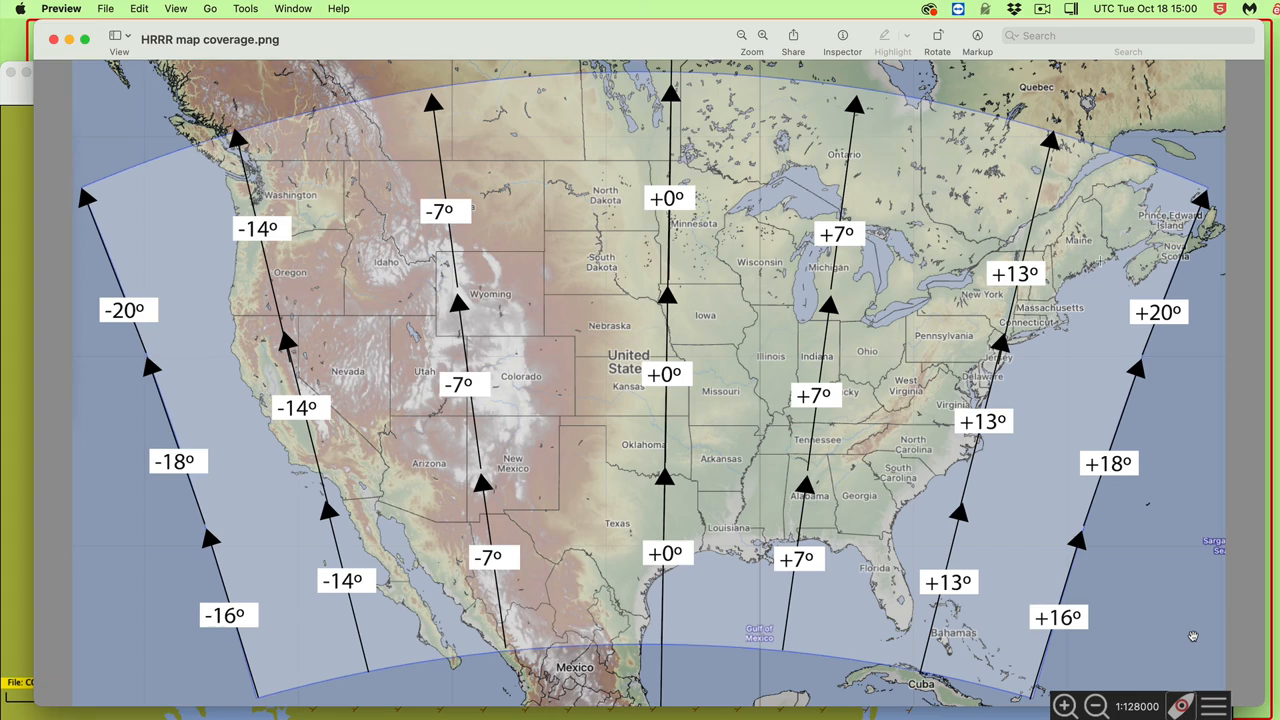
pyautogui.moveTo(483, 14)
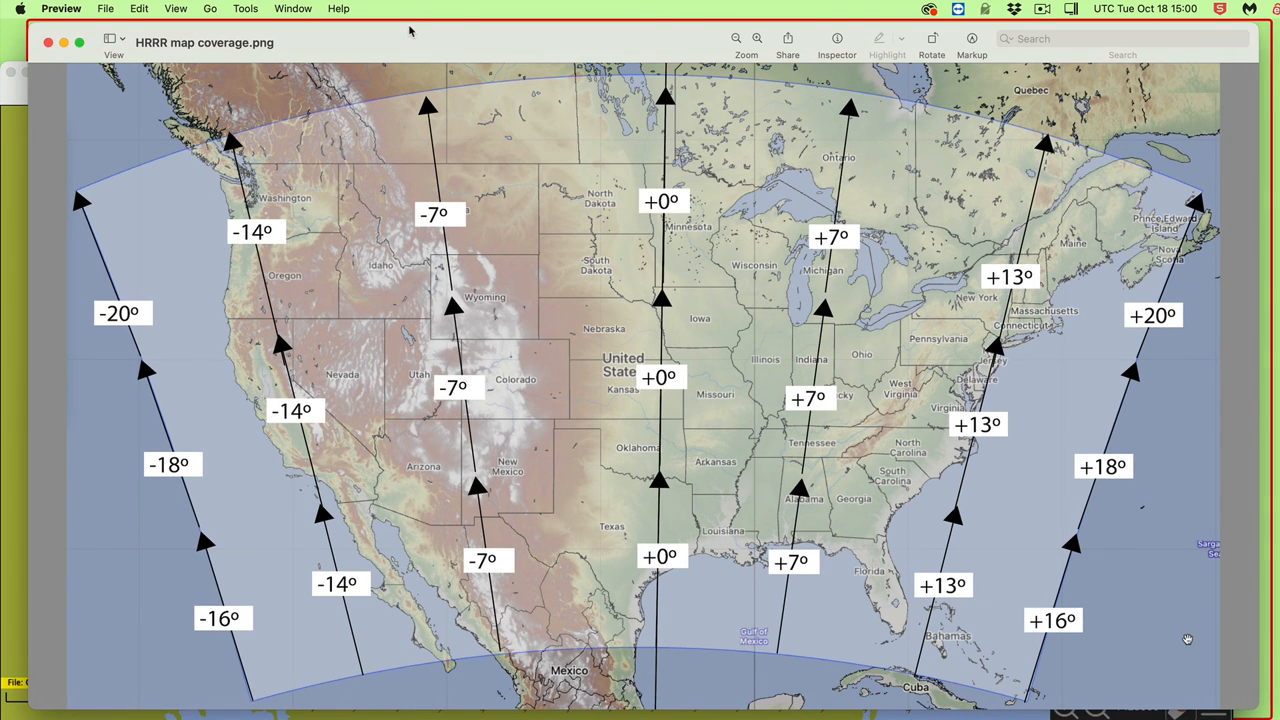
pyautogui.moveTo(1040, 589)
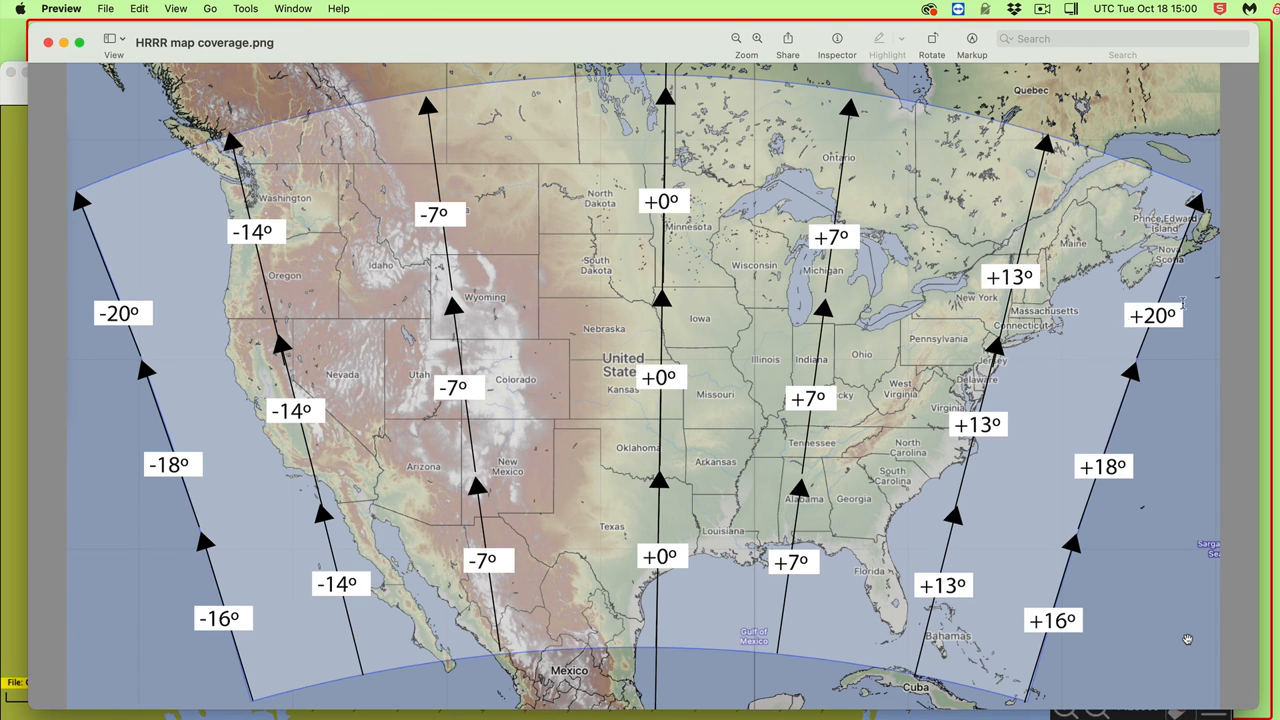
pyautogui.moveTo(1089, 413)
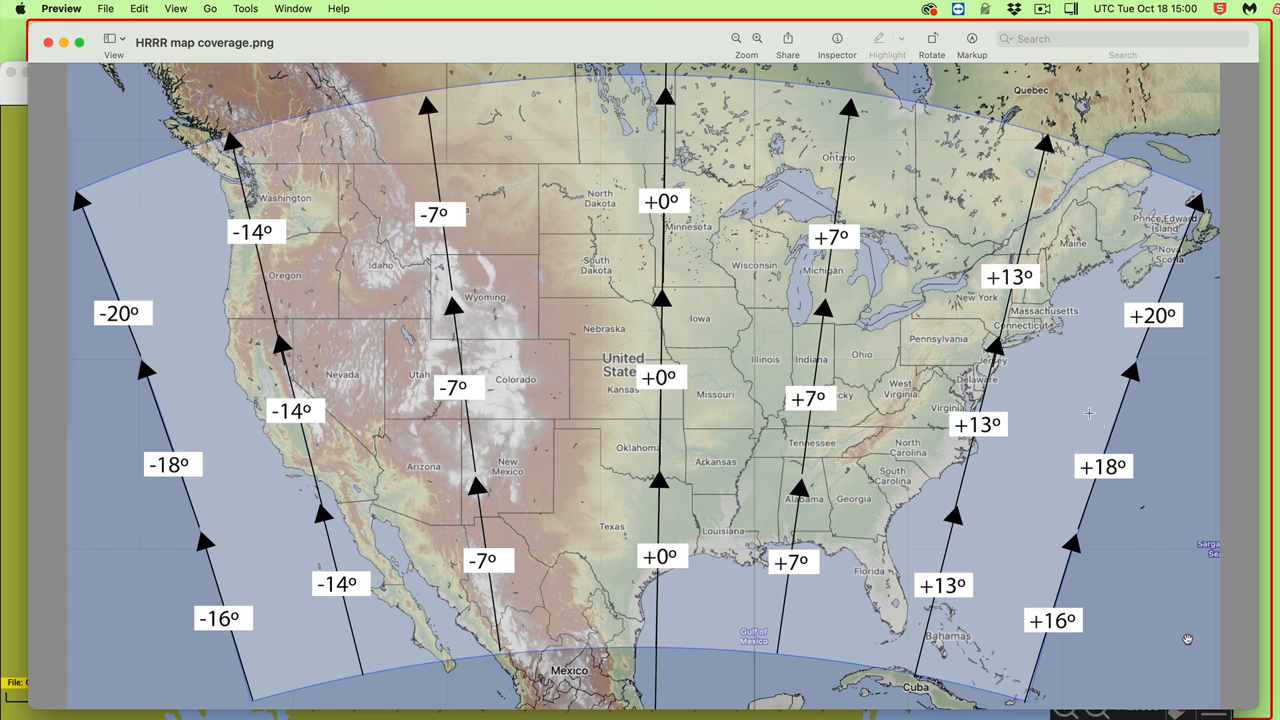
pyautogui.moveTo(1090, 438)
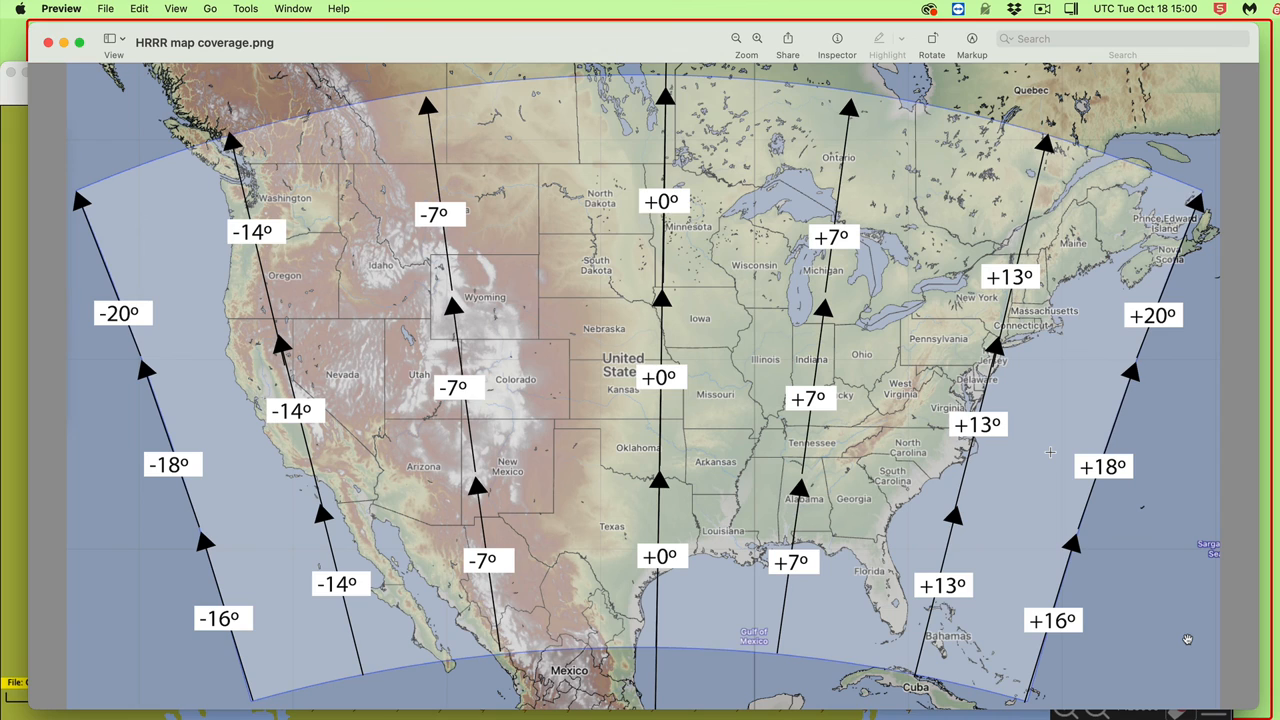
pyautogui.moveTo(997, 405)
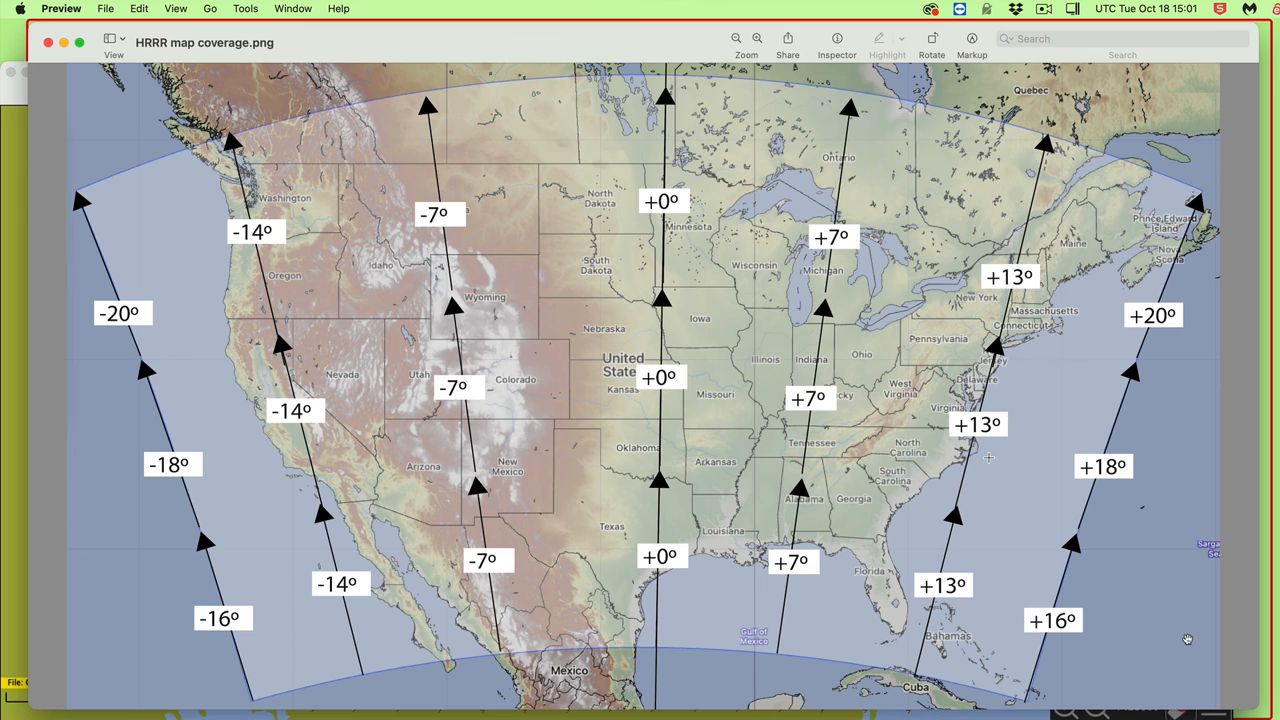
pyautogui.moveTo(1013, 350)
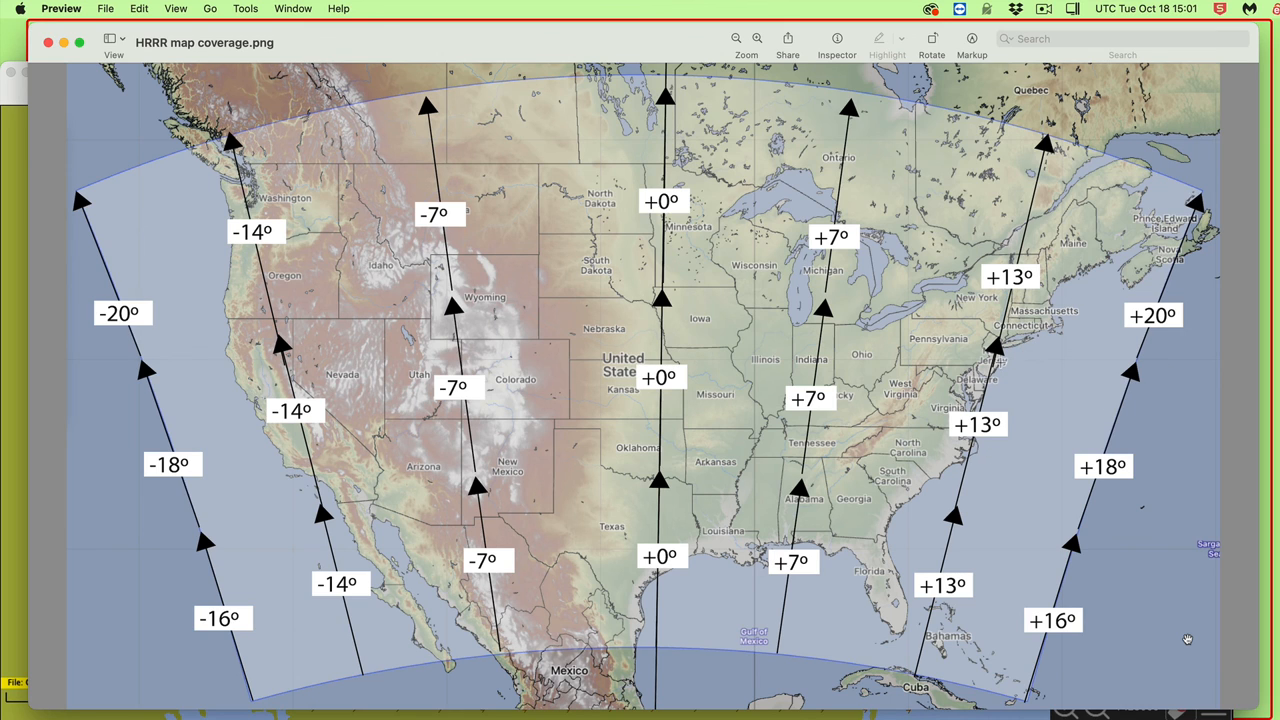
pyautogui.moveTo(1005, 393)
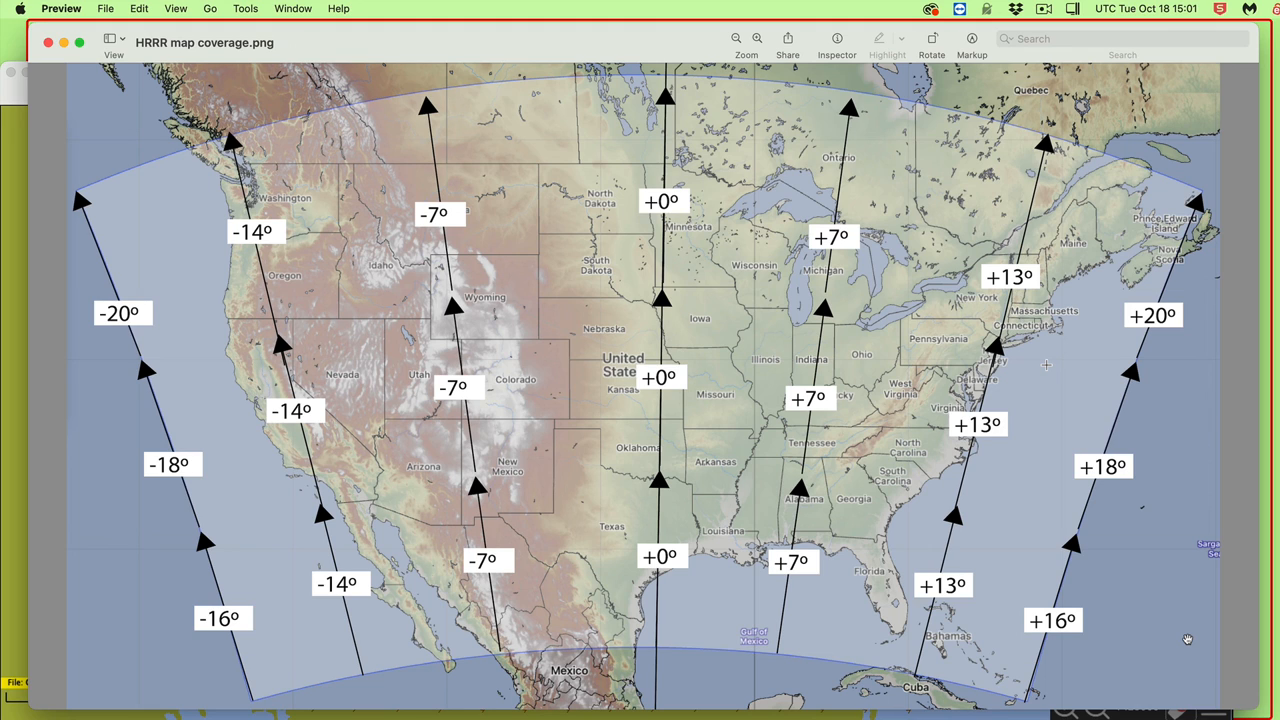
pyautogui.moveTo(1191, 266)
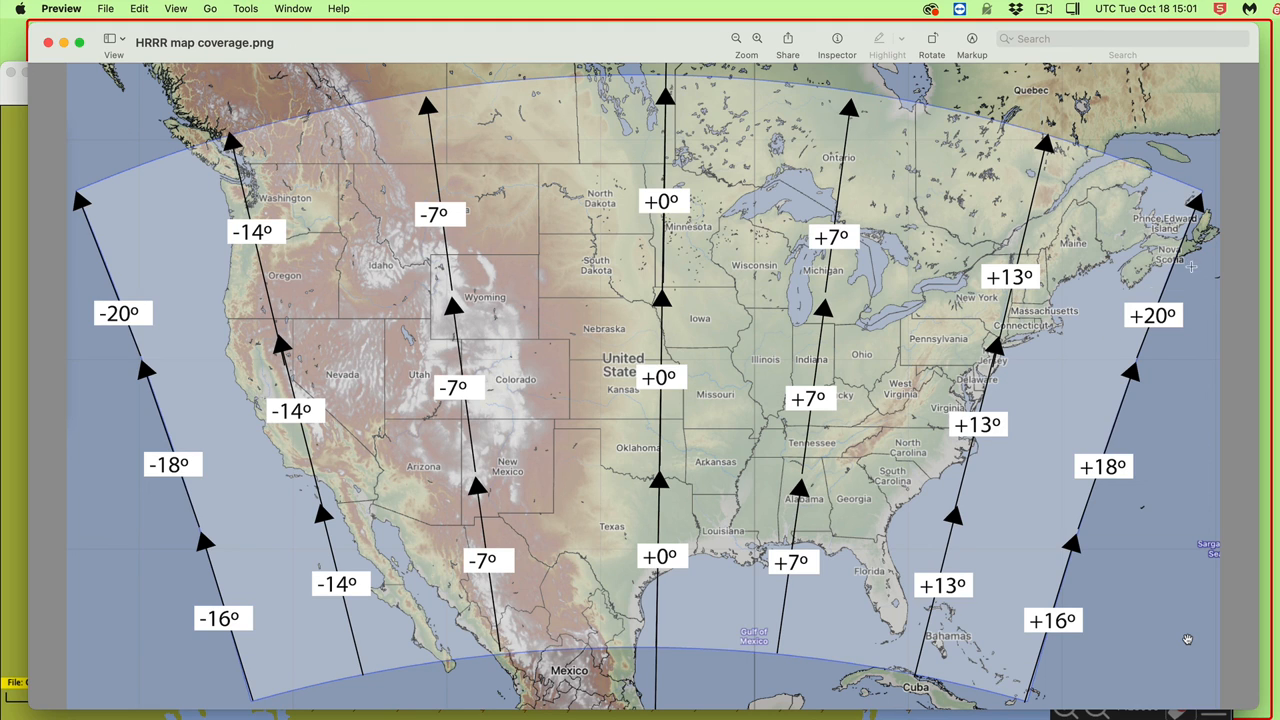
pyautogui.moveTo(842, 523)
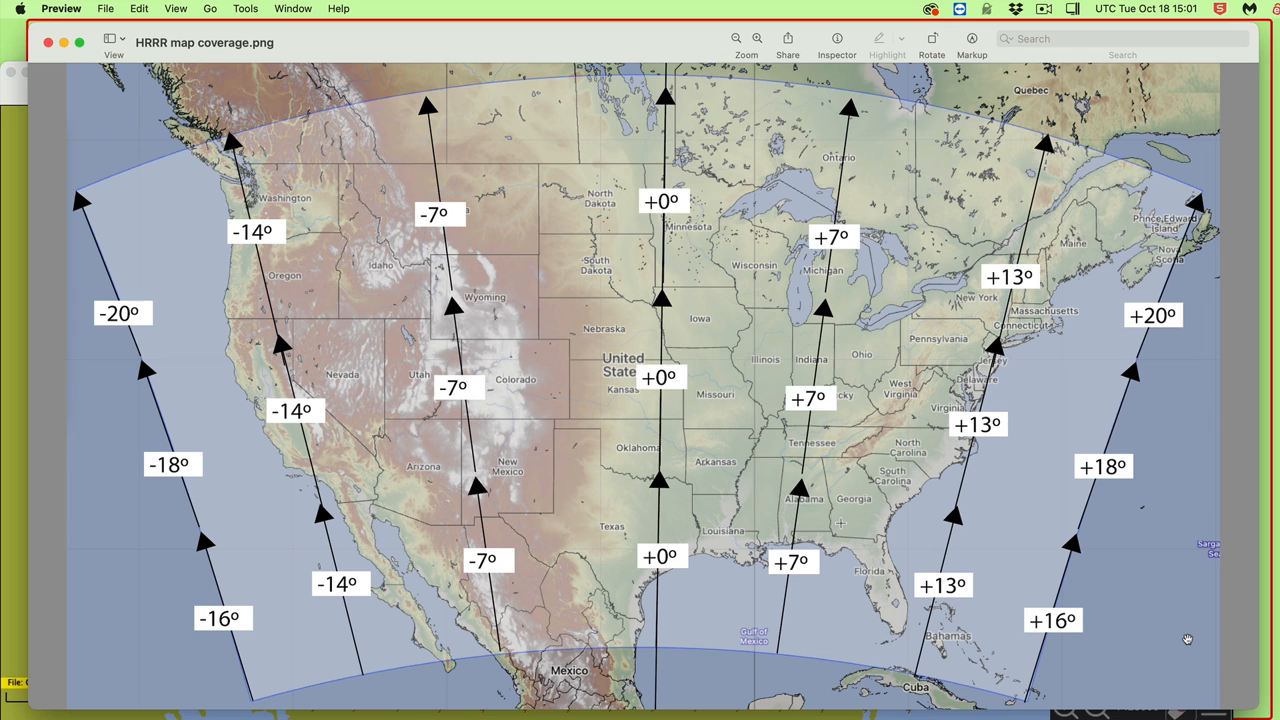